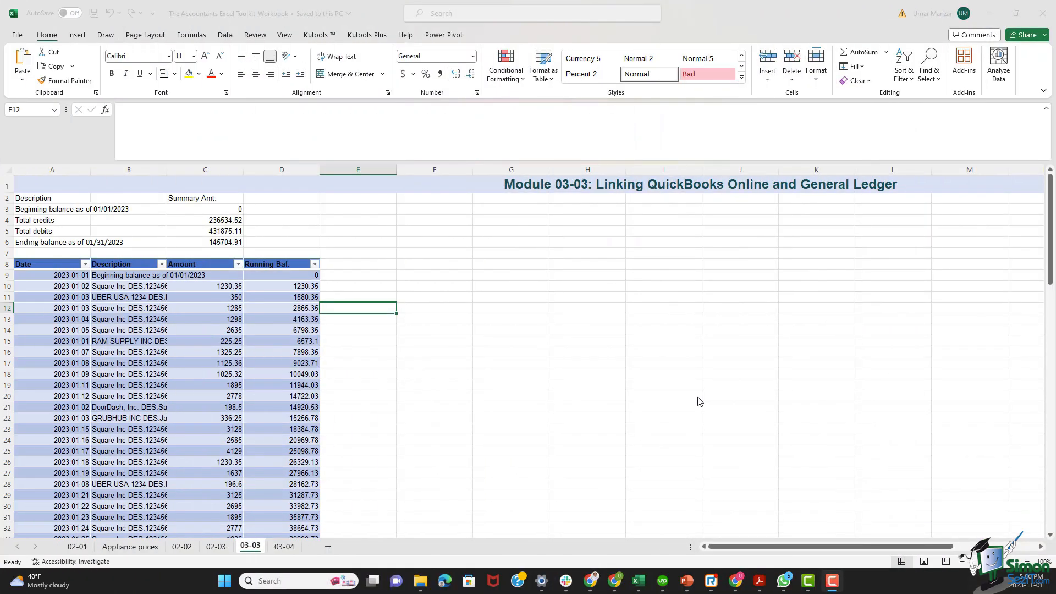
mouse_move(302, 352)
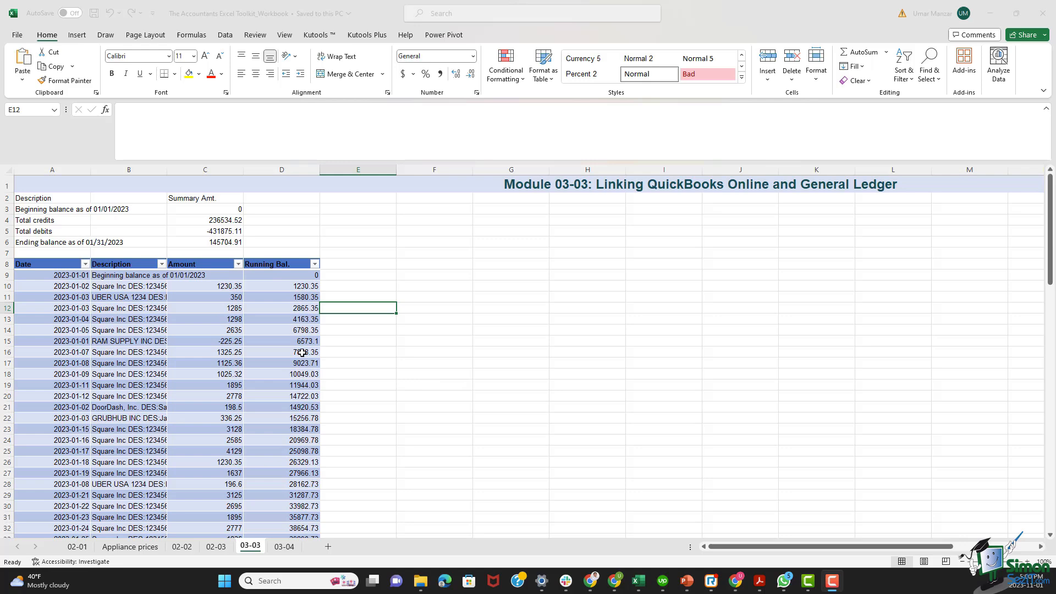
Widen the Description column and read the Square Inc and RAM SUPPLY entries
scroll(down, 3)
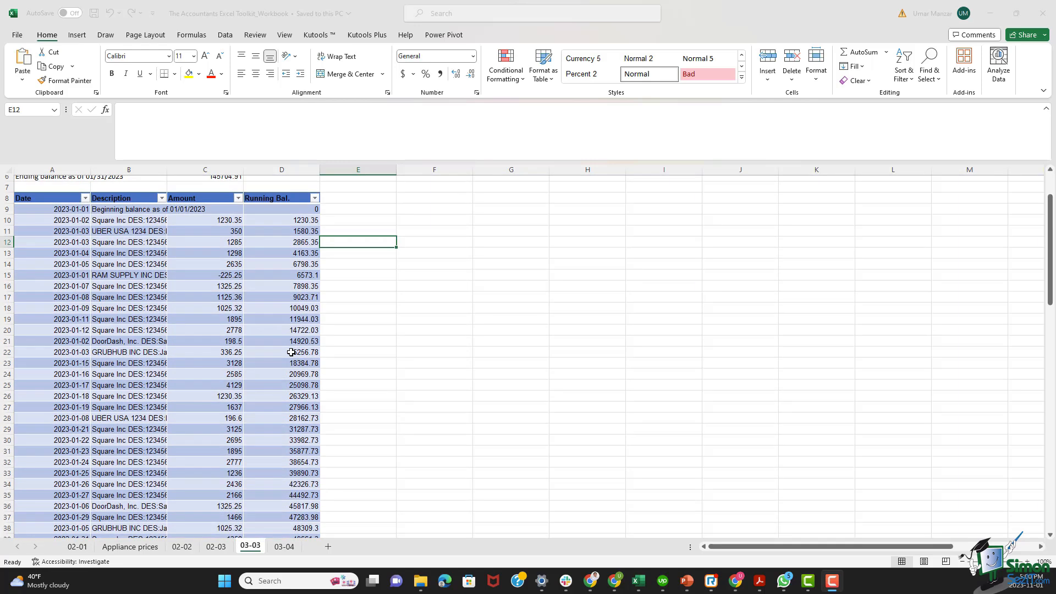
scroll(down, 3)
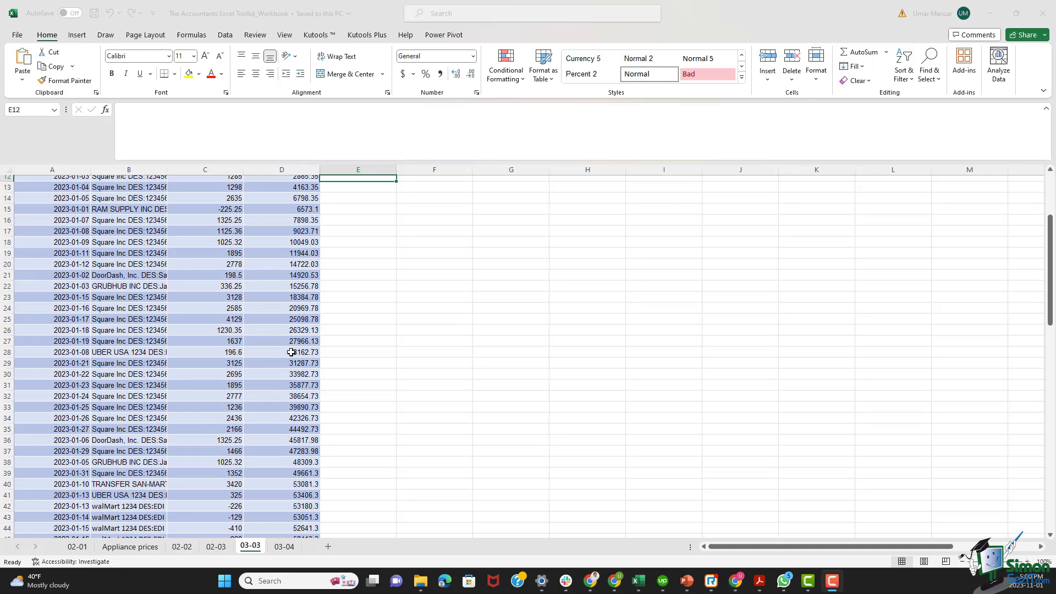
scroll(up, 3)
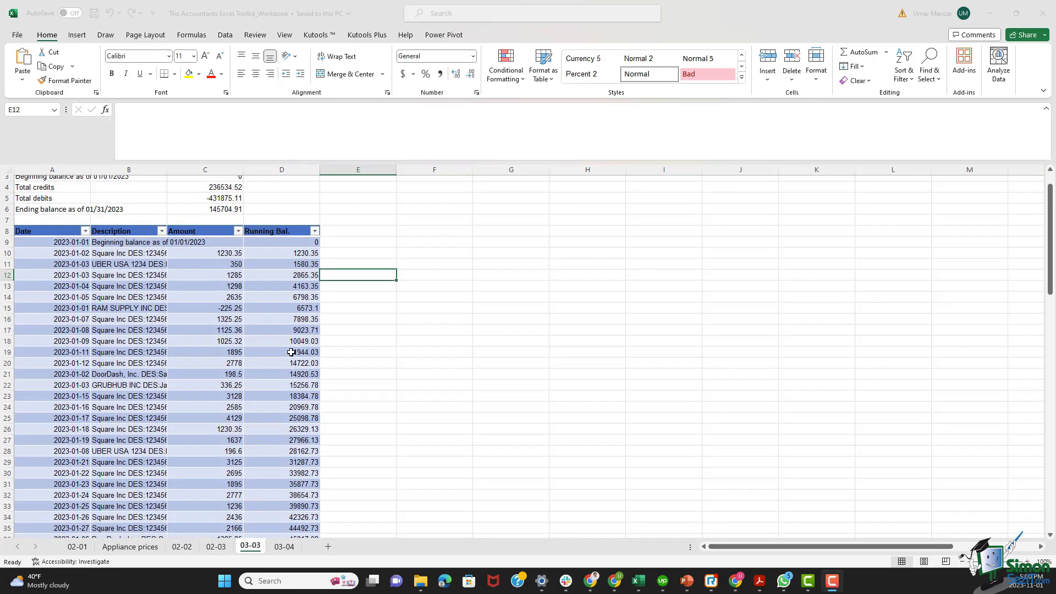
drag(160, 169, 213, 169)
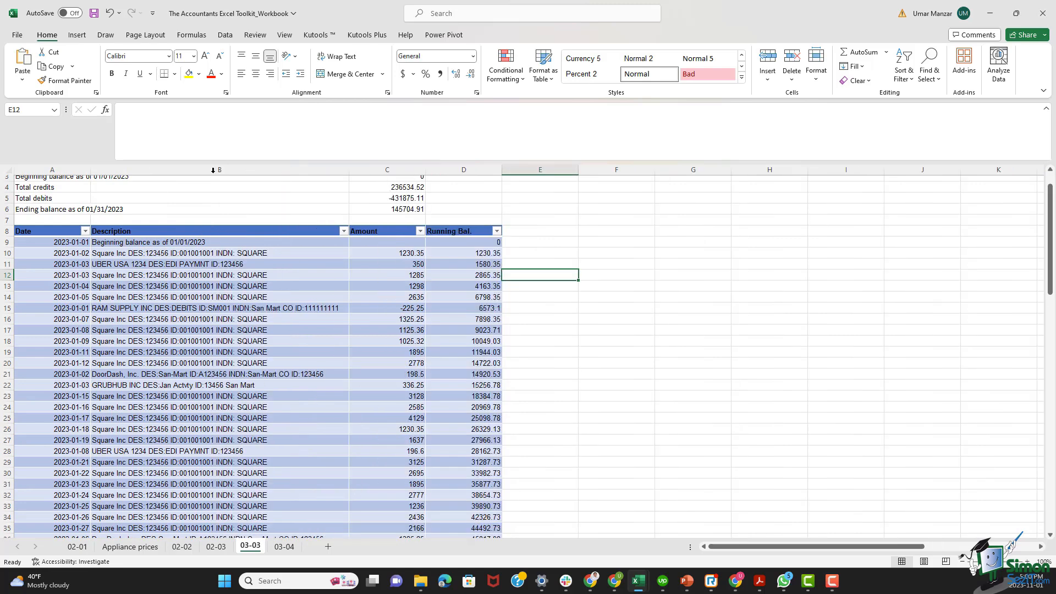
scroll(down, 3)
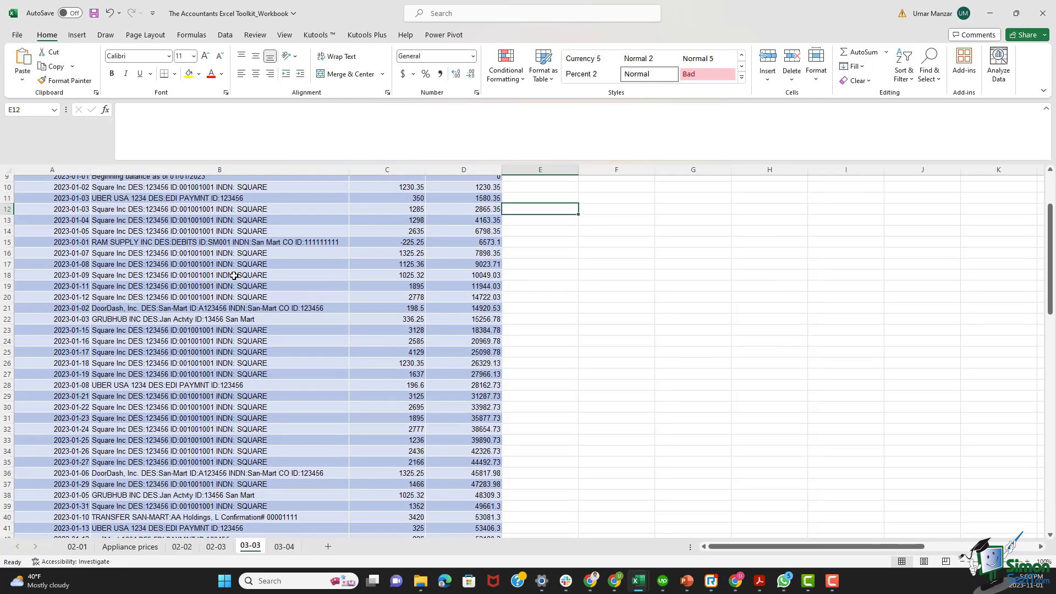
scroll(down, 3)
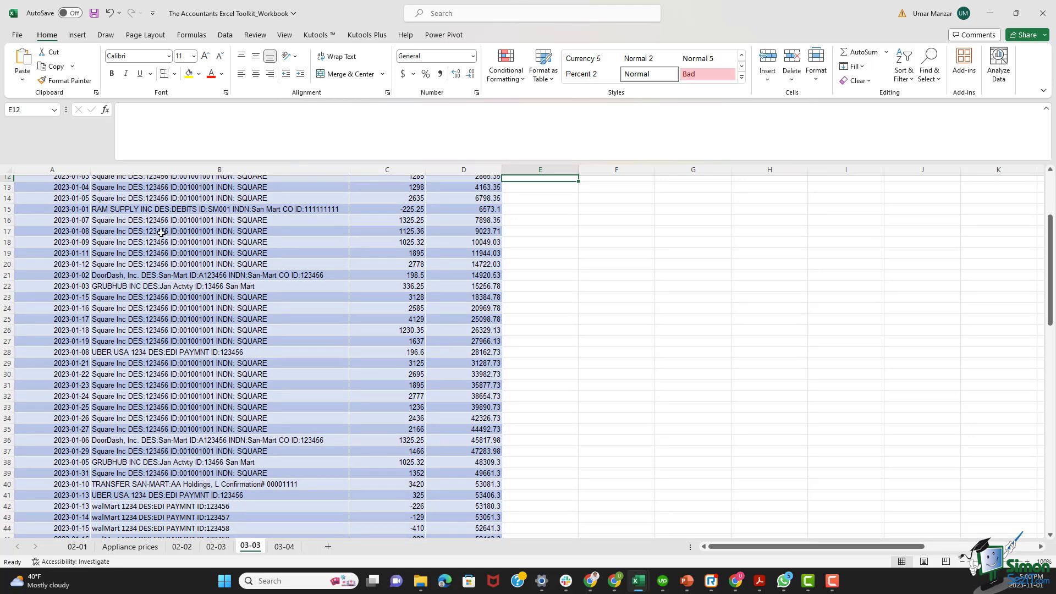
click(182, 231)
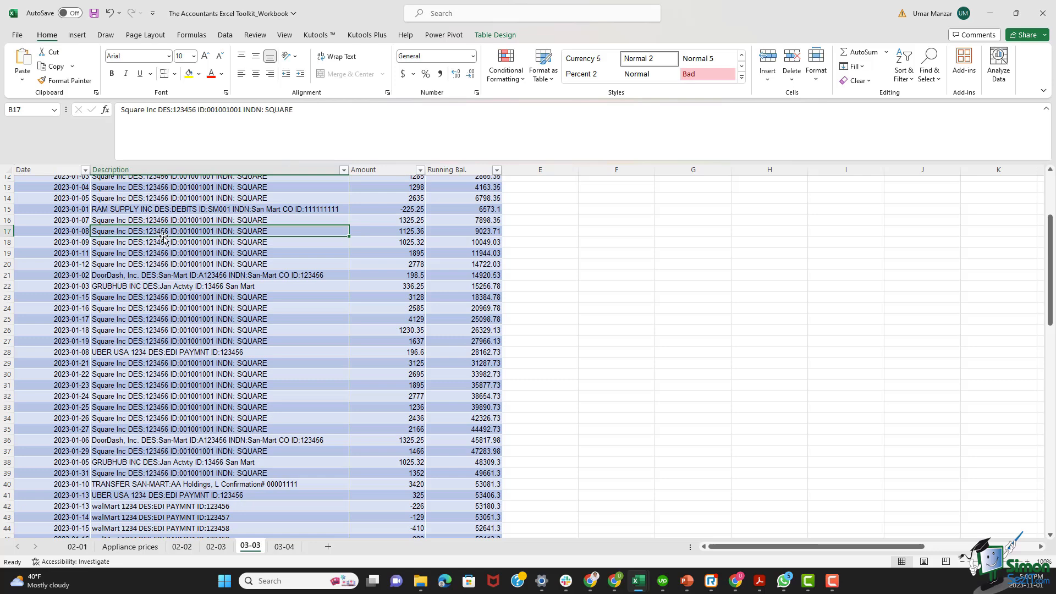
click(189, 275)
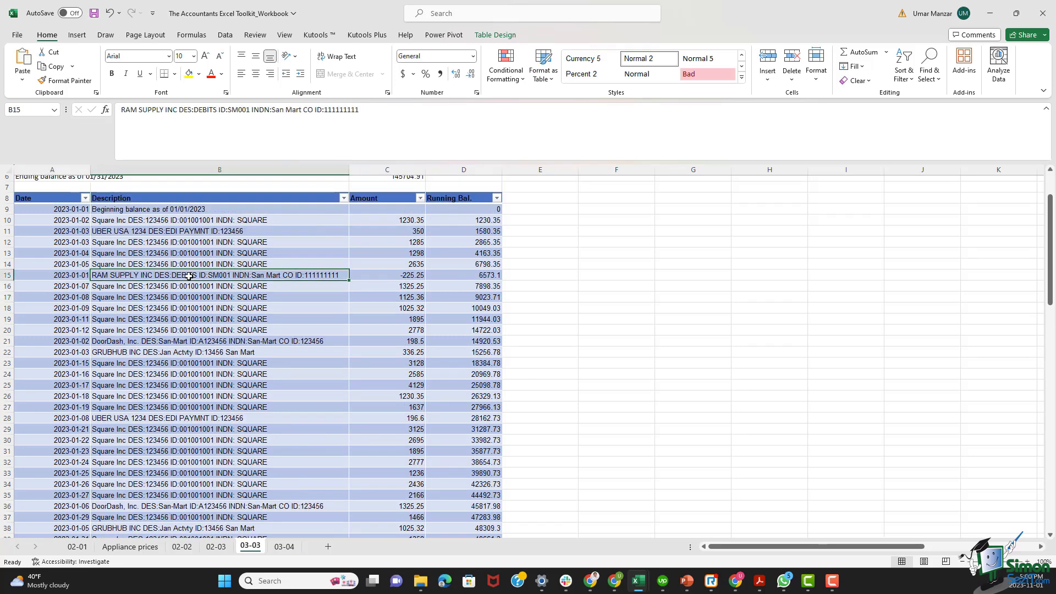
Browse further descriptions, checking the DoorDash entry in row 36 and Square Inc in row 10
scroll(down, 3)
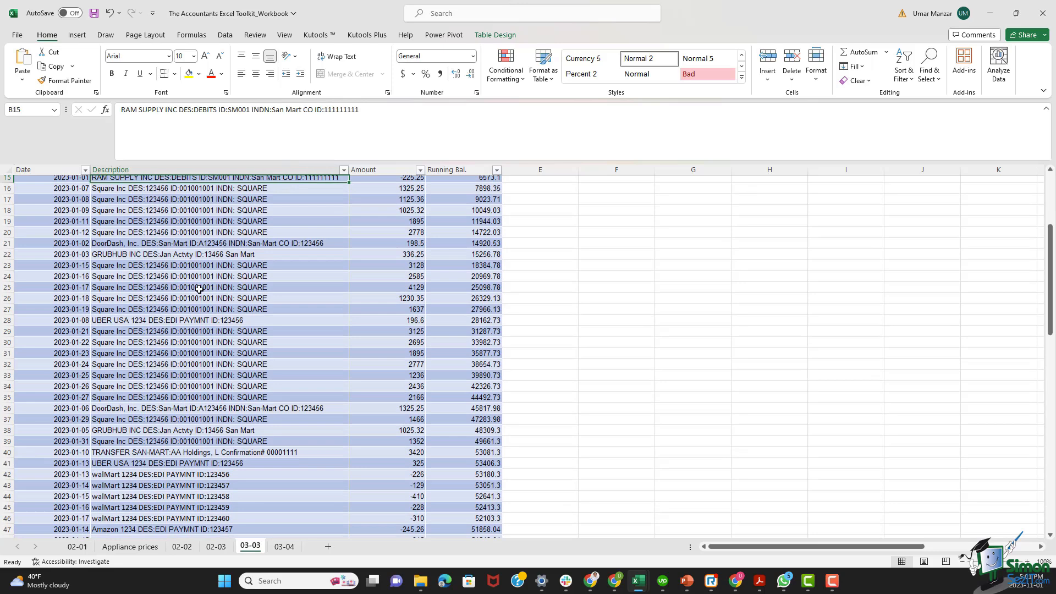
scroll(up, 3)
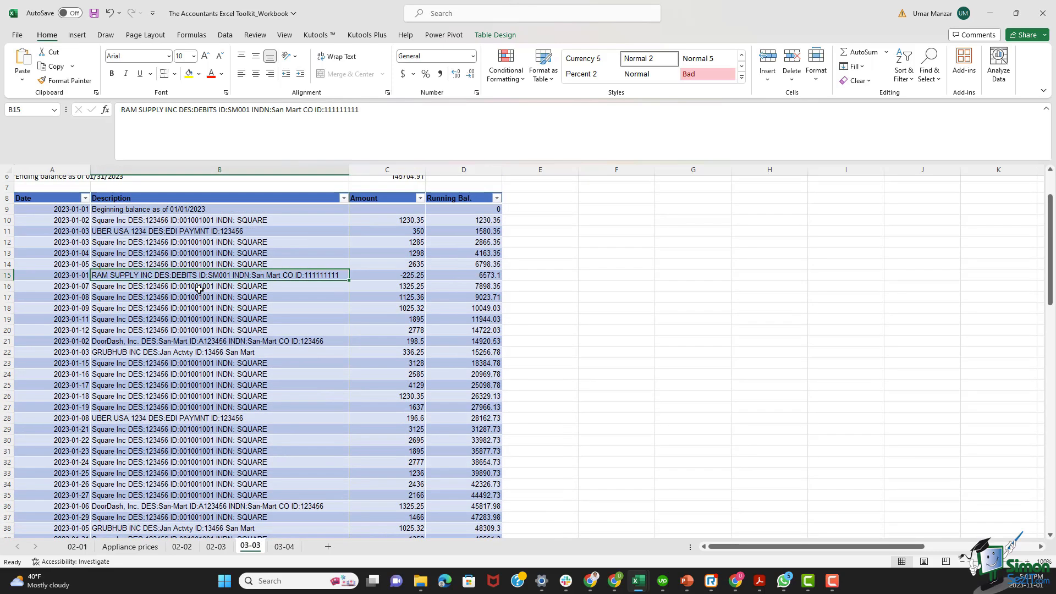
scroll(down, 3)
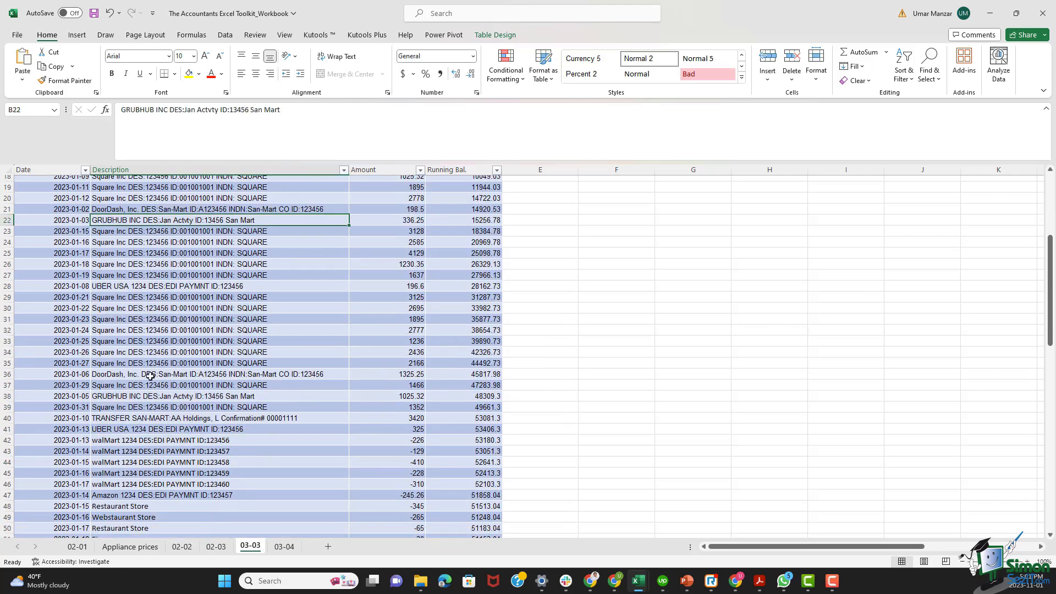
click(148, 374)
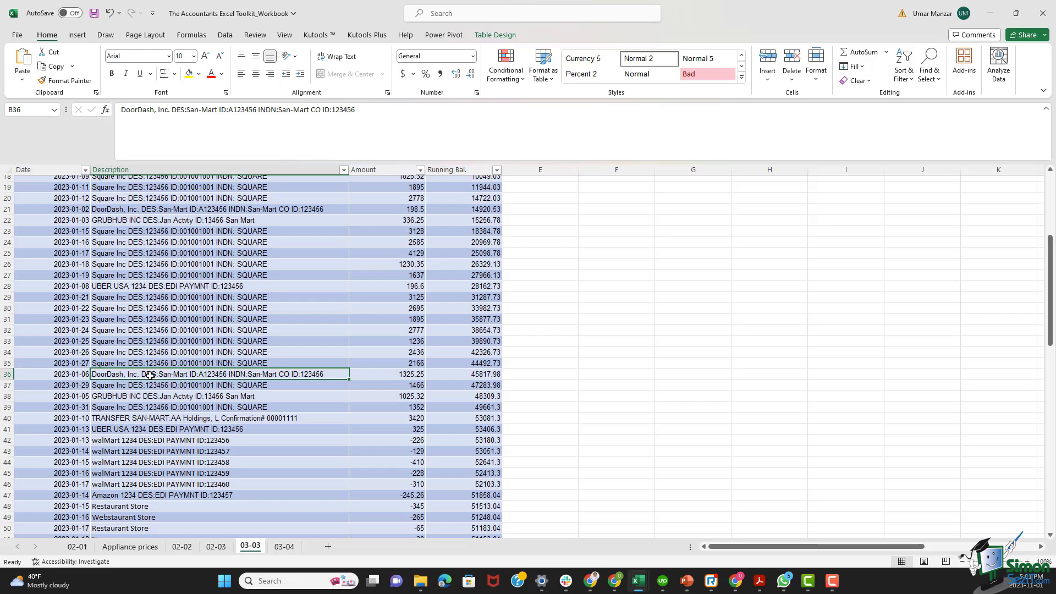
scroll(up, 3)
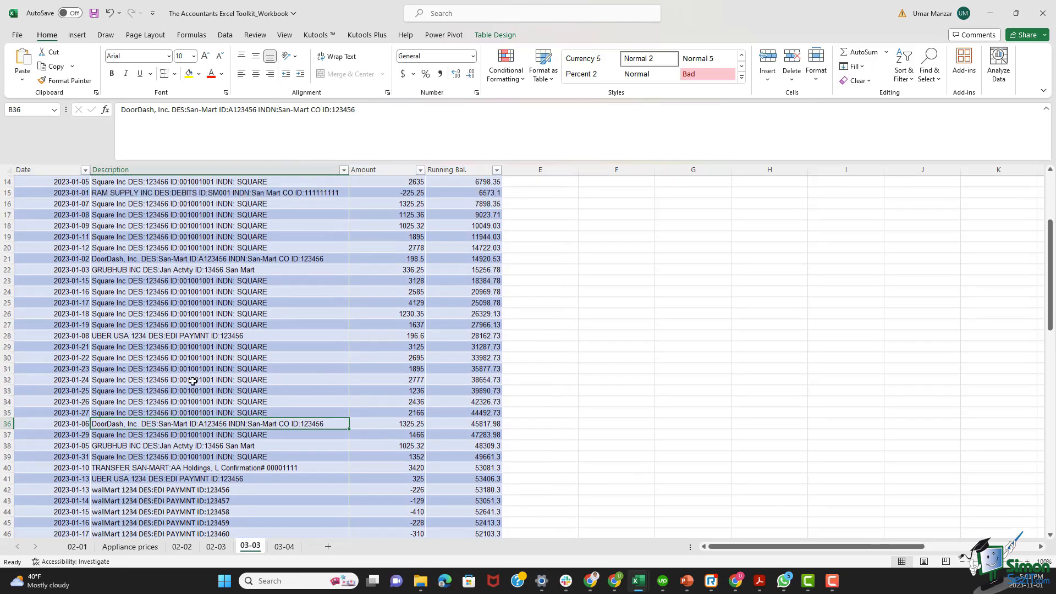
scroll(up, 3)
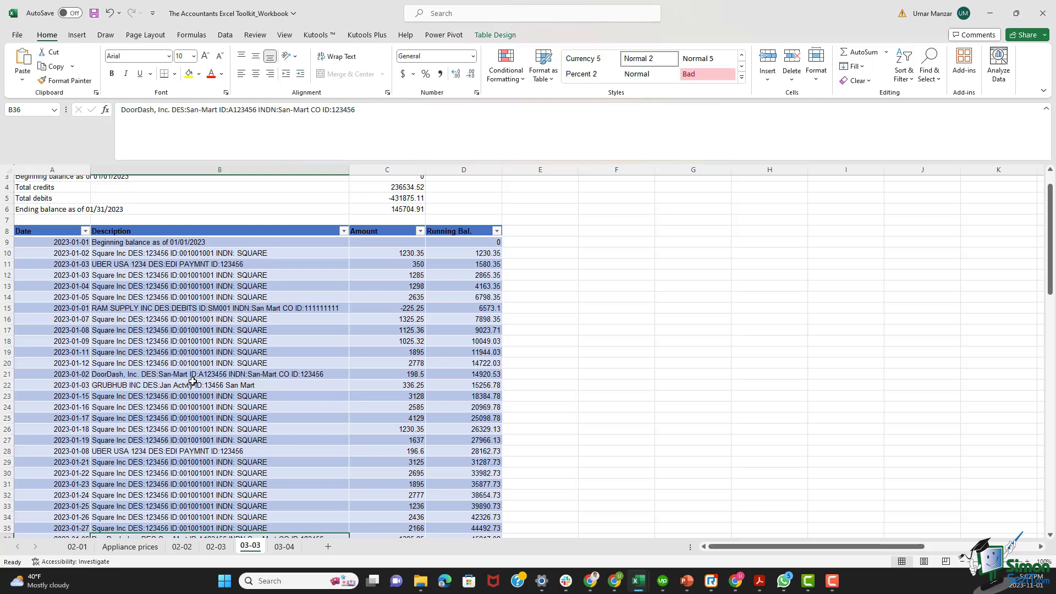
click(196, 252)
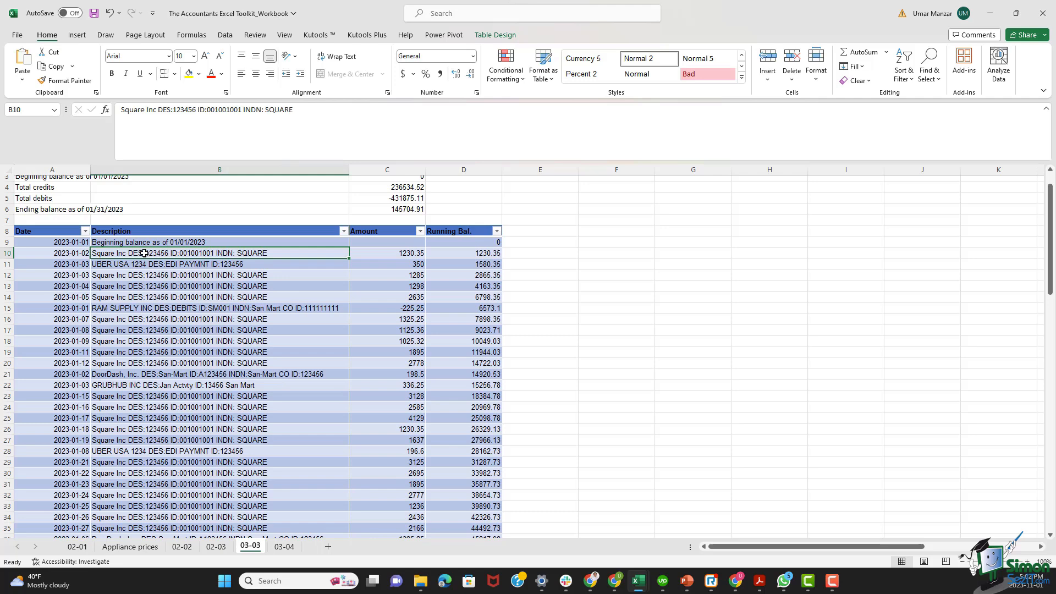
Select the Grubhub, Uber and DoorDash descriptions and amounts, totalling 1,858.10
click(387, 252)
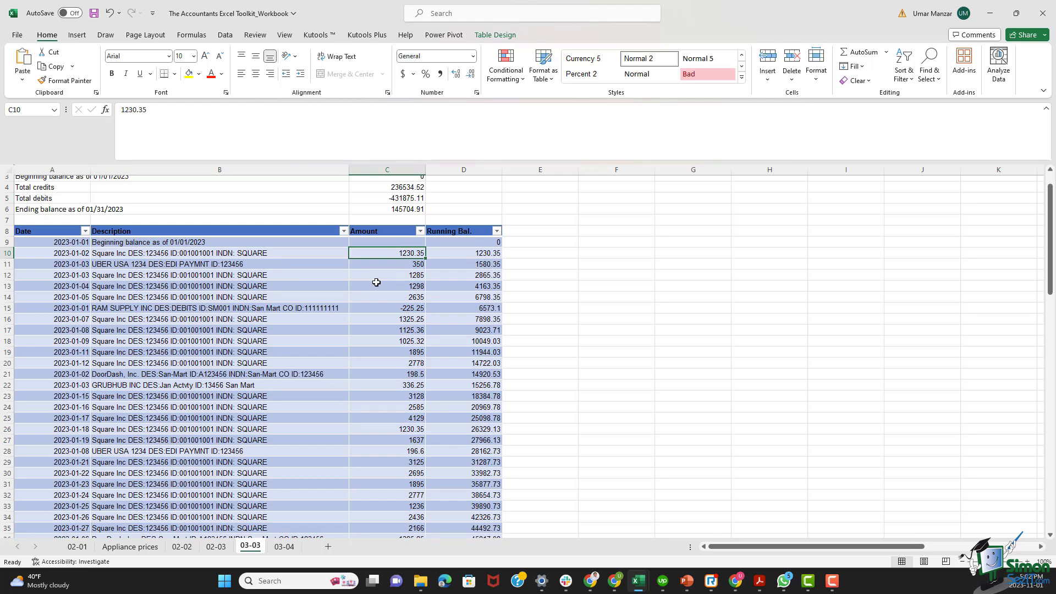
click(219, 286)
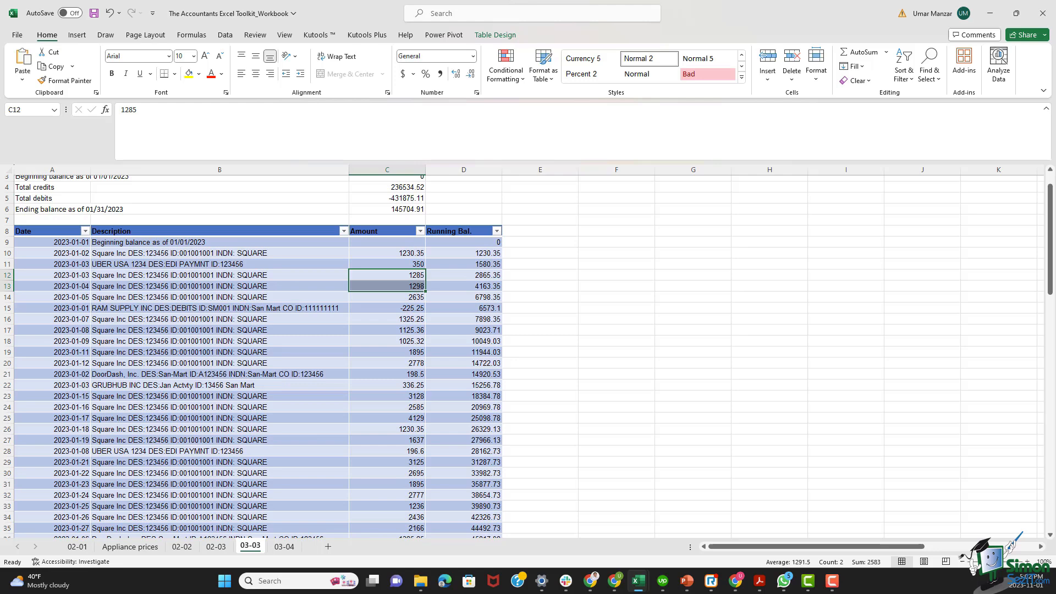
mouse_move(139, 413)
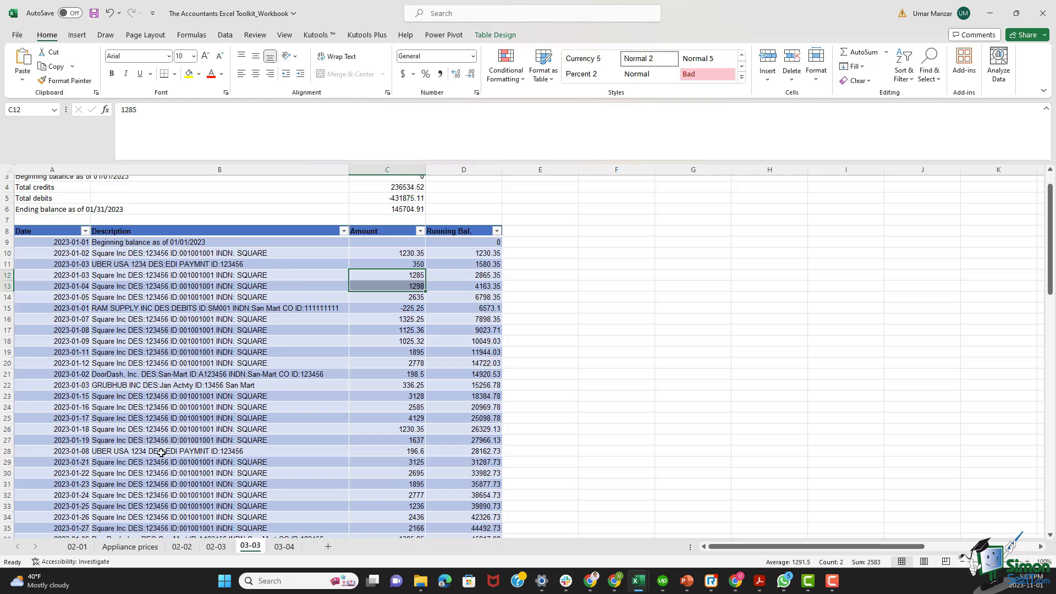
click(188, 384)
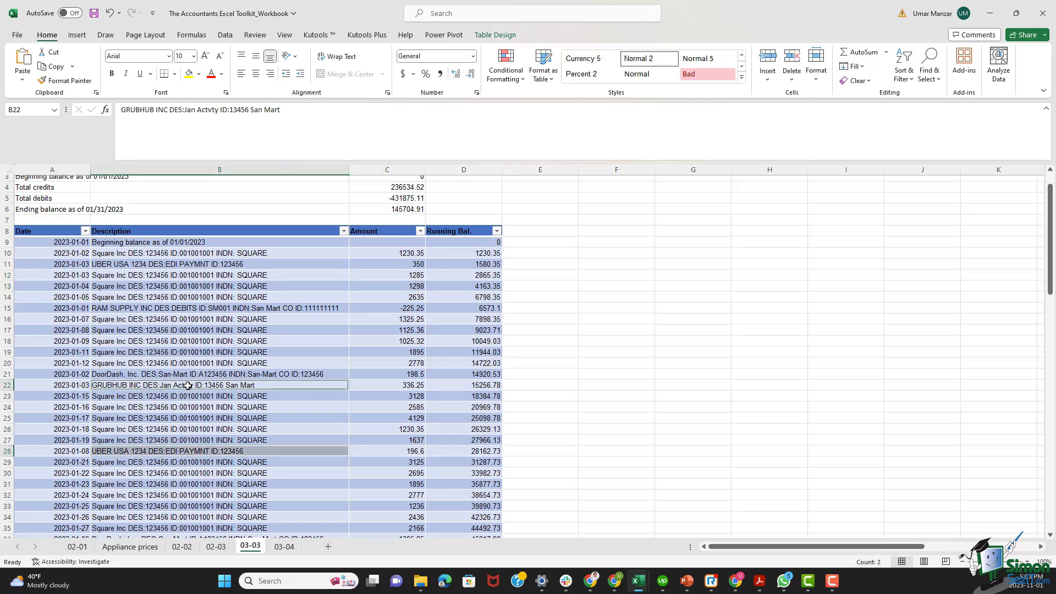
click(387, 472)
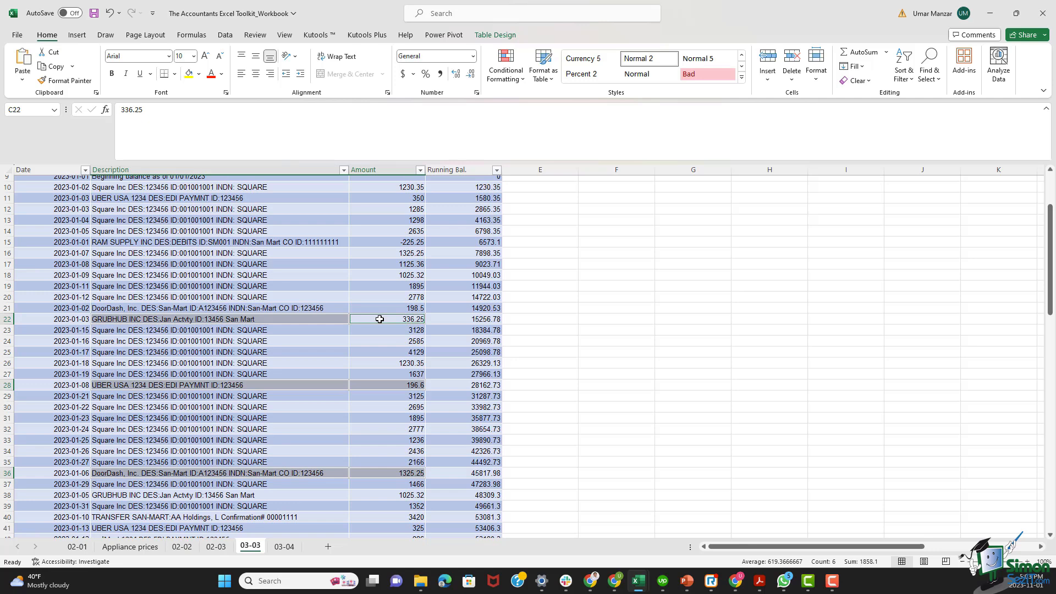
Select the transfer fee, Cisco and AA/AB Holdings transfer rows 63-68, then return to the top
click(202, 407)
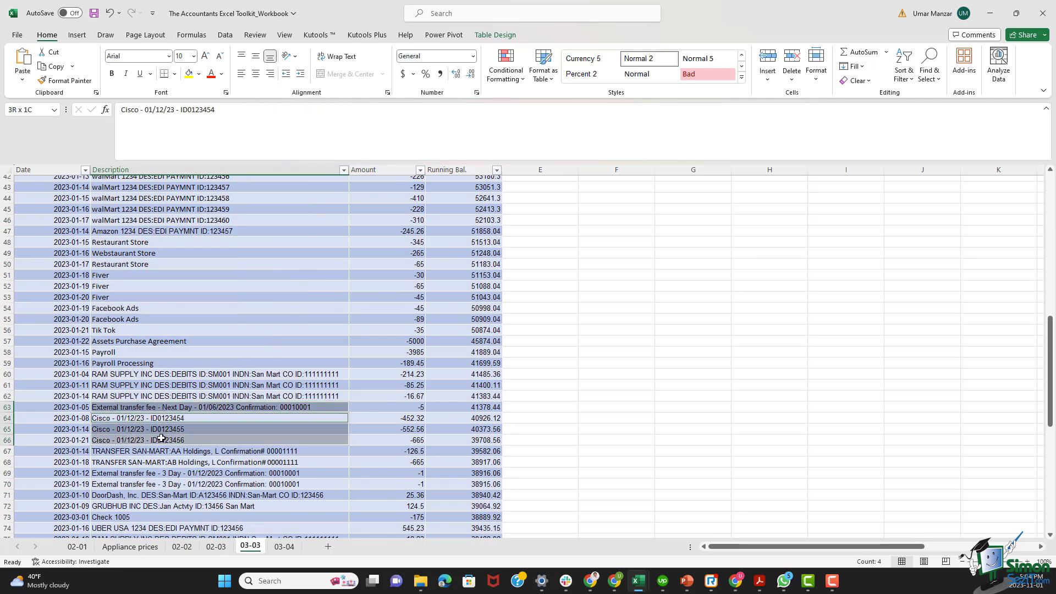
click(202, 451)
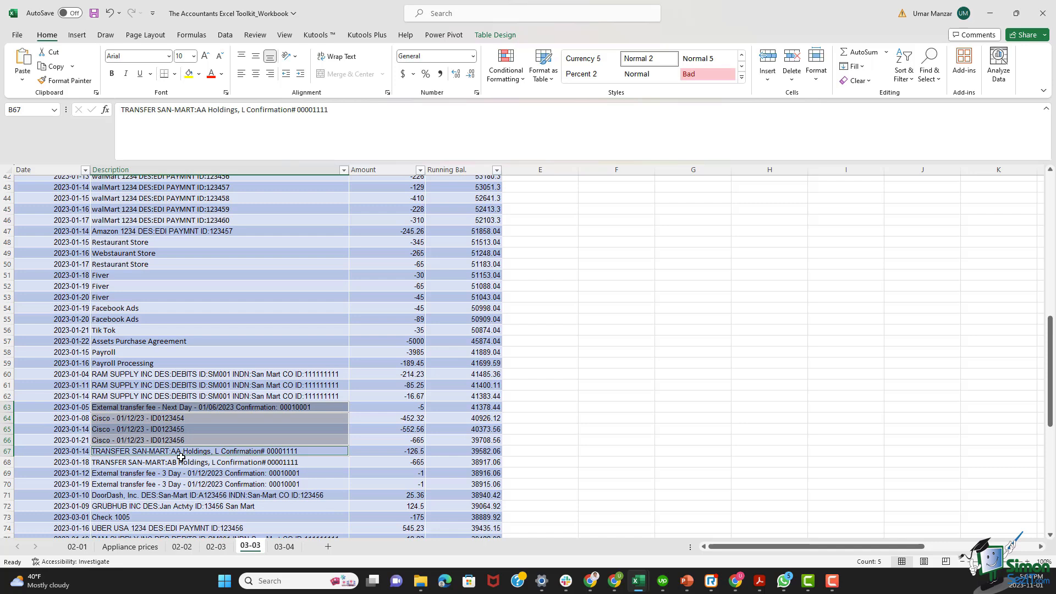
click(202, 462)
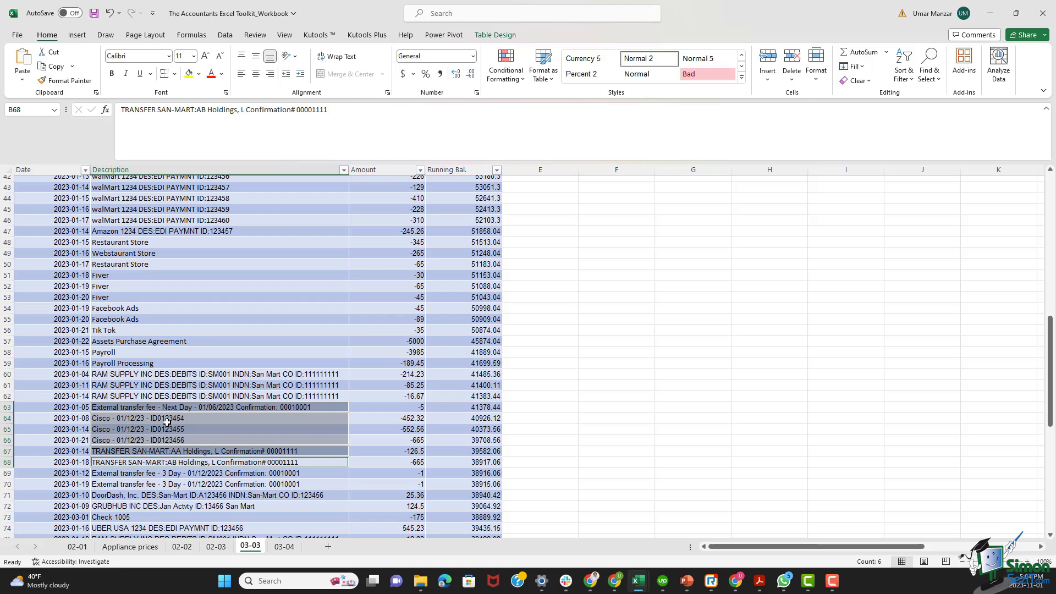
scroll(up, 3)
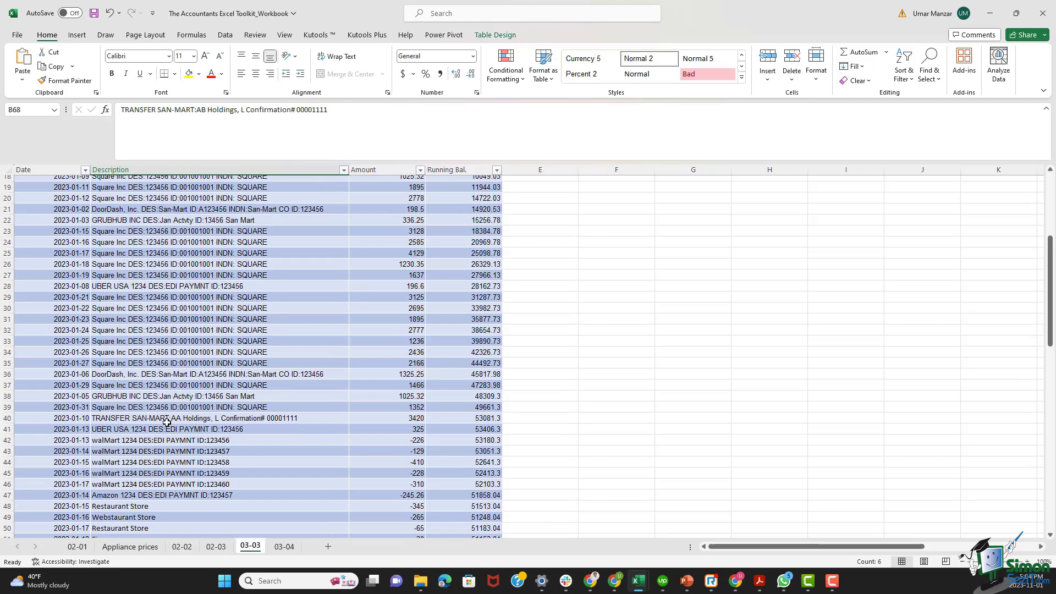
scroll(up, 3)
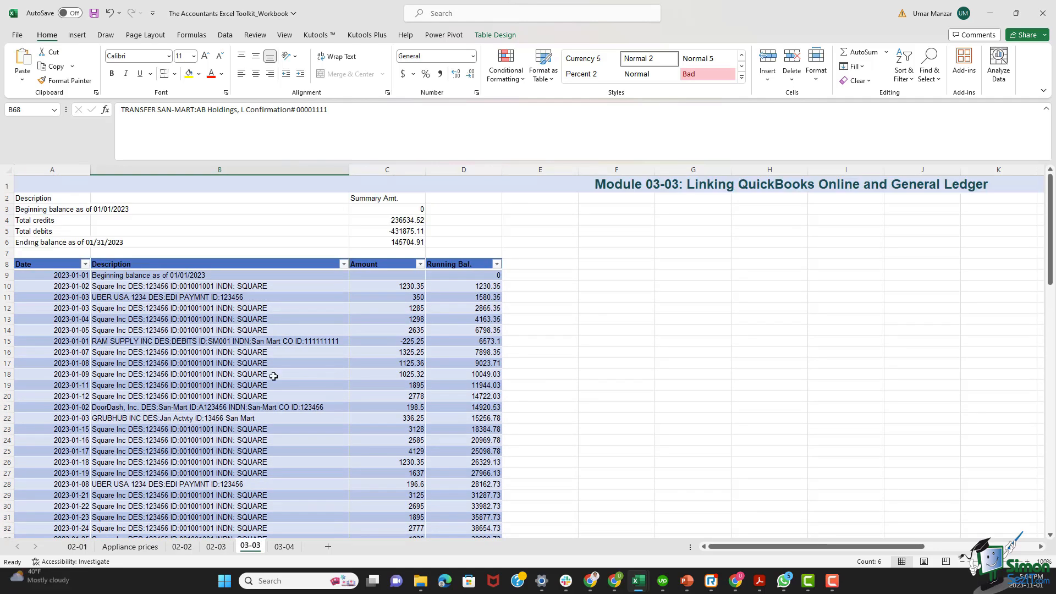
click(539, 241)
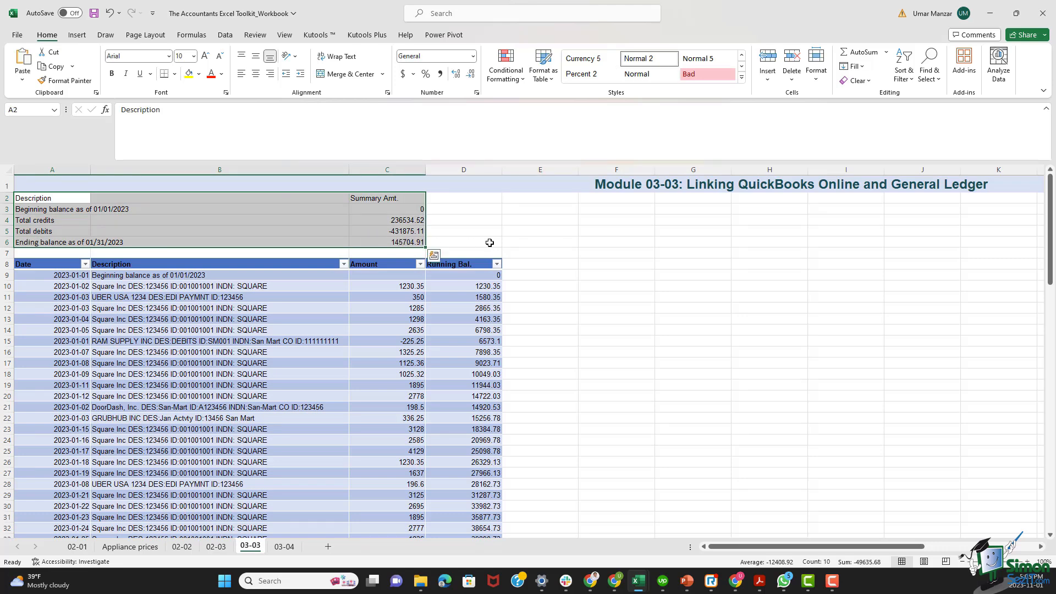
mouse_move(466, 231)
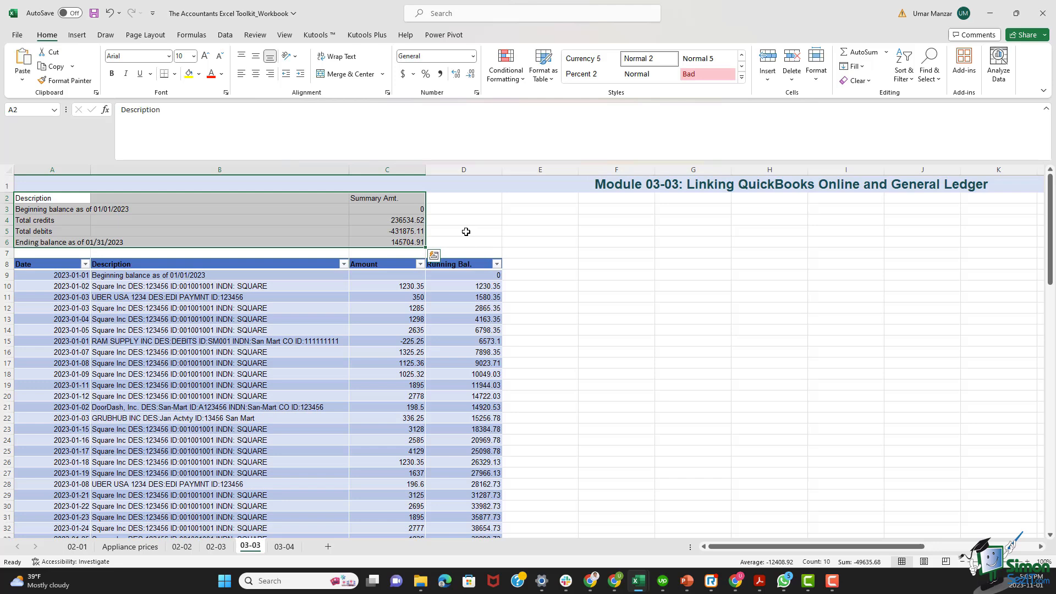
click(464, 232)
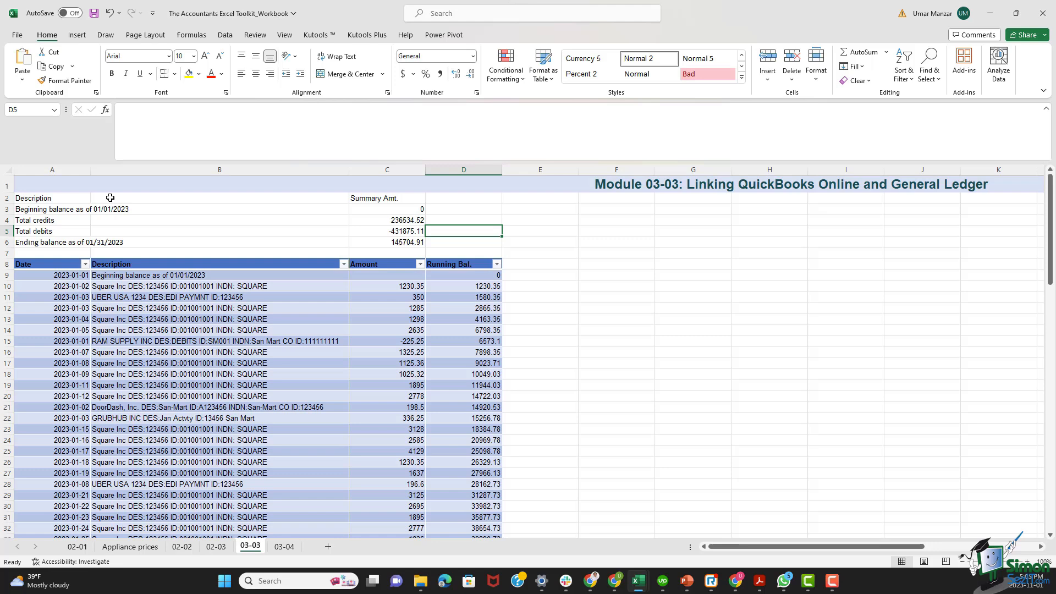
scroll(down, 3)
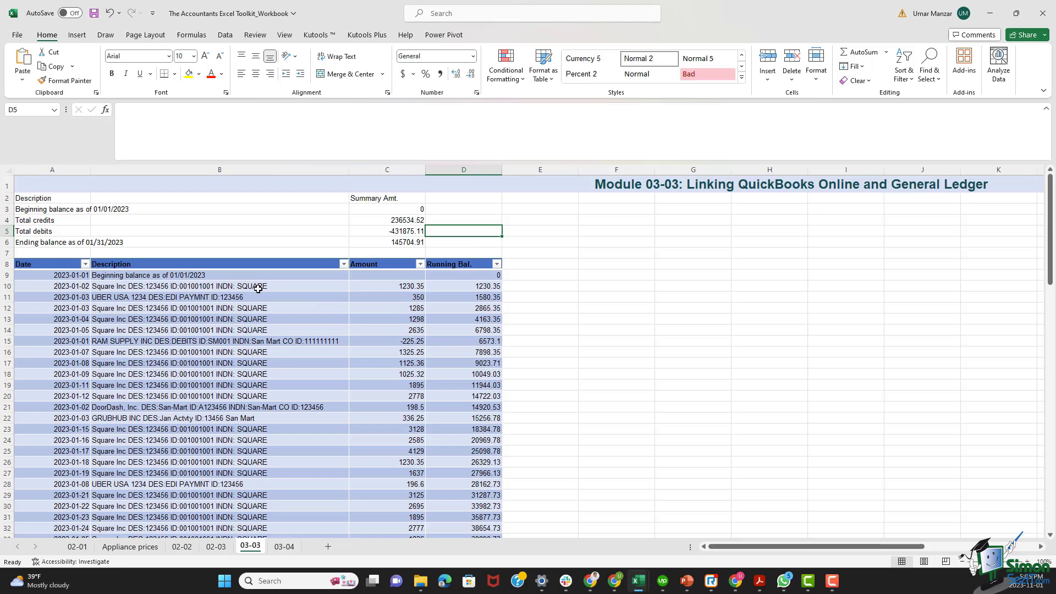
scroll(down, 3)
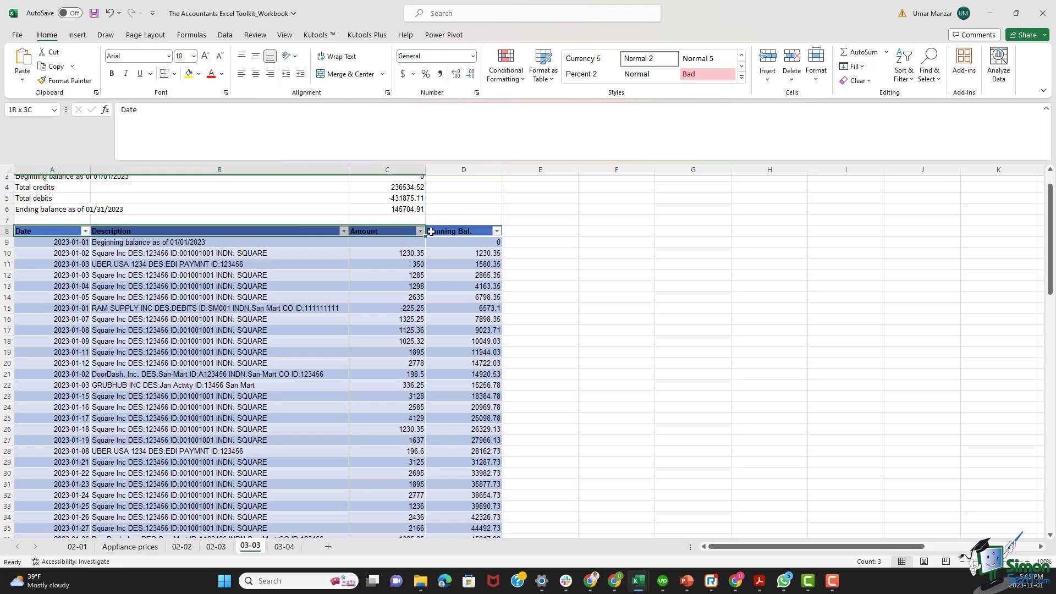
click(219, 252)
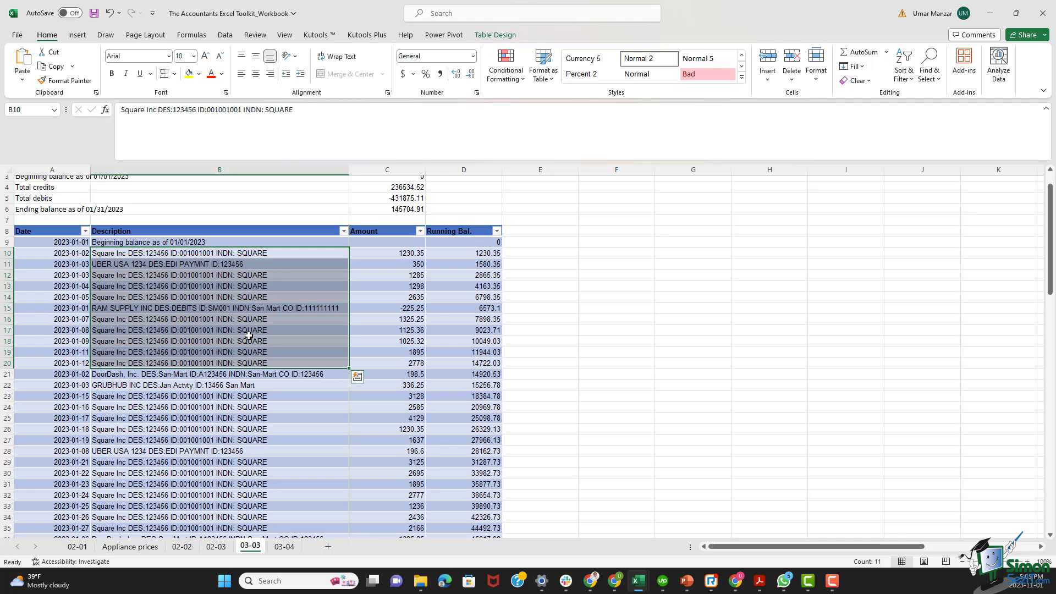
mouse_move(151, 343)
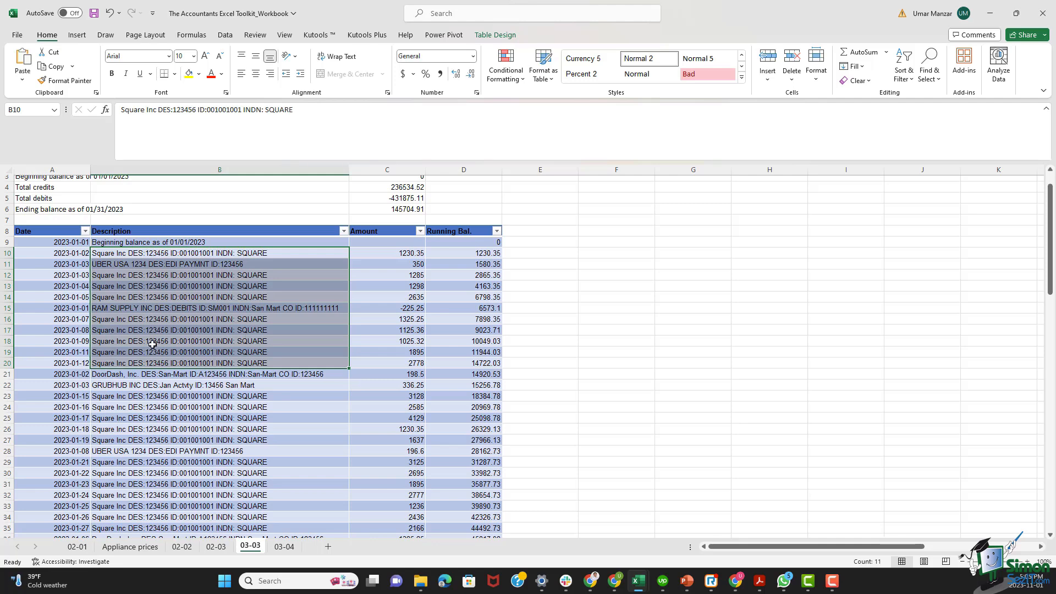
mouse_move(883, 353)
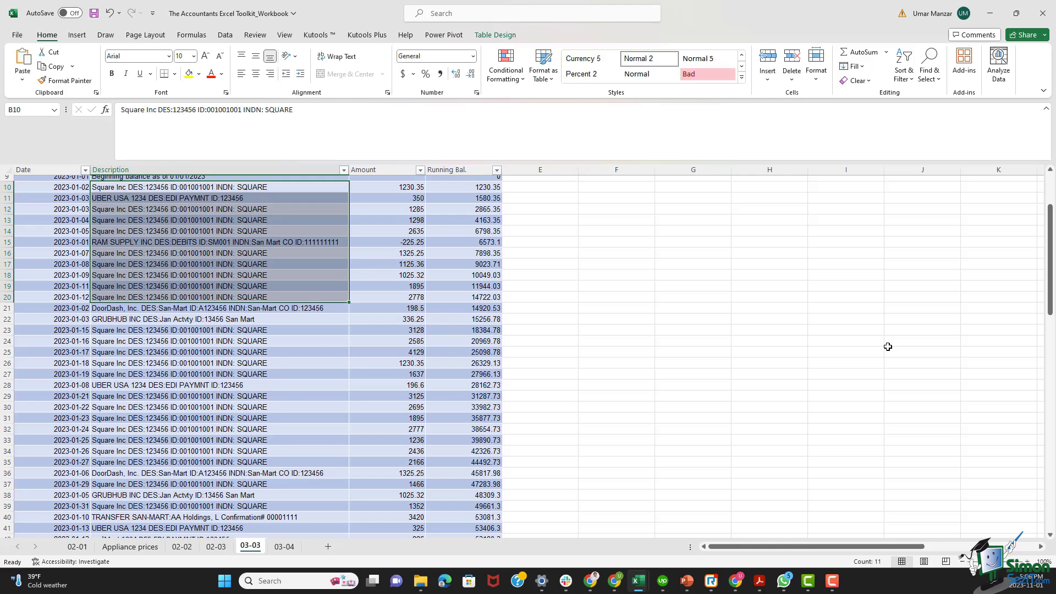
scroll(down, 3)
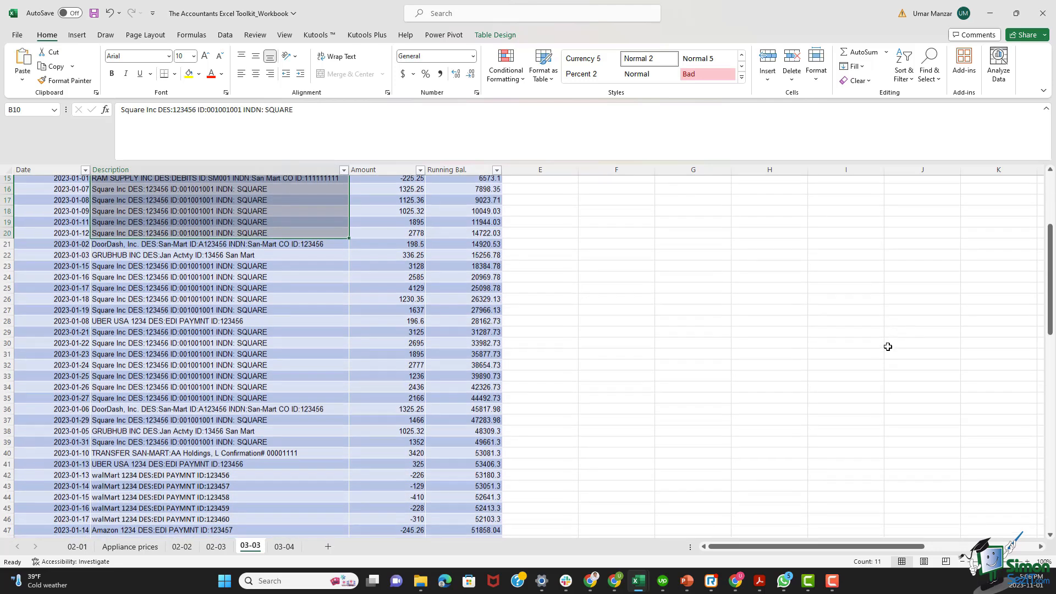
scroll(down, 3)
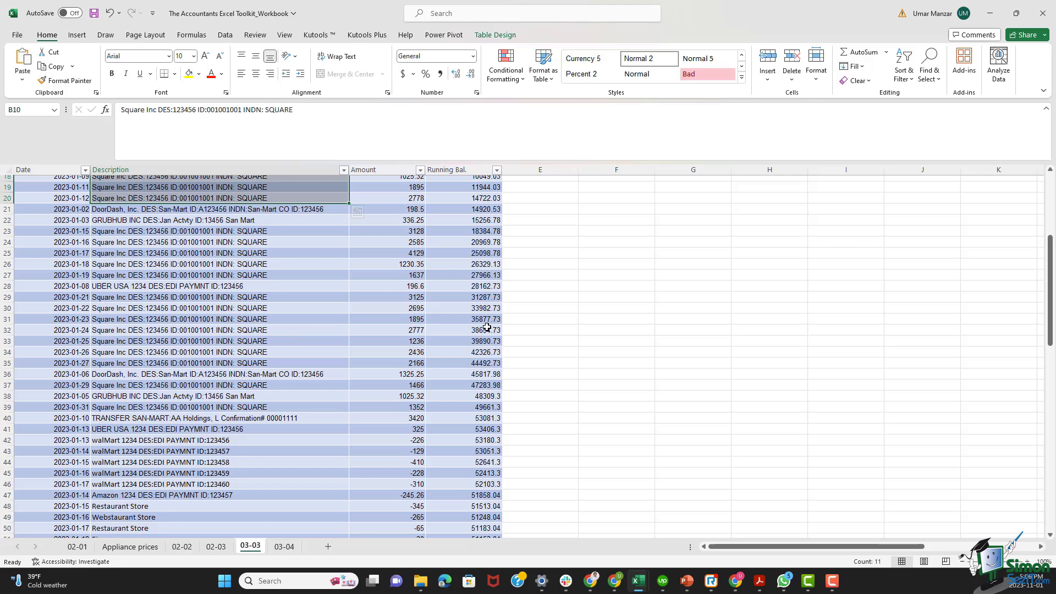
scroll(up, 3)
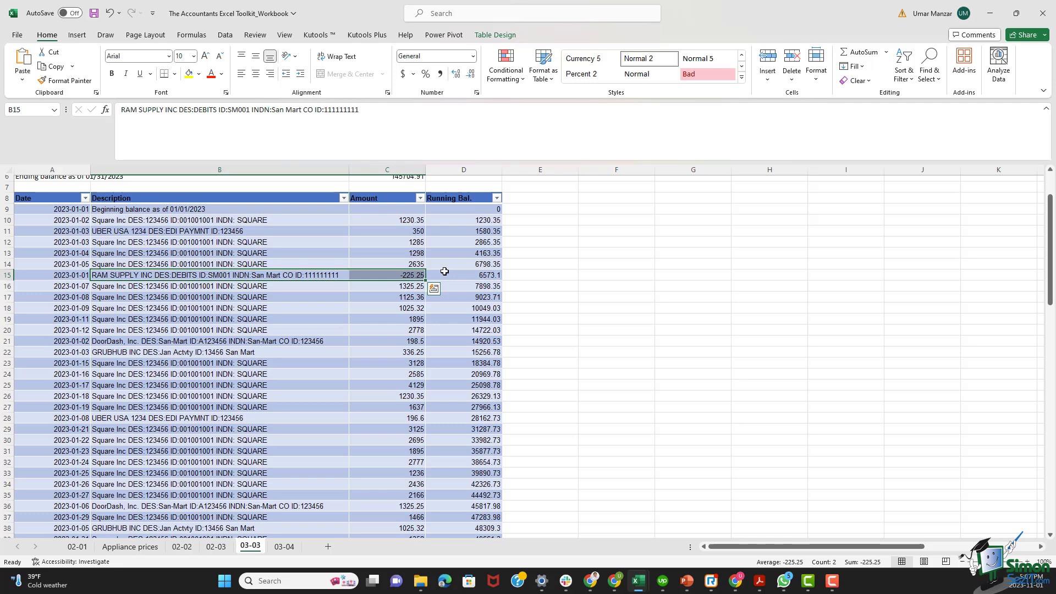
mouse_move(514, 324)
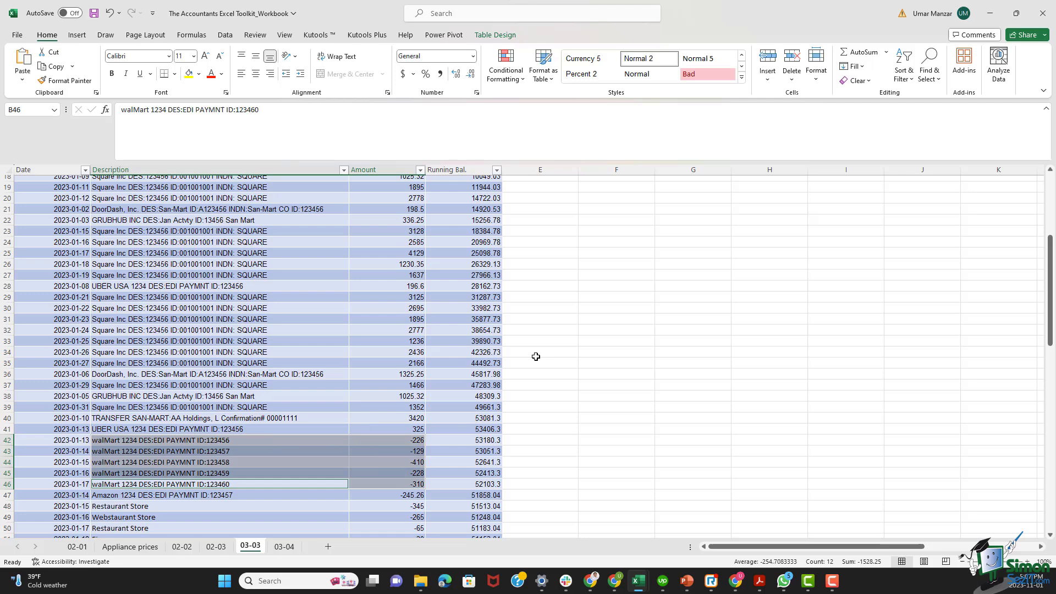
scroll(up, 3)
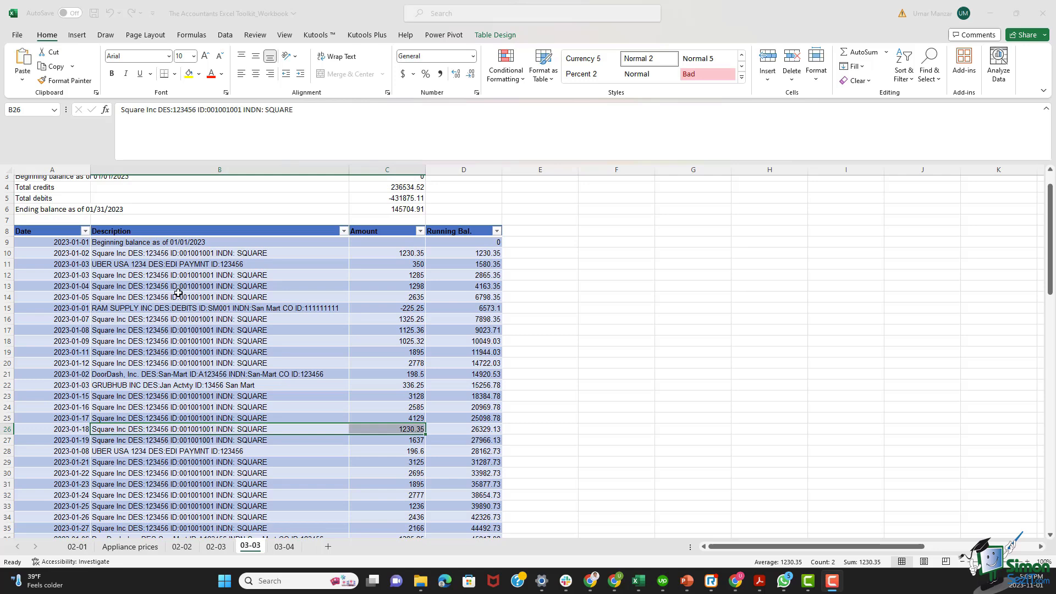
click(615, 352)
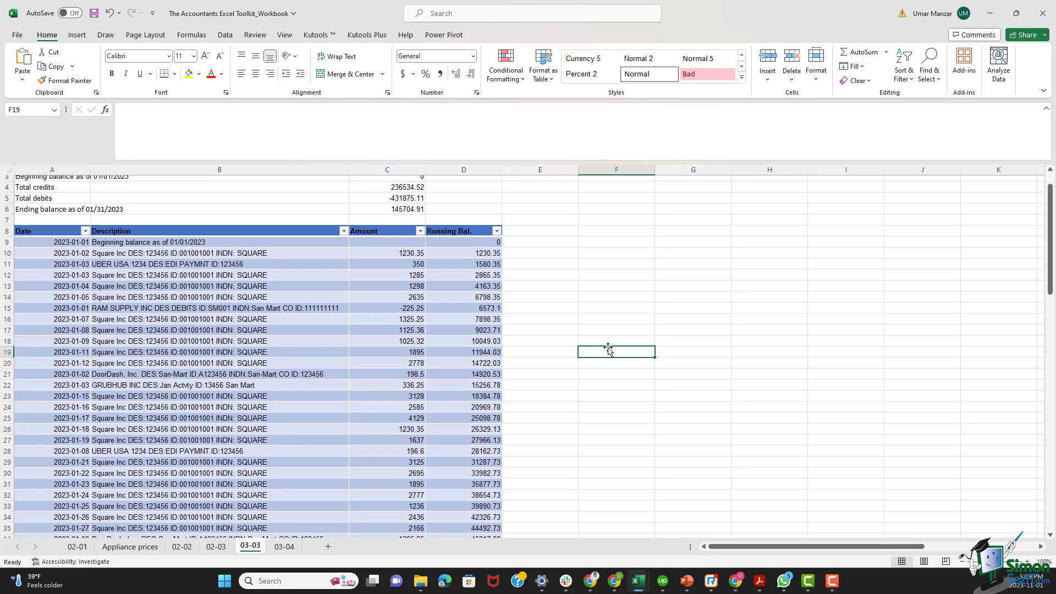
mouse_move(505, 346)
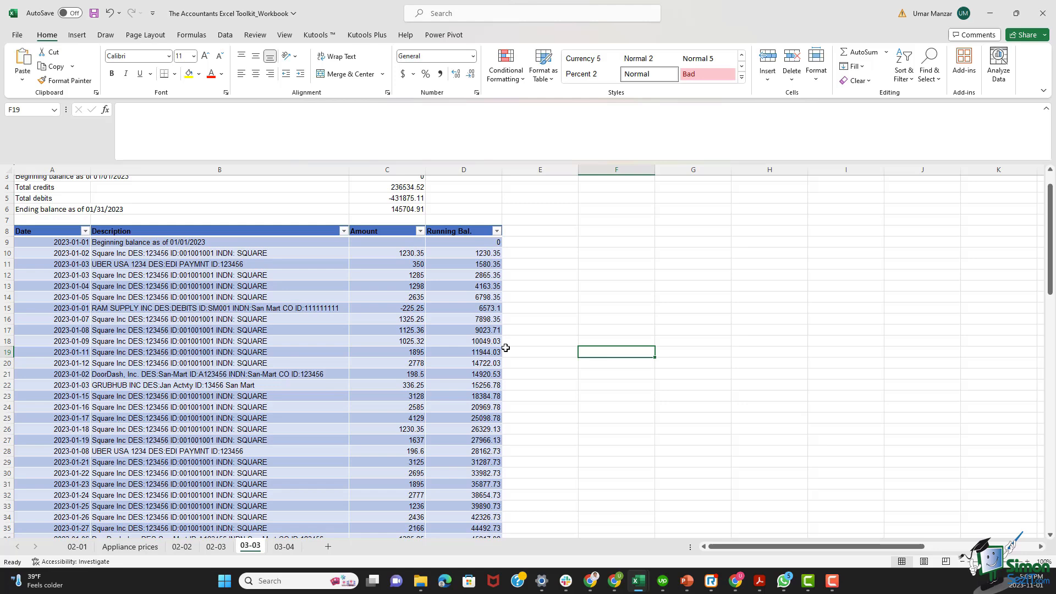
mouse_move(429, 367)
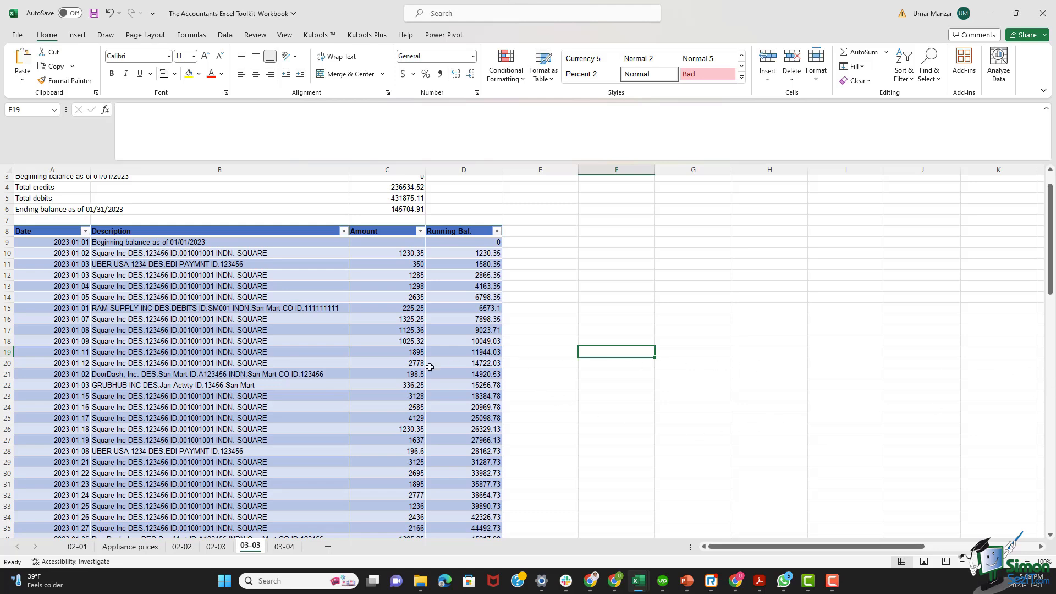
scroll(up, 3)
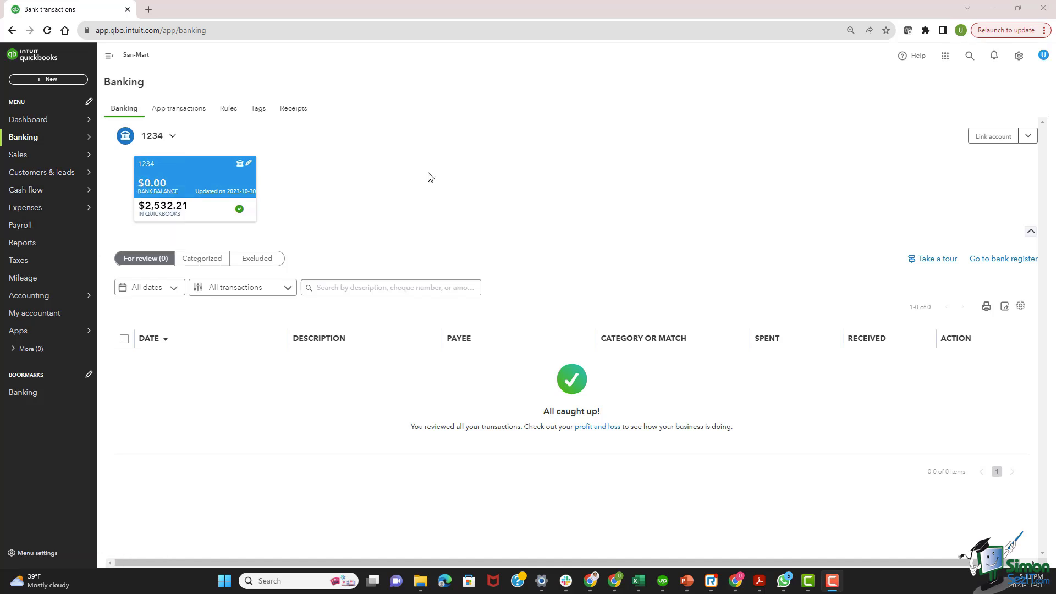
mouse_move(228, 108)
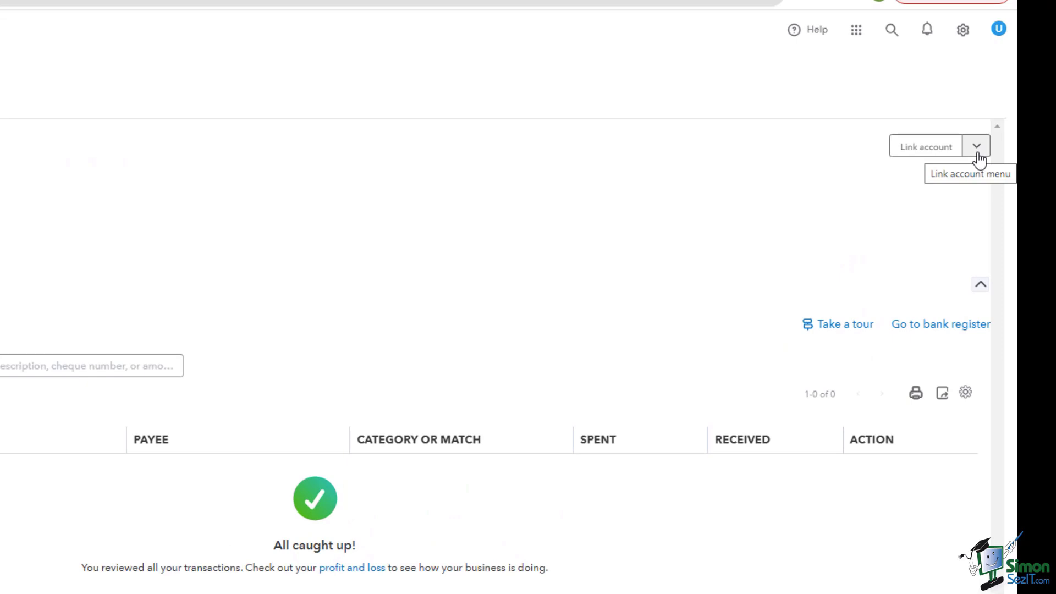
Choose Upload from file under Link account to import transactions for bank account 1234
click(978, 146)
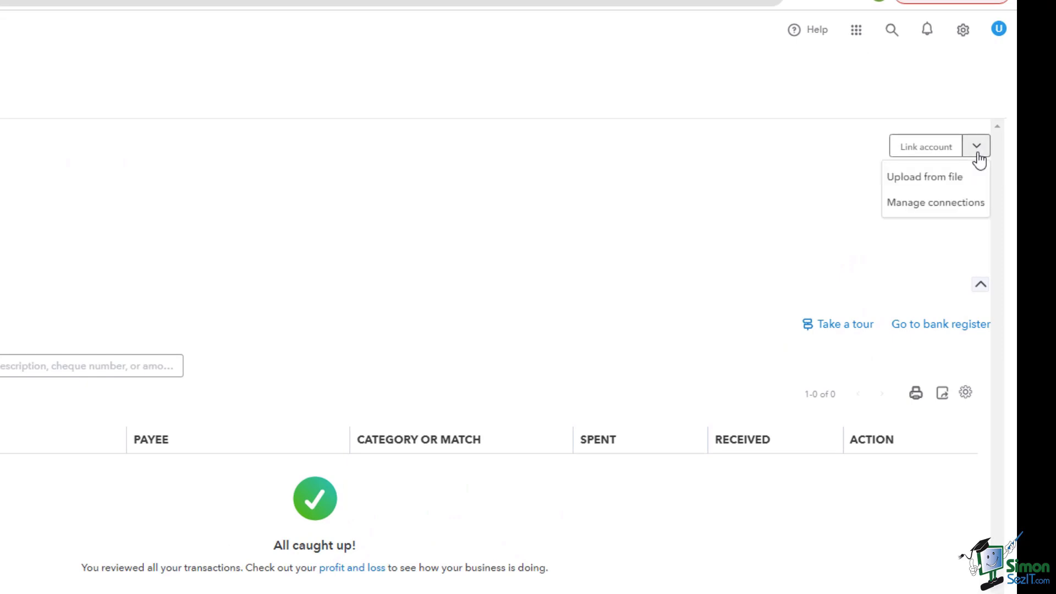
mouse_move(925, 177)
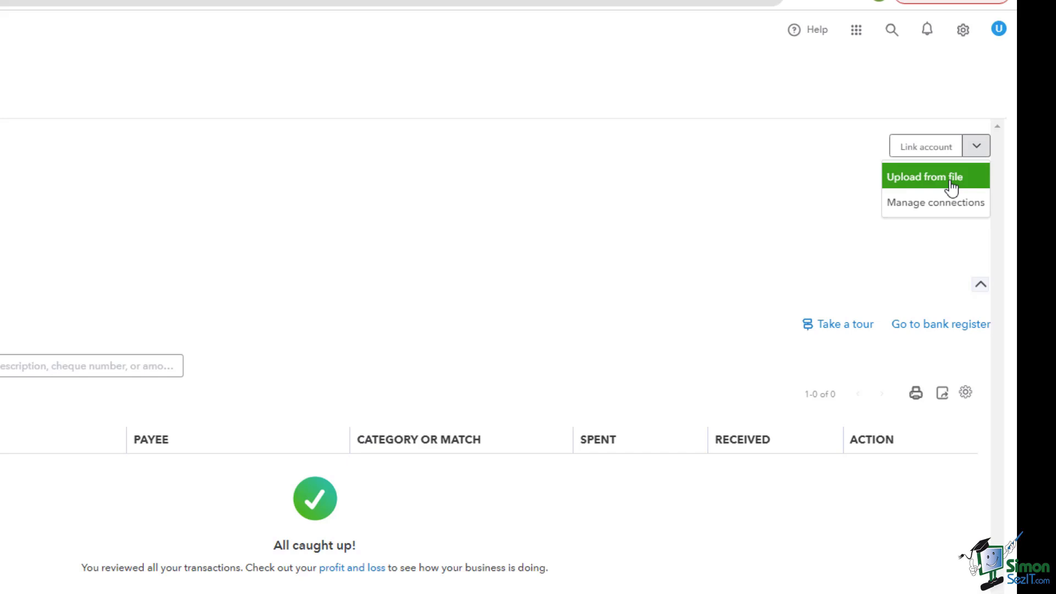
click(927, 176)
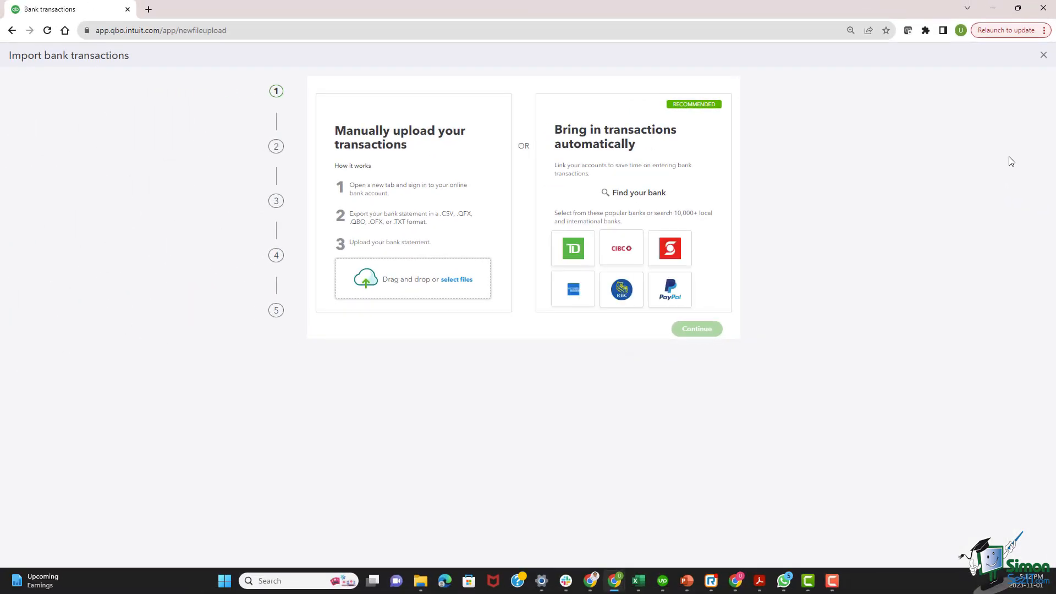
mouse_move(882, 115)
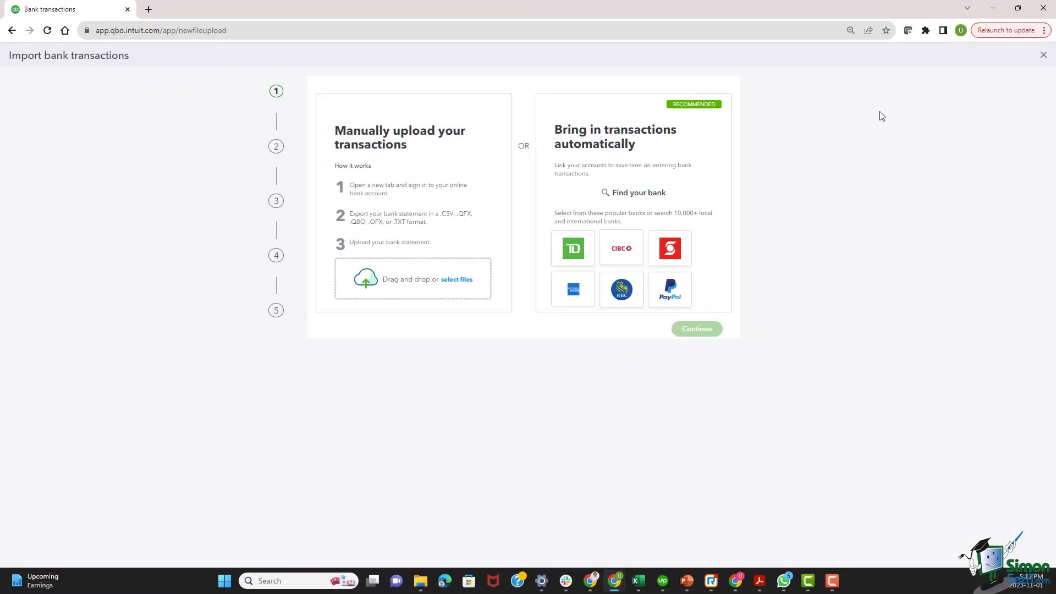
mouse_move(360, 194)
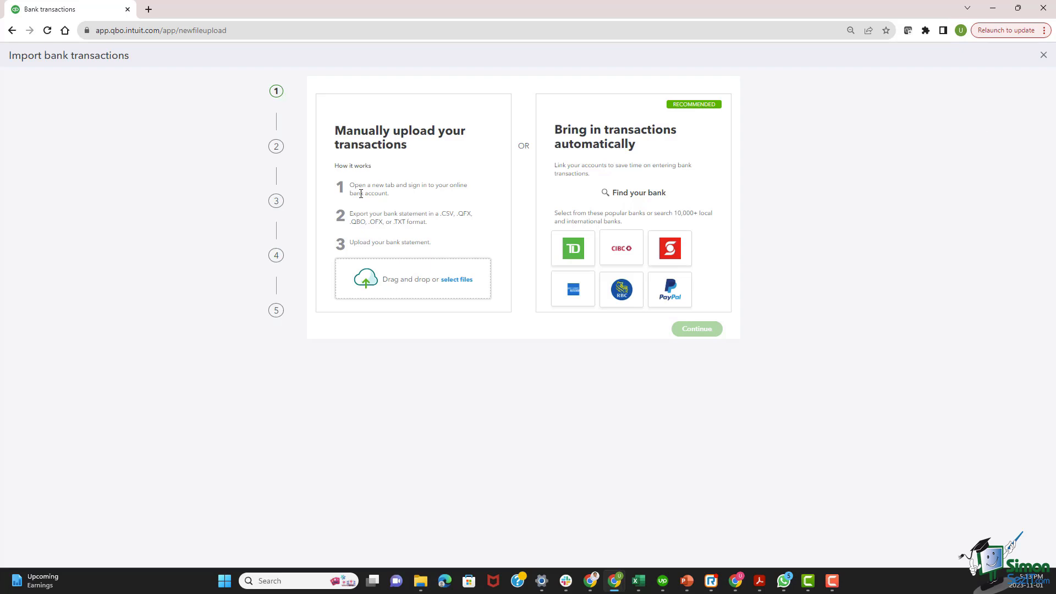
mouse_move(425, 292)
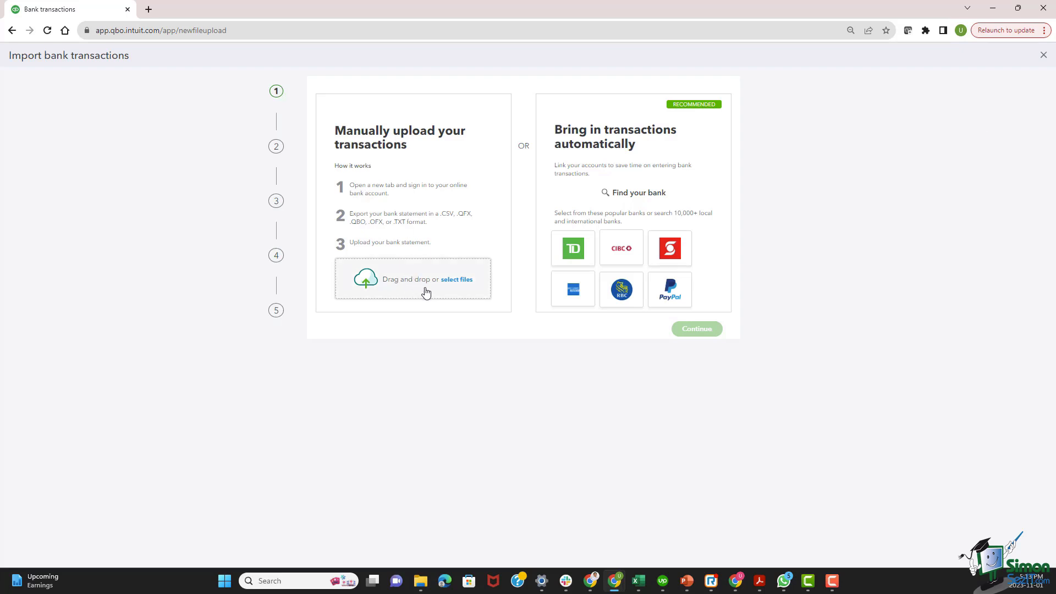
mouse_move(469, 293)
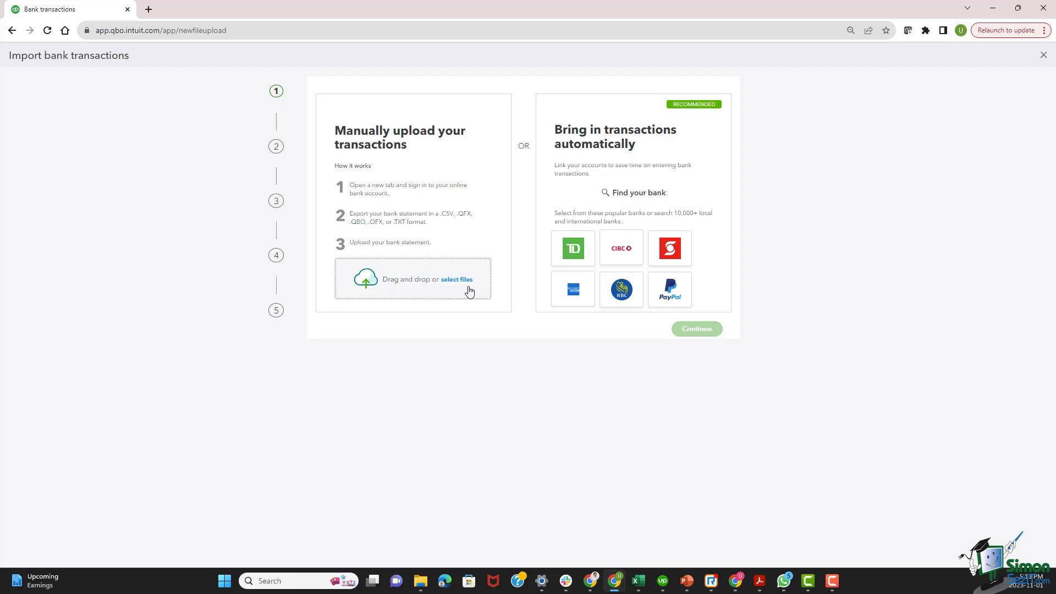
mouse_move(416, 222)
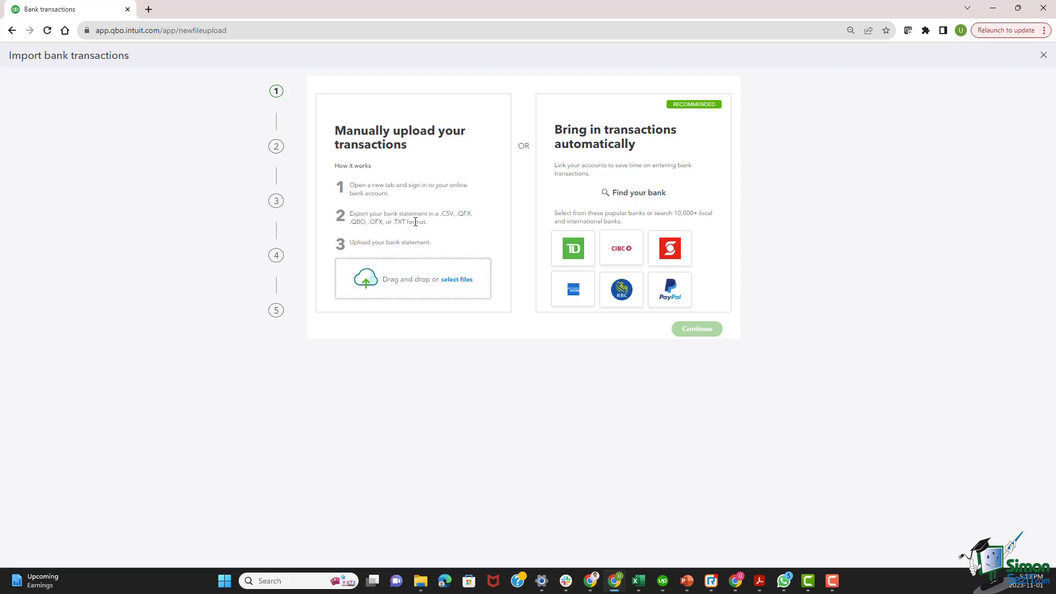
mouse_move(441, 223)
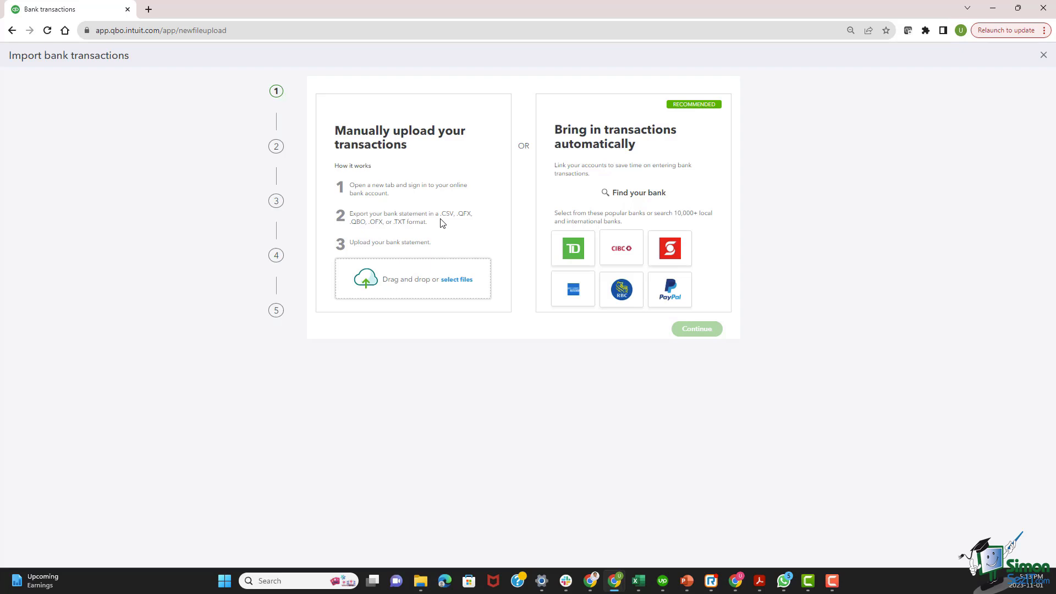
mouse_move(464, 223)
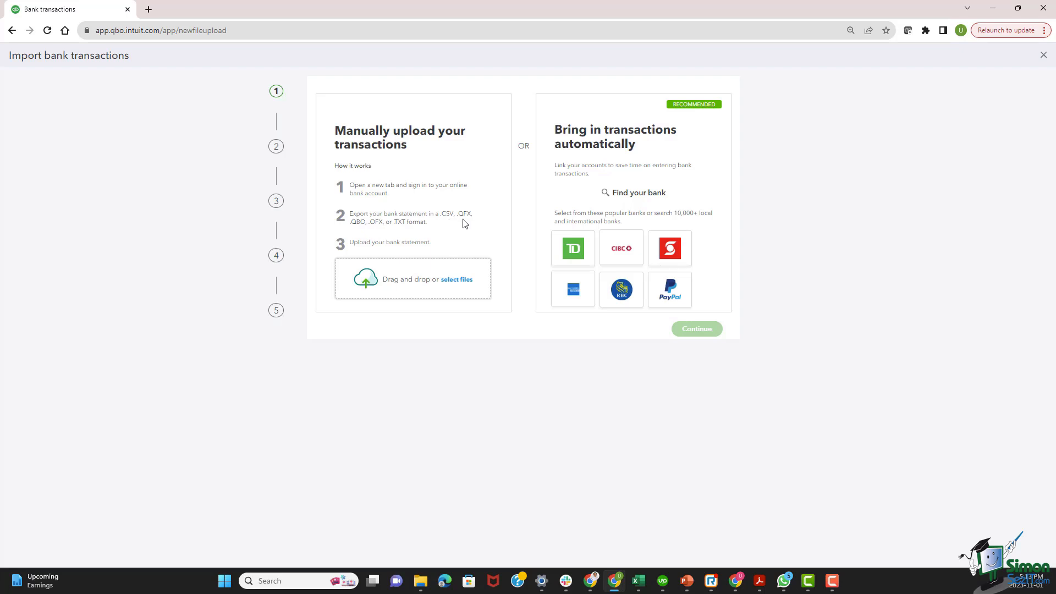
mouse_move(402, 231)
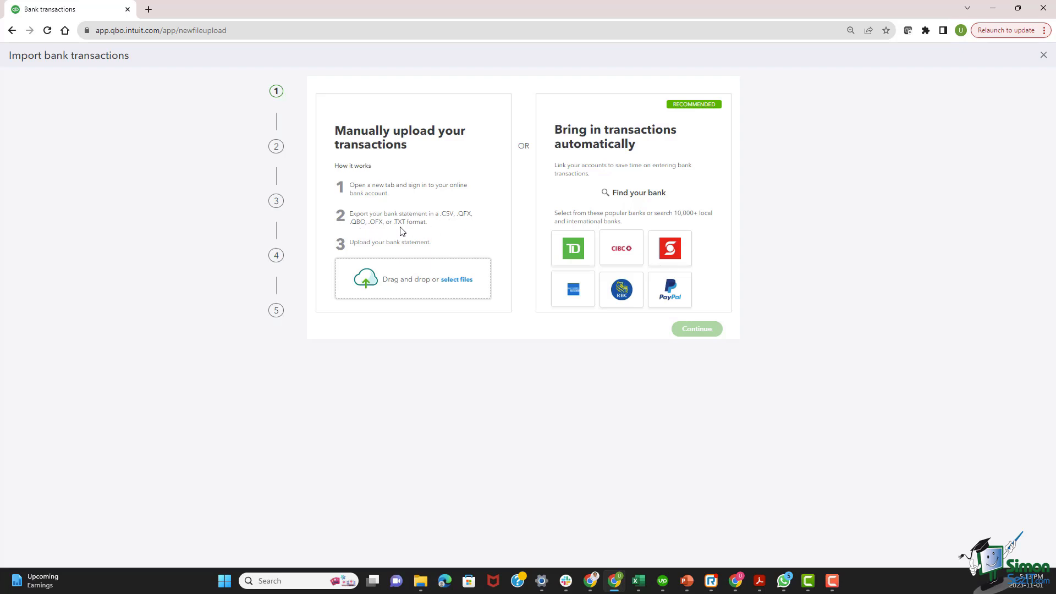
mouse_move(434, 229)
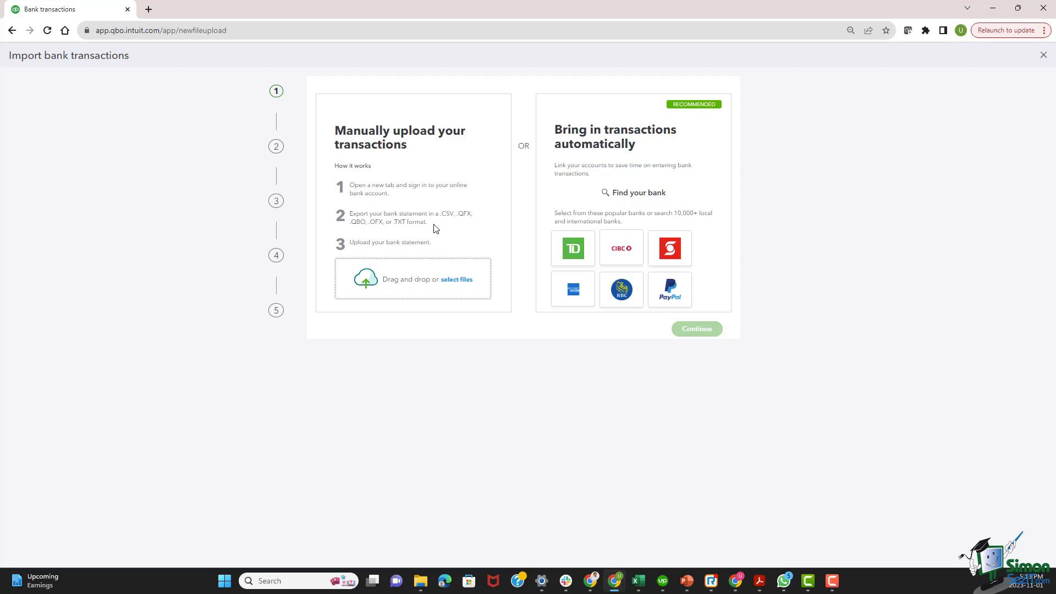
mouse_move(445, 223)
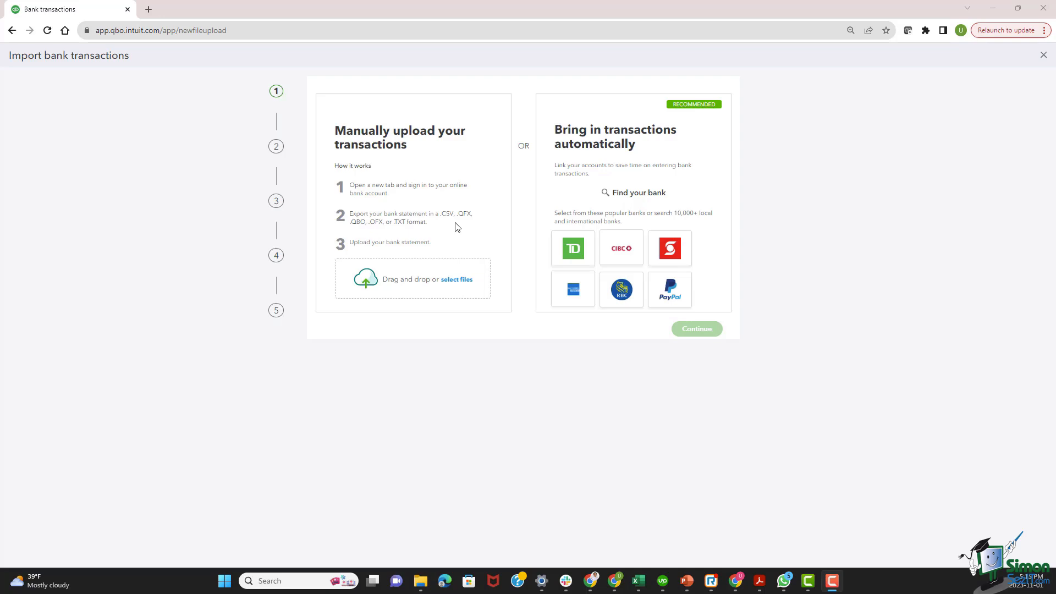
click(637, 581)
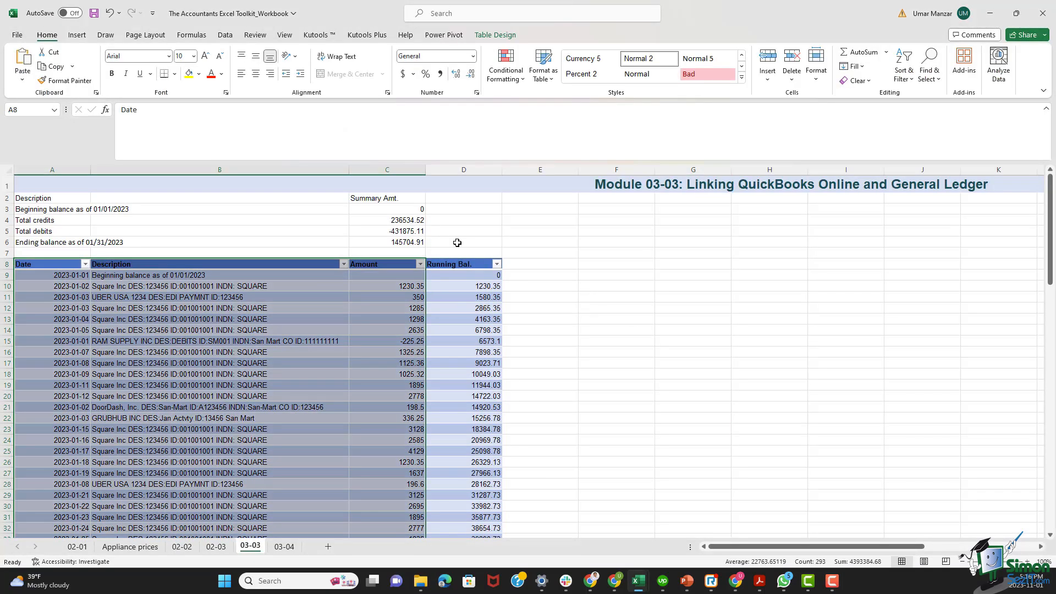
Copy the Date, Description and Amount columns and go to the start page for a new workbook
click(540, 242)
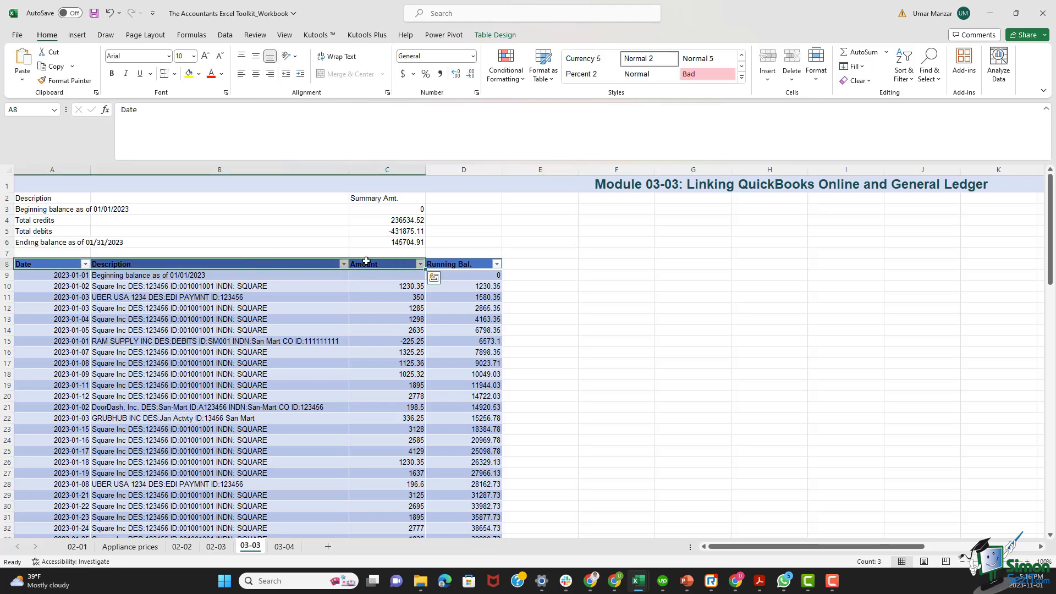
scroll(down, 3)
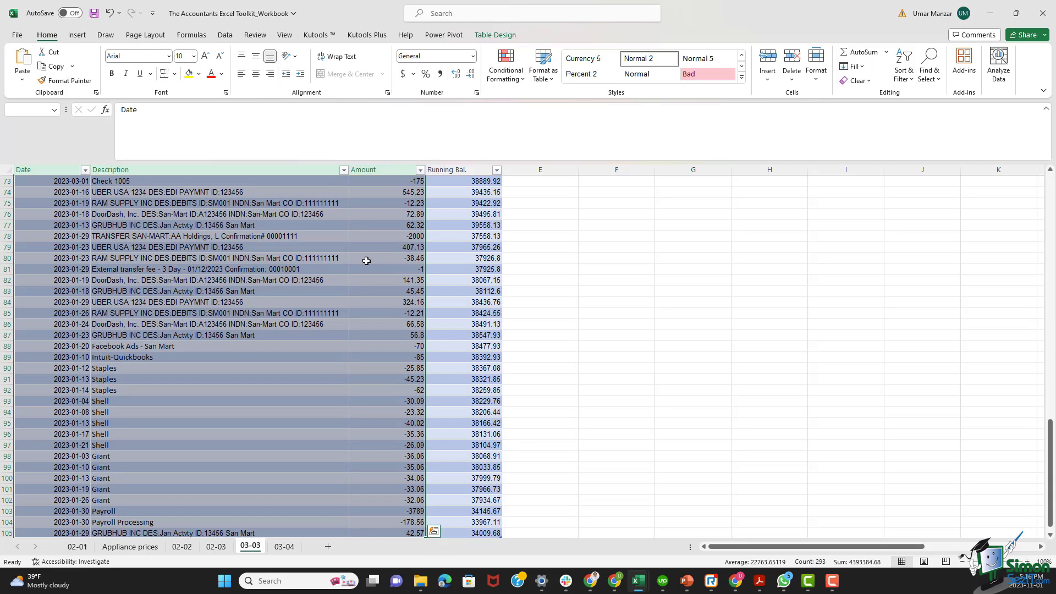
right_click(384, 258)
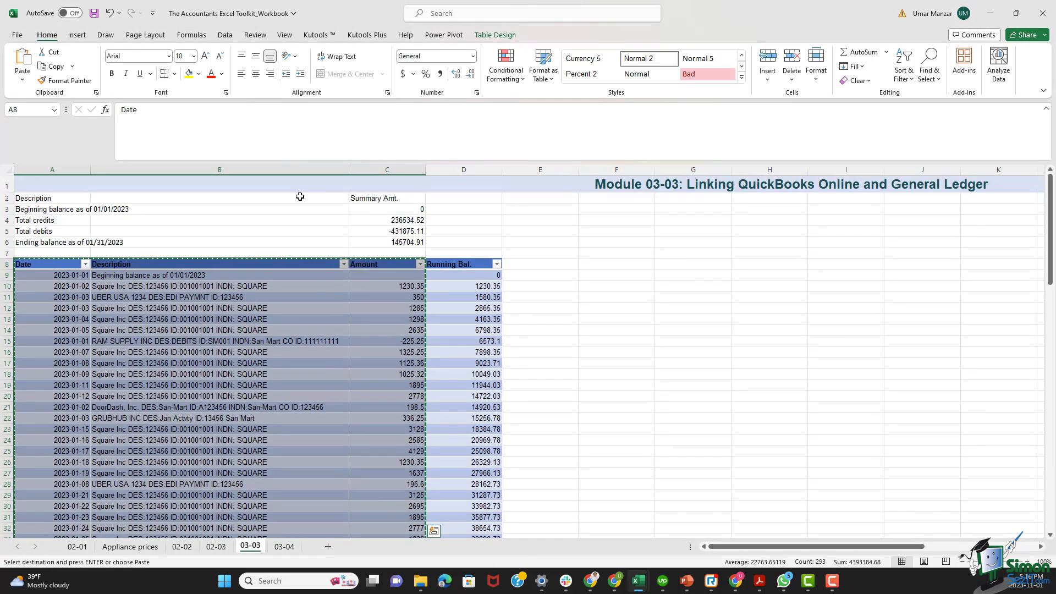
click(18, 34)
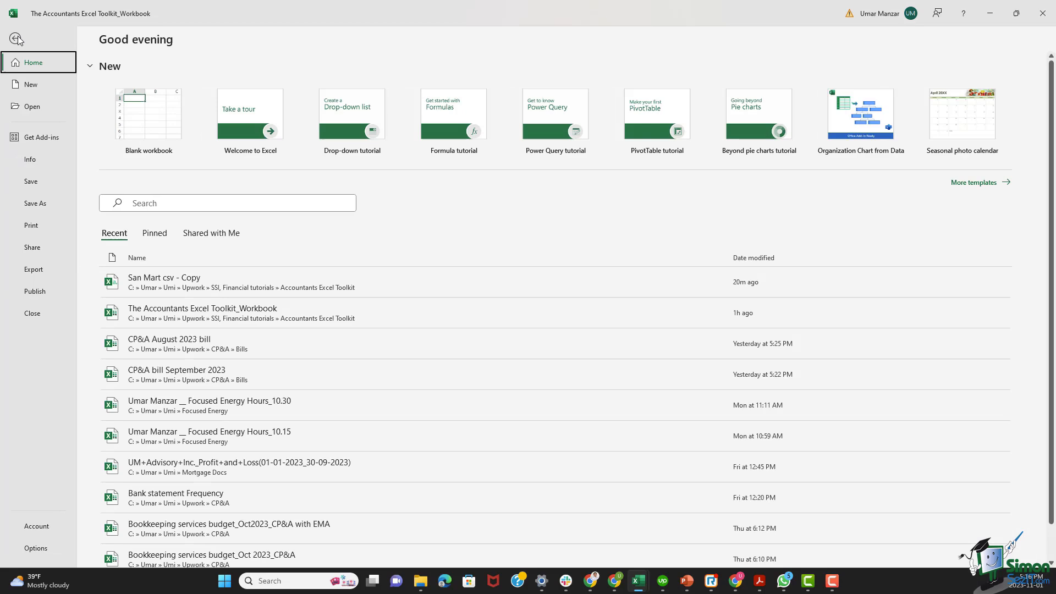
mouse_move(155, 117)
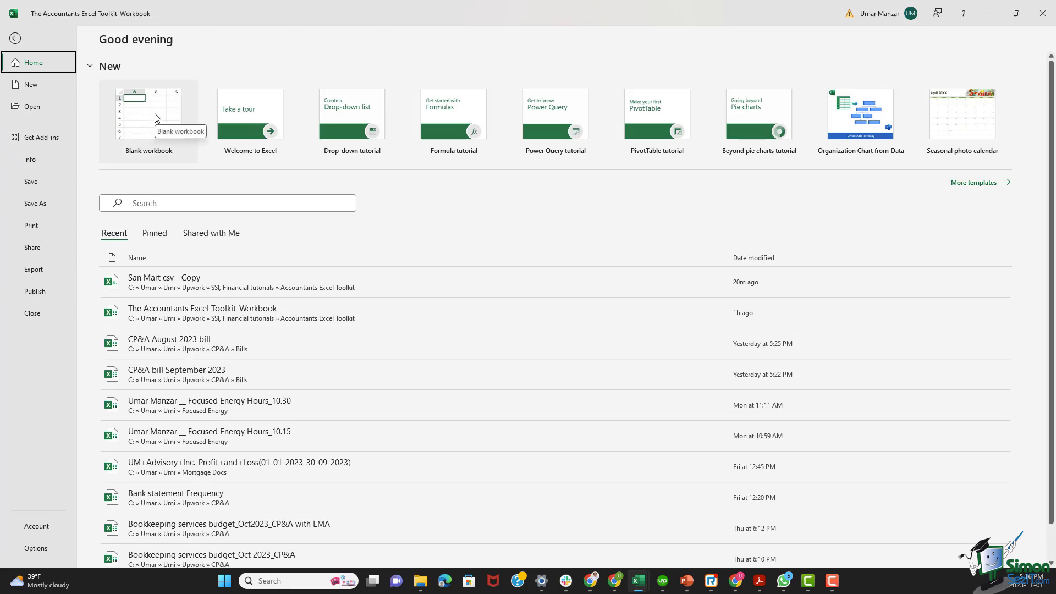
Paste the copied transactions into a new blank workbook as values only via Paste Special
click(148, 115)
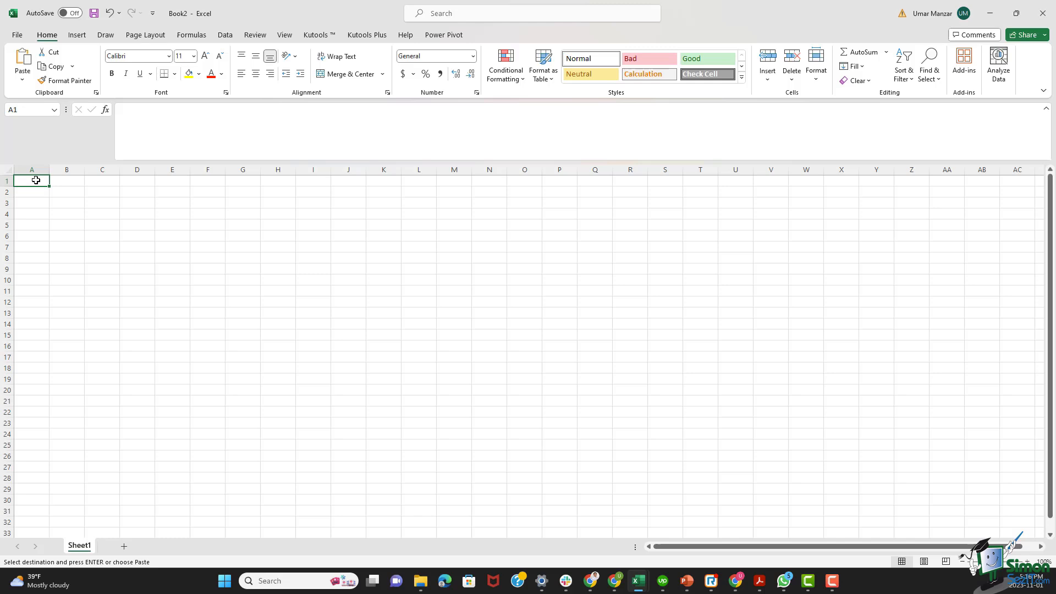
right_click(31, 180)
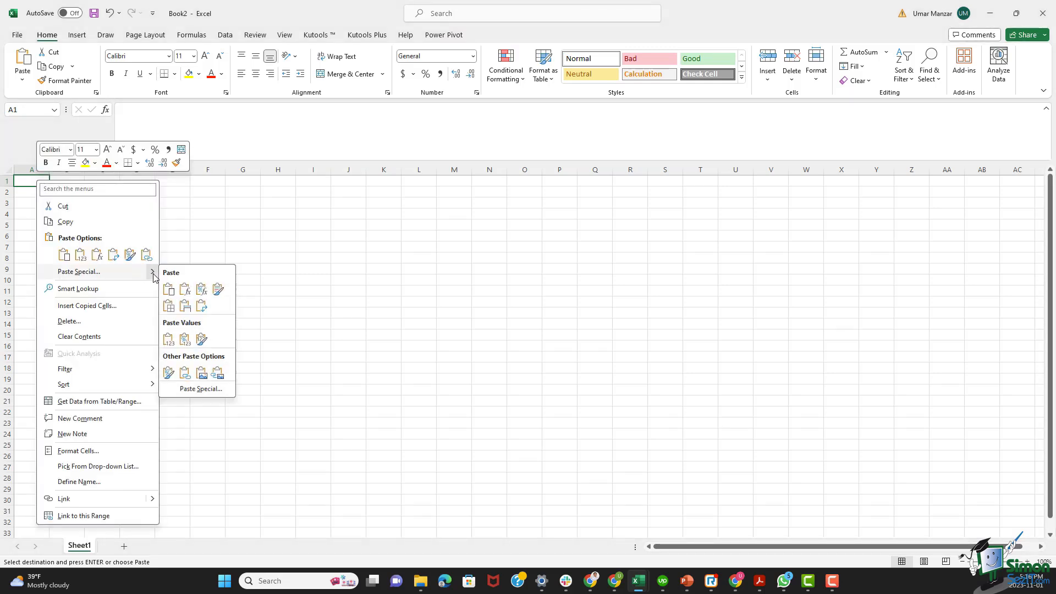
mouse_move(198, 389)
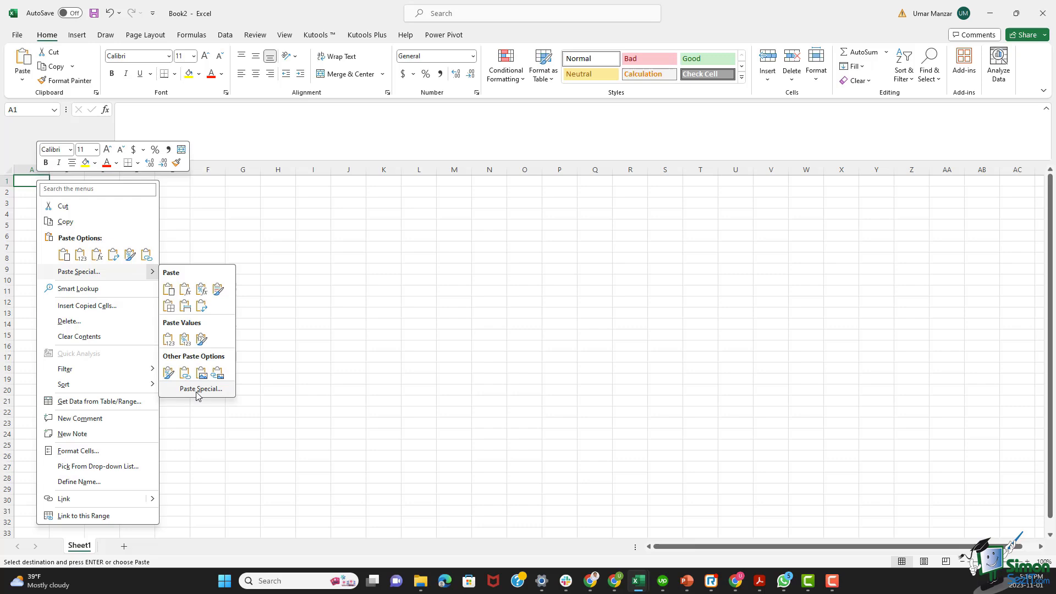
click(200, 389)
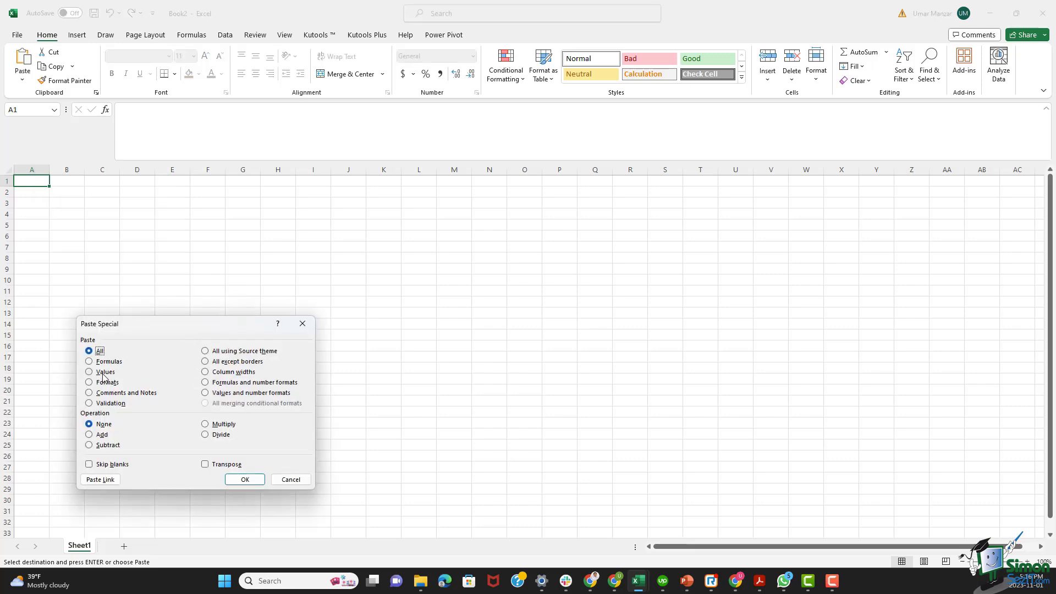
click(244, 480)
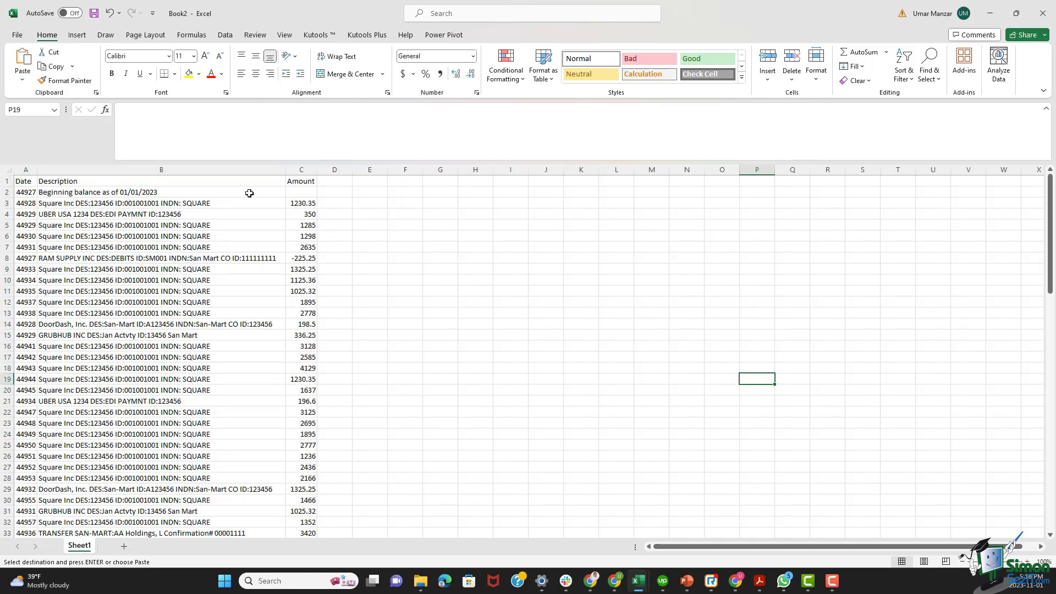
Widen column A so the Date serial numbers fit
click(25, 169)
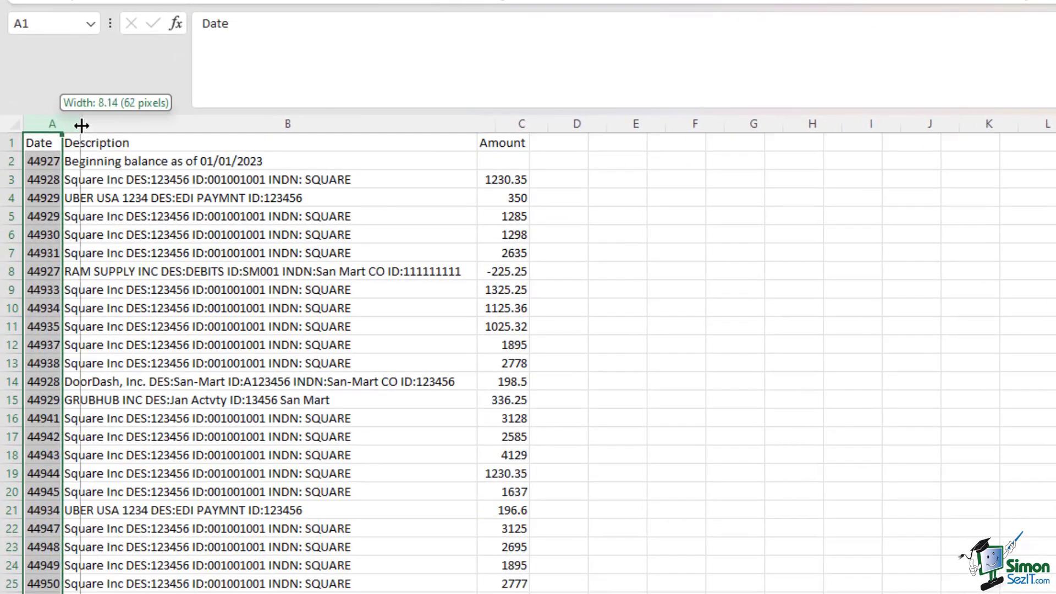
drag(81, 123, 67, 124)
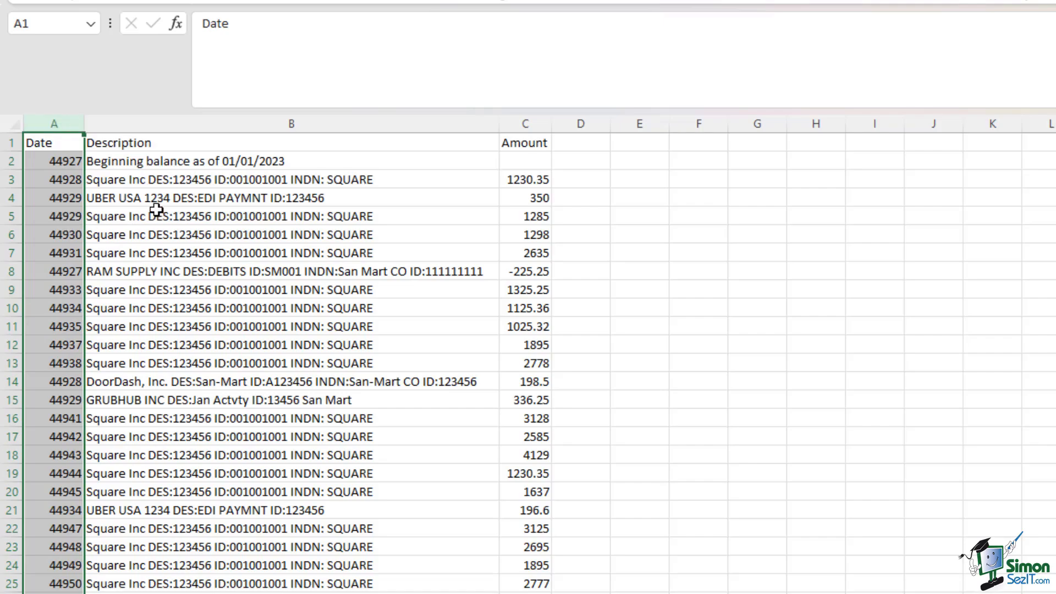
click(639, 197)
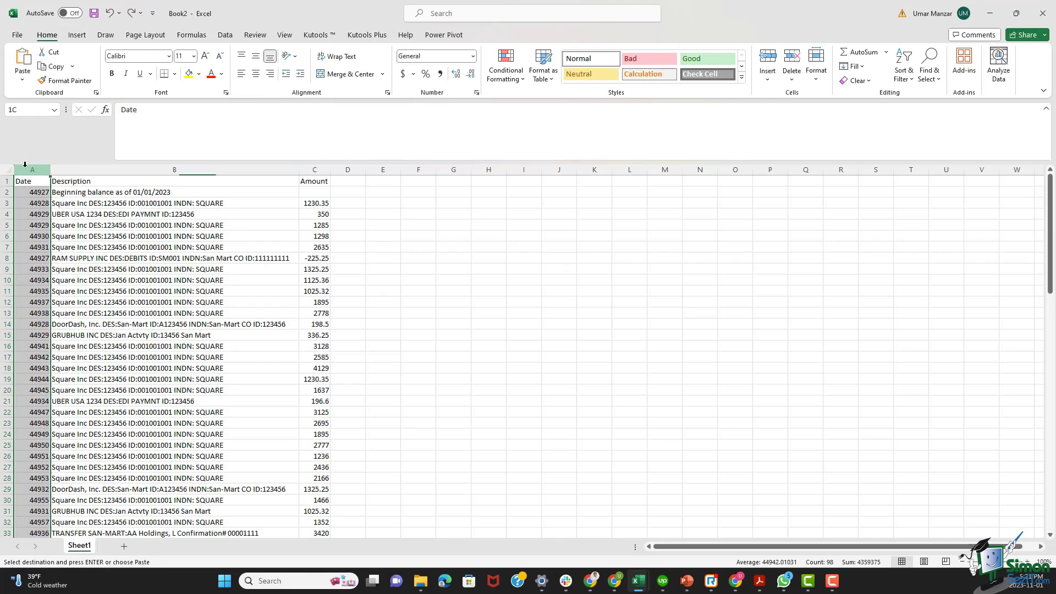
Format the Date column with the custom number format mm-dd-yyyy
right_click(32, 192)
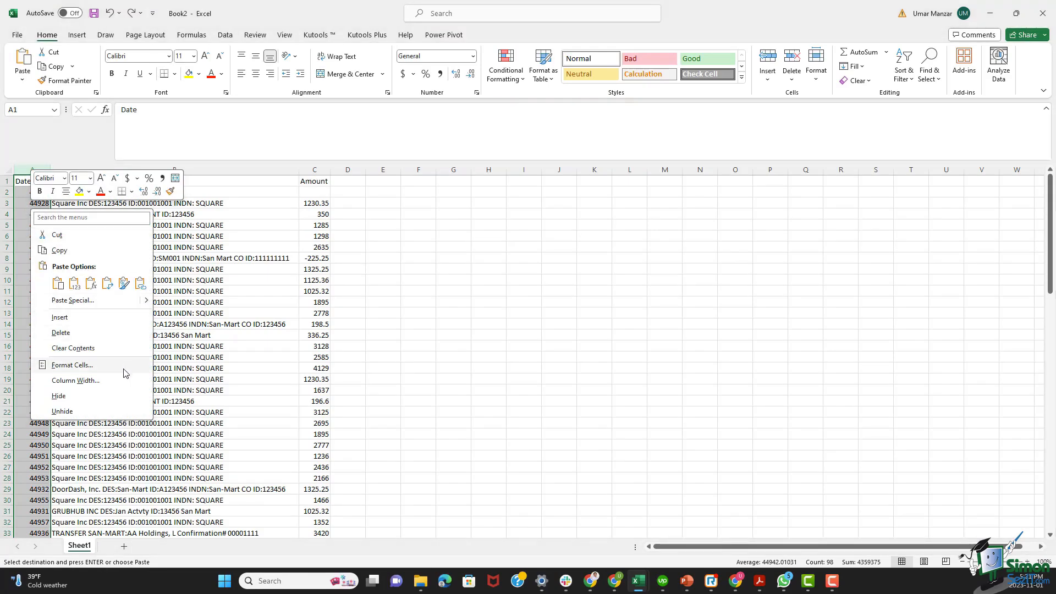
click(72, 364)
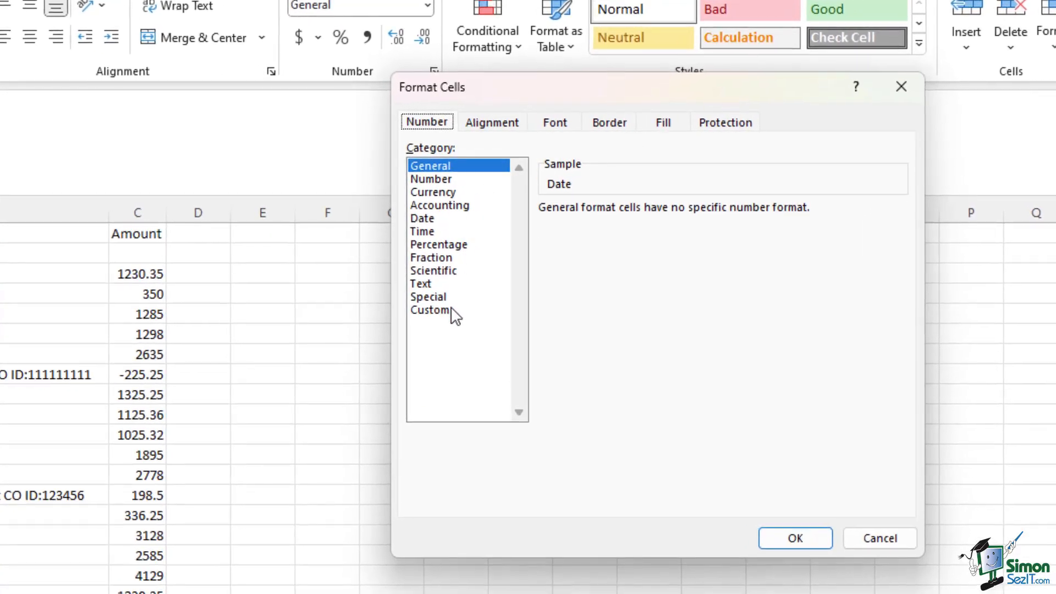
click(429, 309)
text(dd)
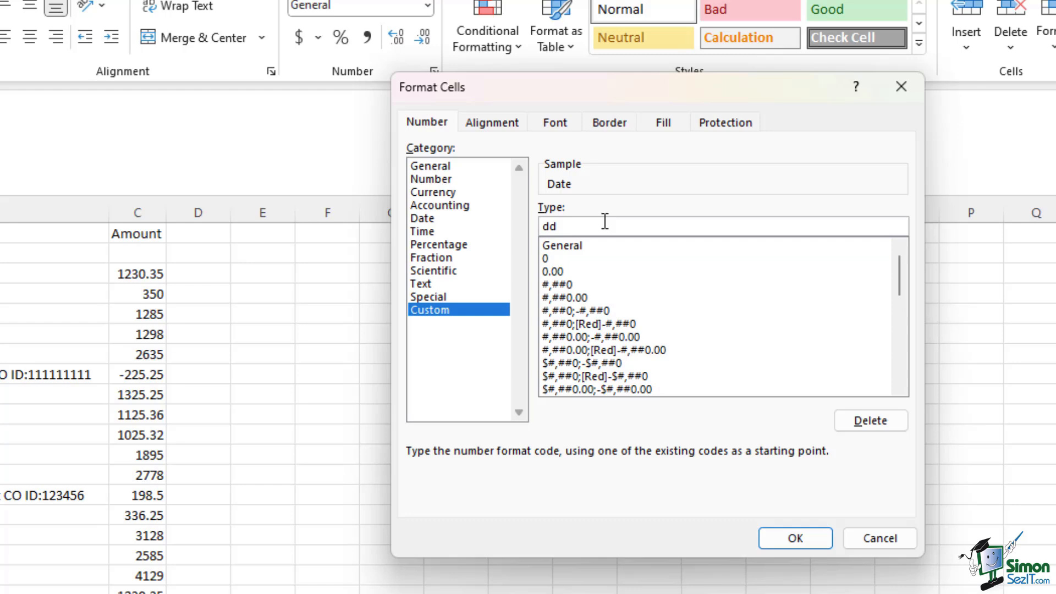
text(mm)
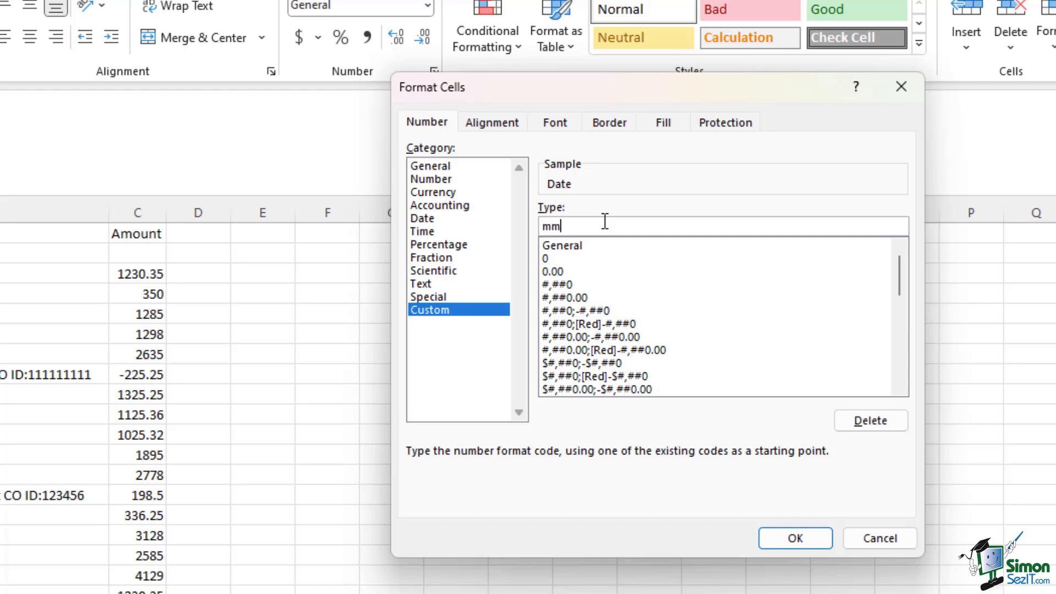
text(-dd-)
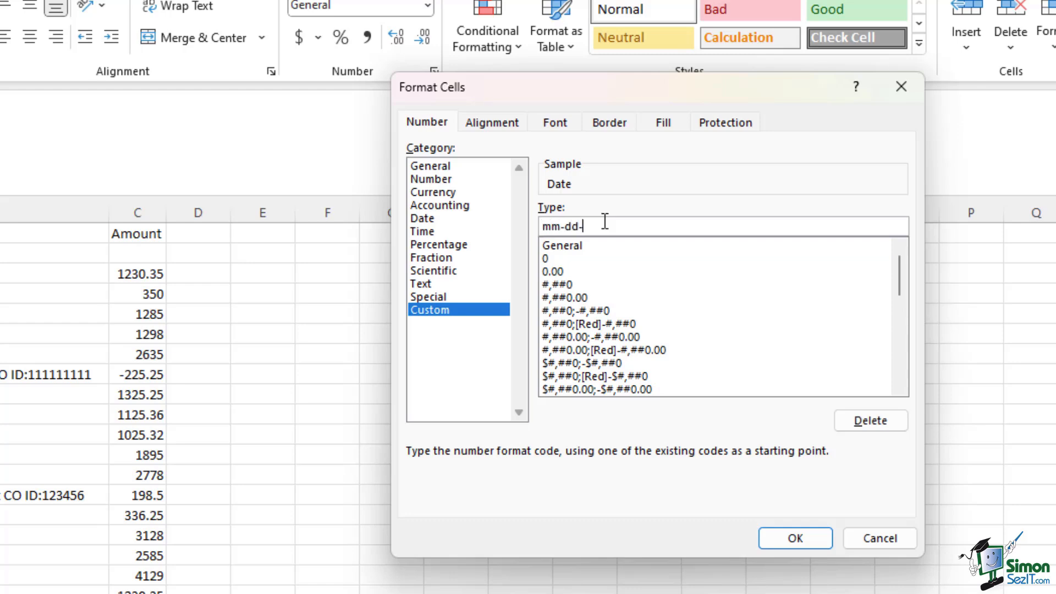
text(yyyy)
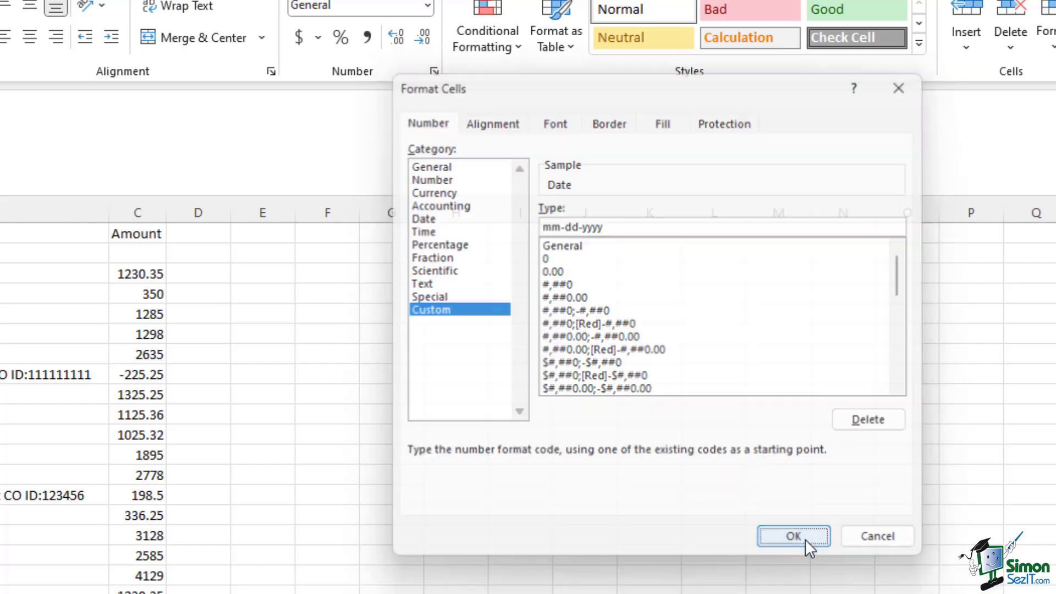
click(793, 537)
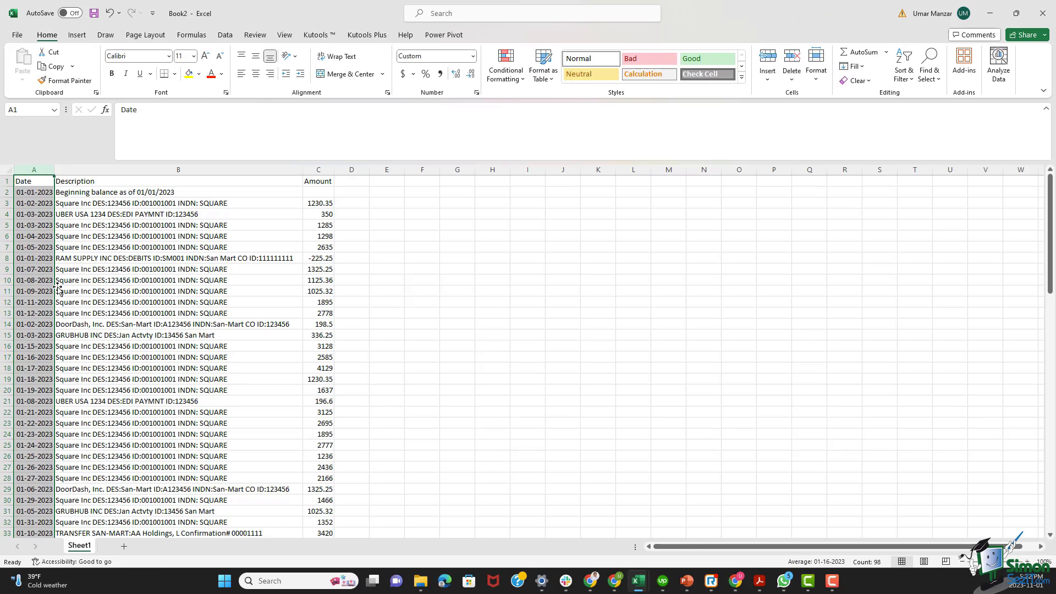
mouse_move(83, 210)
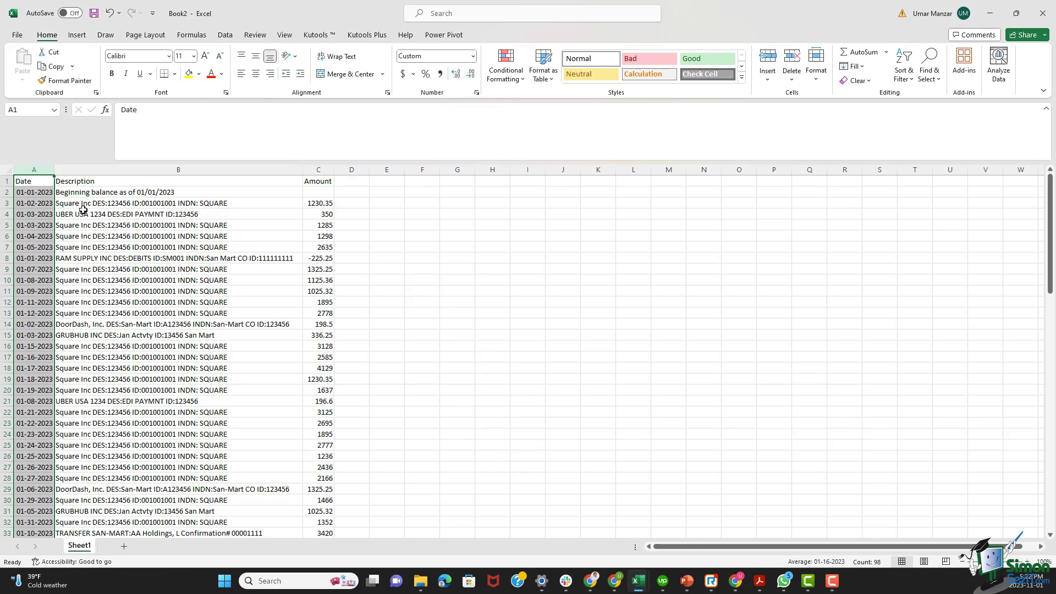
Enter 0 as the beginning balance amount in C2
click(177, 192)
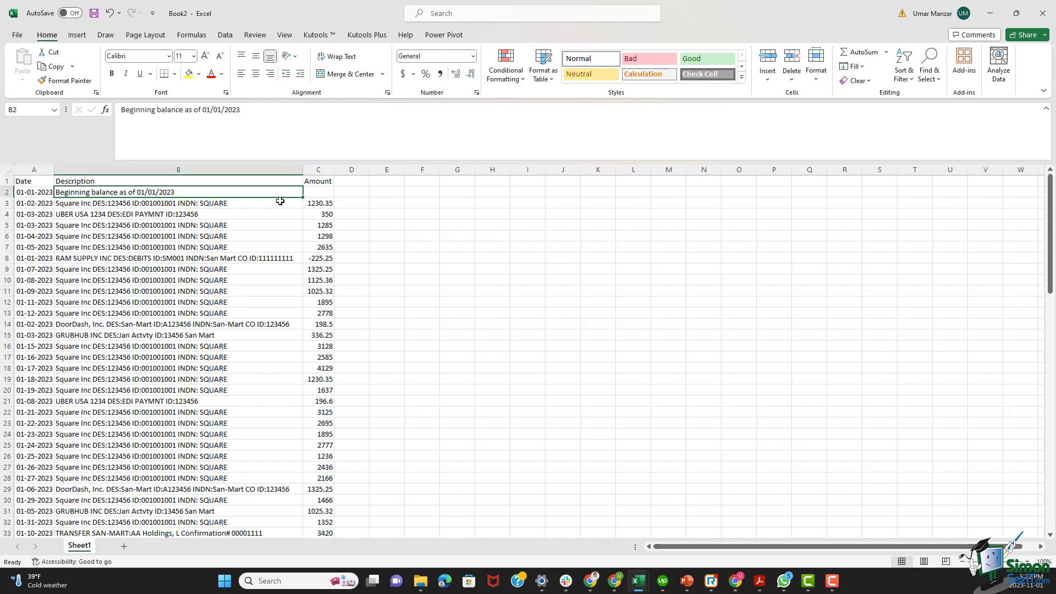
click(318, 191)
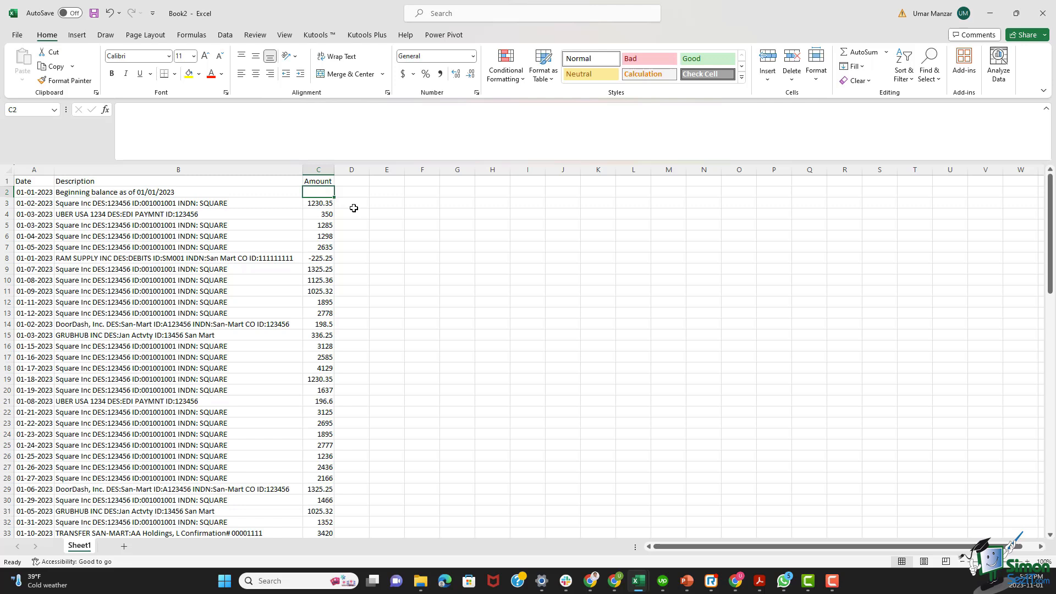
text(0)
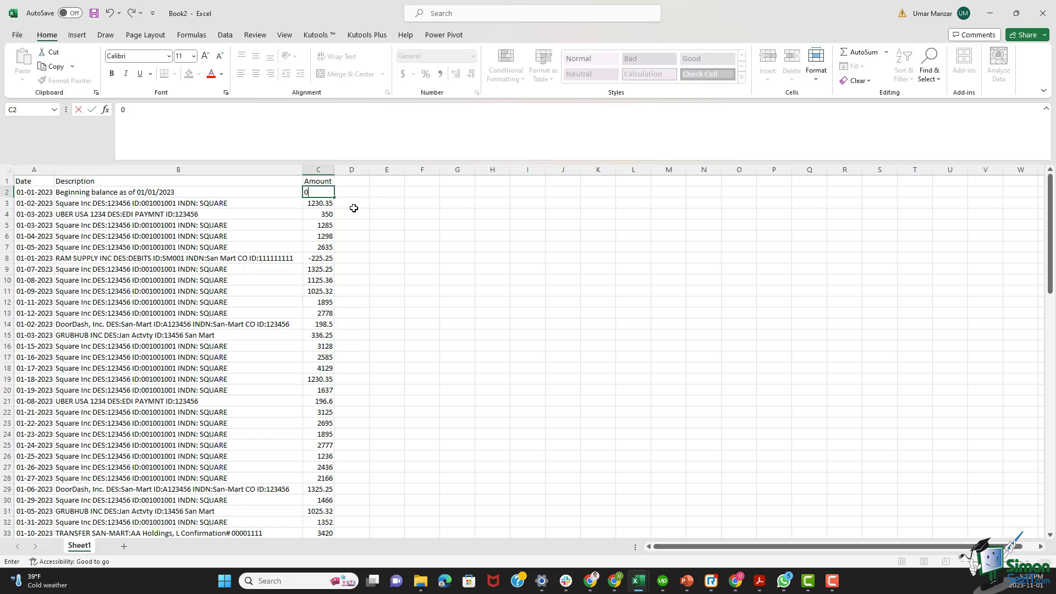
click(34, 203)
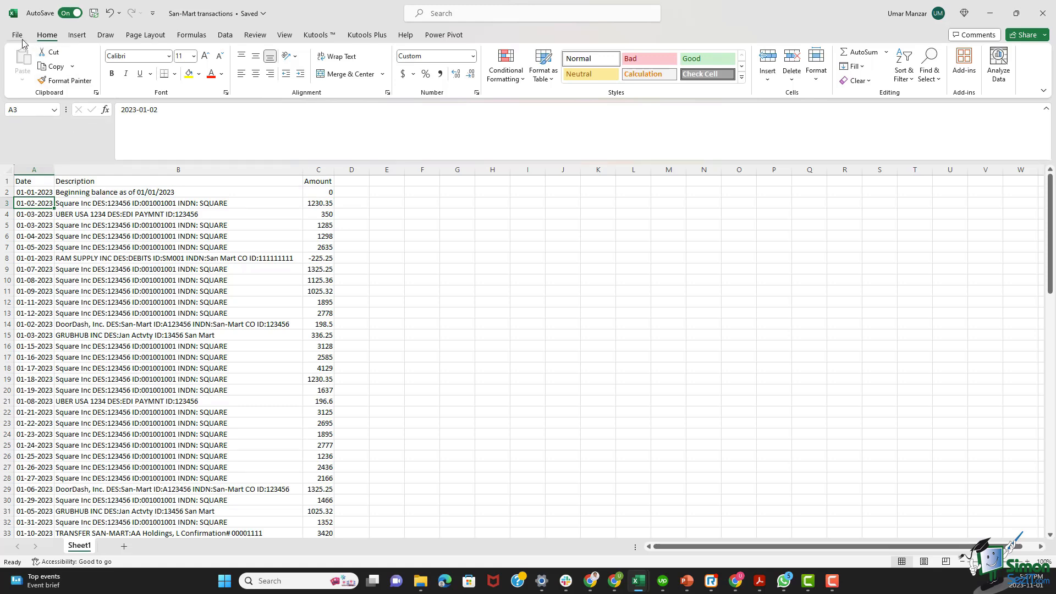
Save a copy of San-Mart transactions as a CSV (Comma delimited) file
click(17, 34)
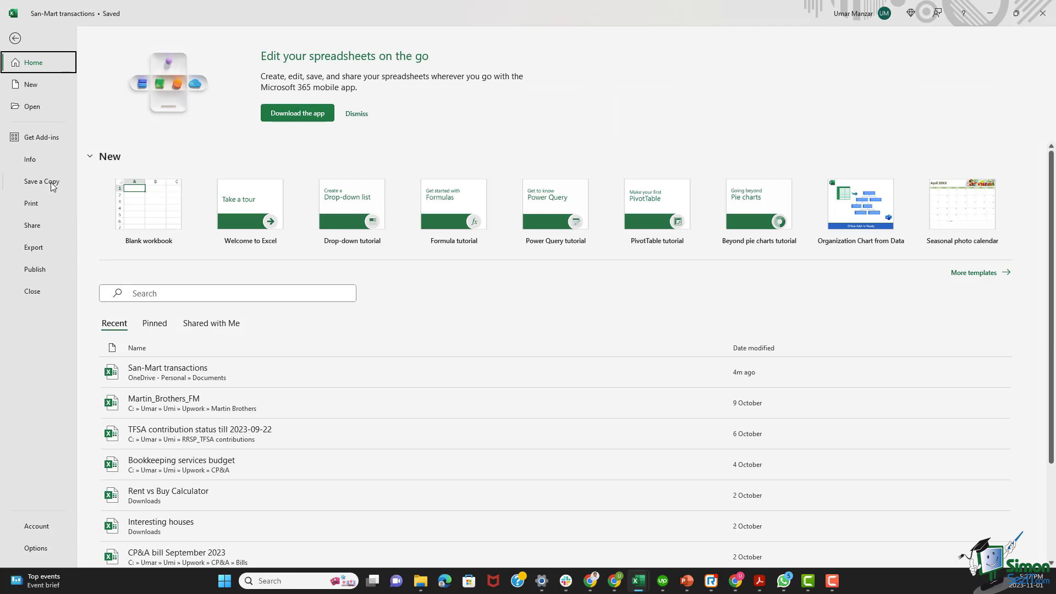
click(41, 181)
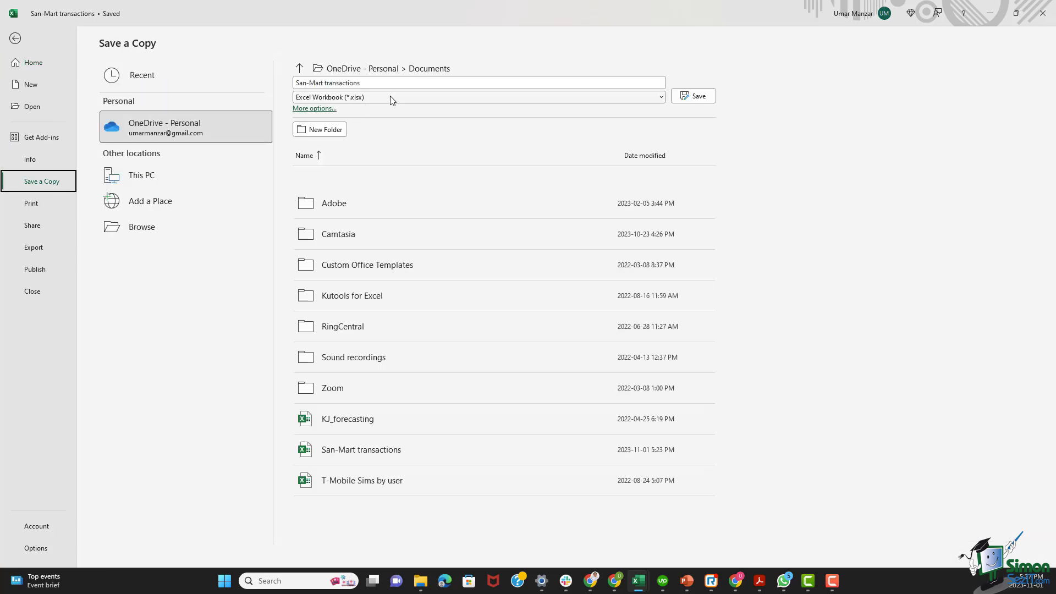
click(478, 96)
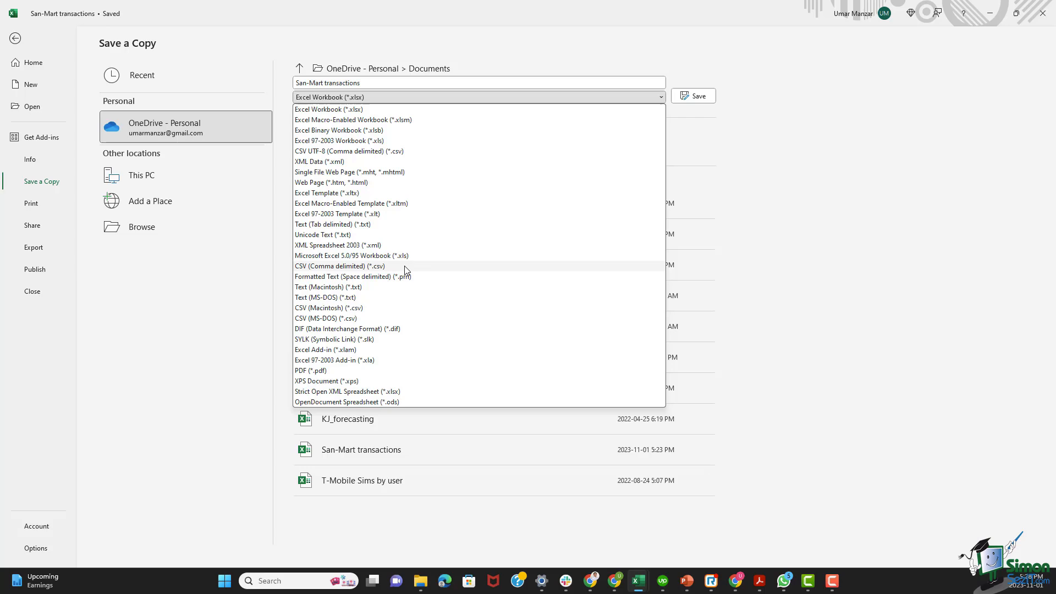
click(341, 265)
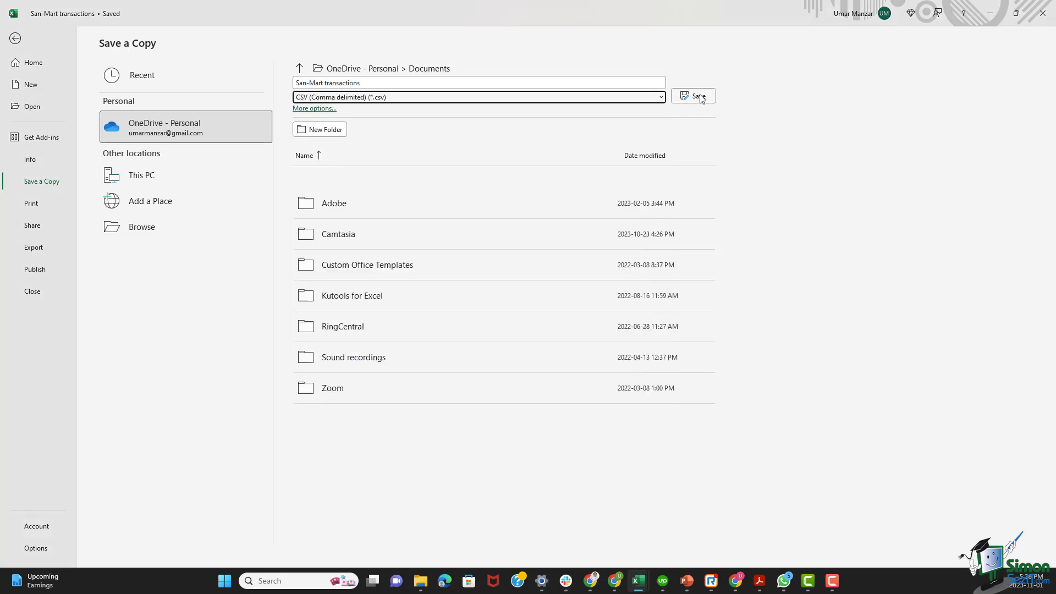
click(696, 97)
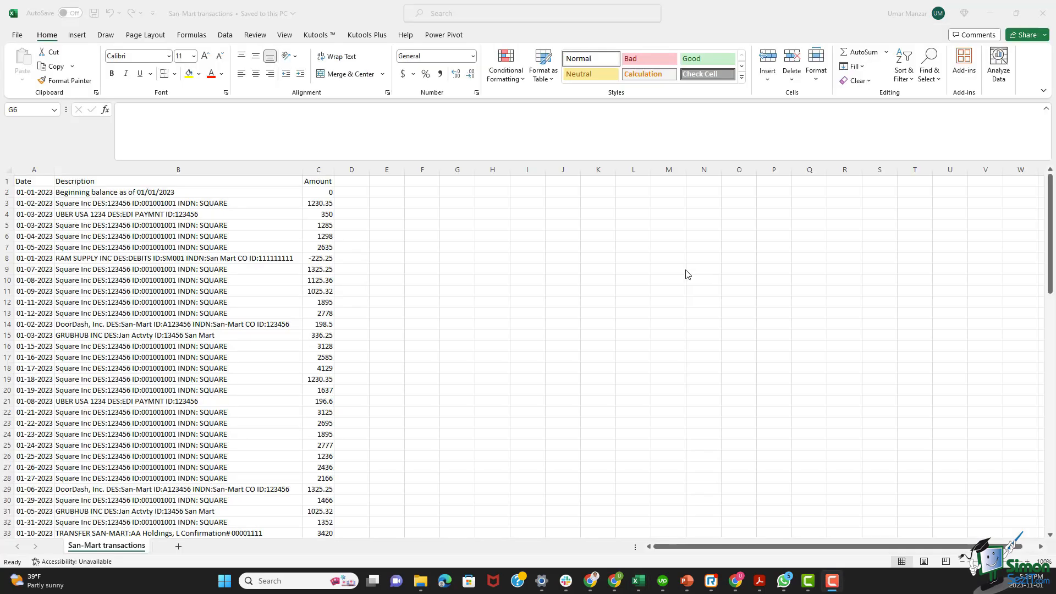
click(457, 236)
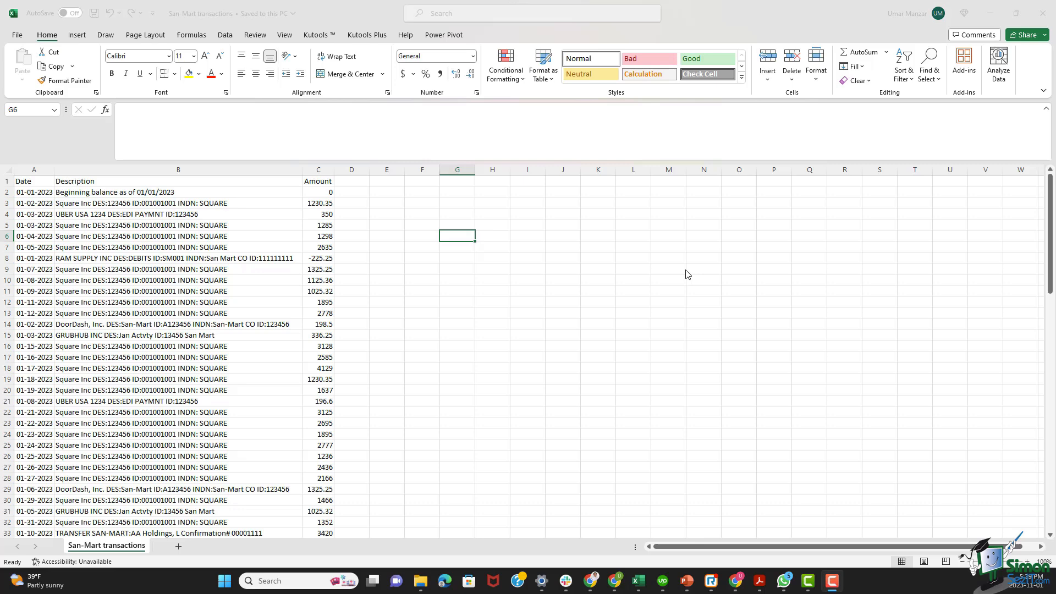
mouse_move(971, 60)
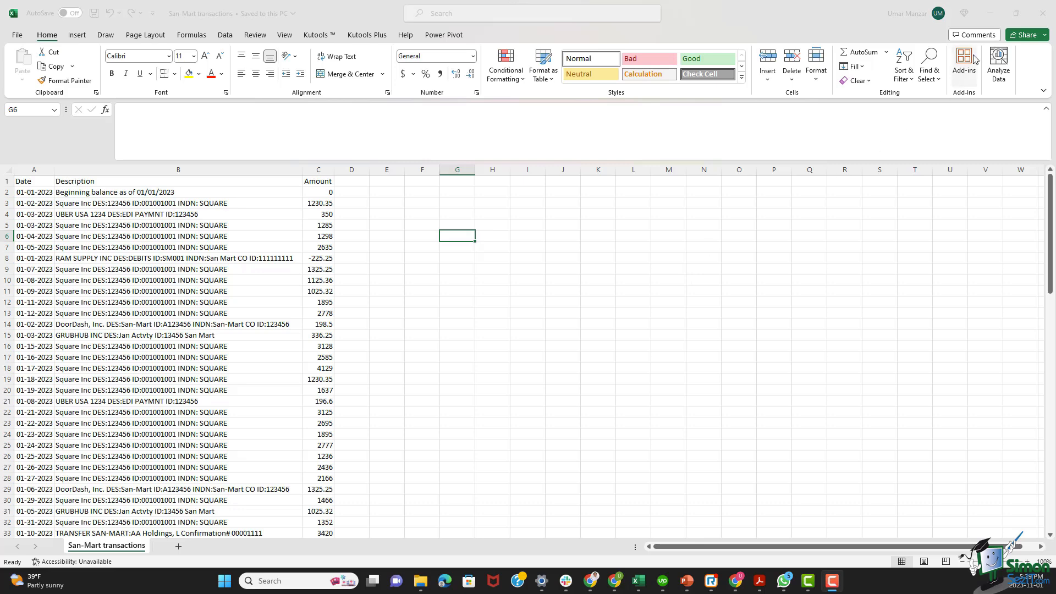
Upload San-Mart transactions.csv to the bank import and assign it to QuickBooks account 1234
click(590, 581)
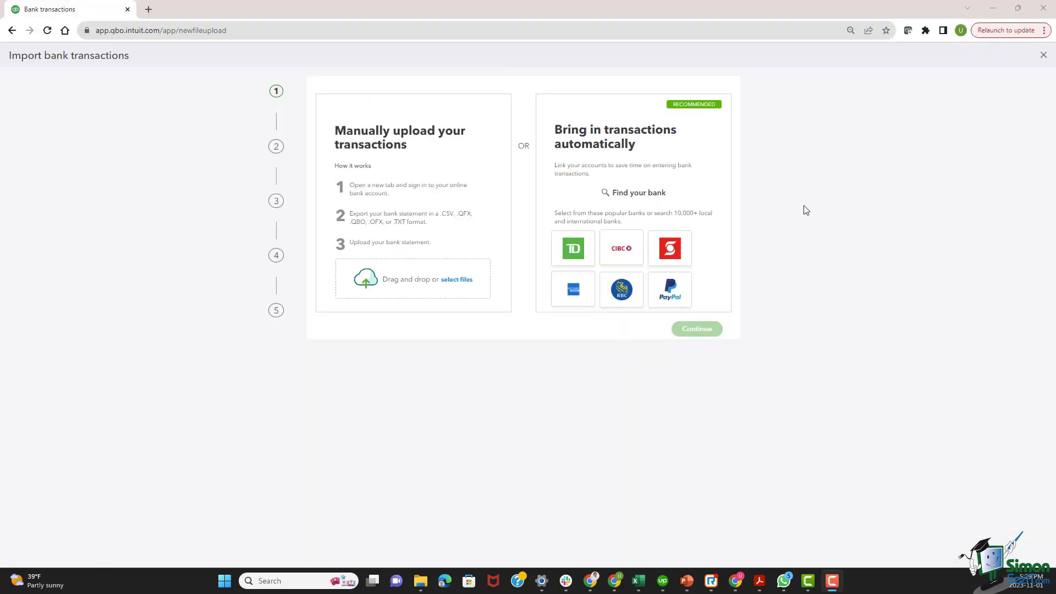
mouse_move(462, 291)
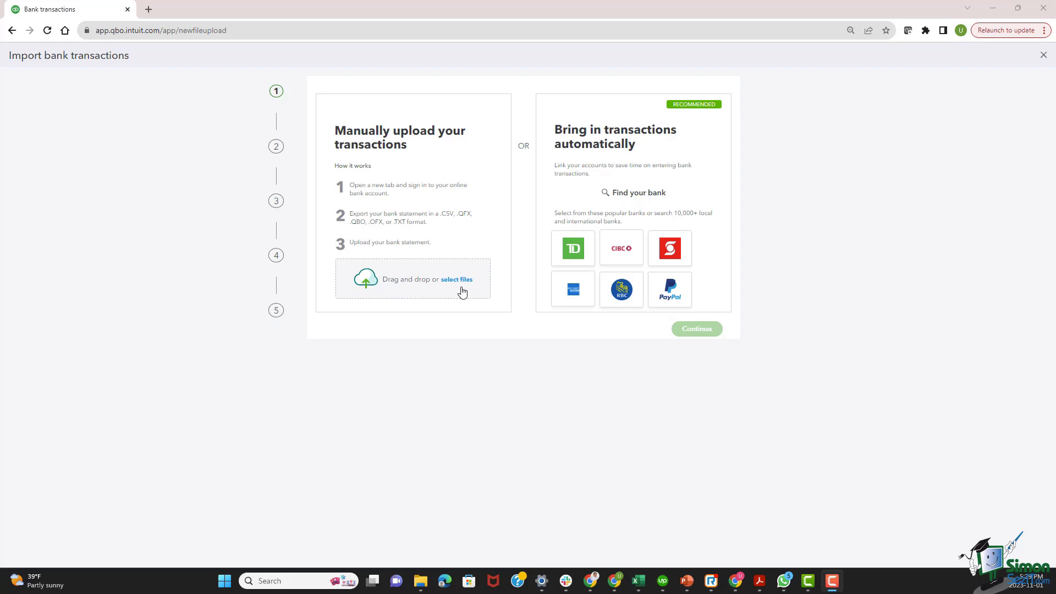
click(455, 279)
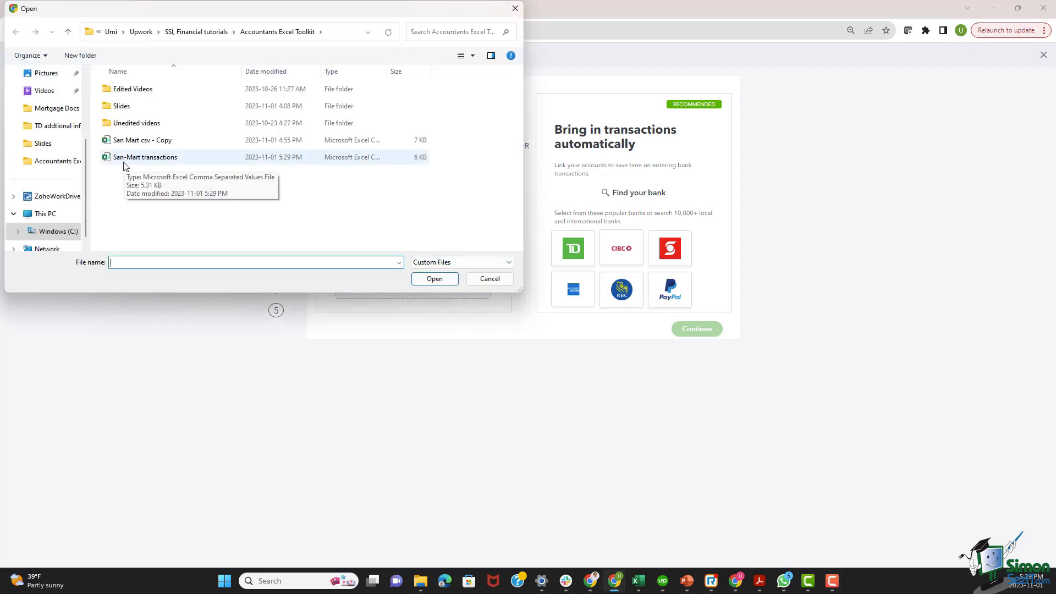
click(145, 157)
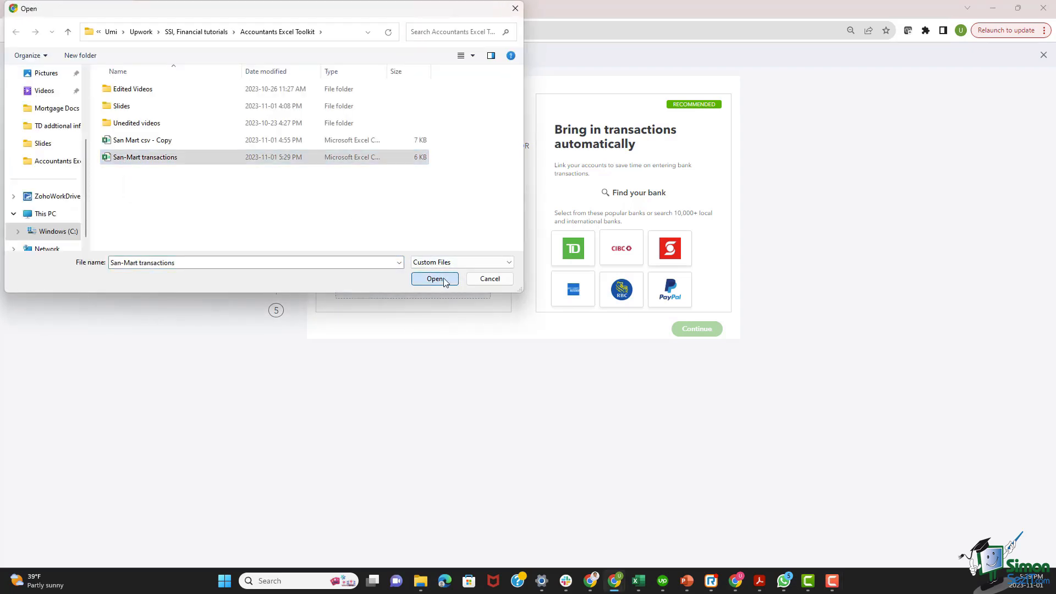
click(435, 279)
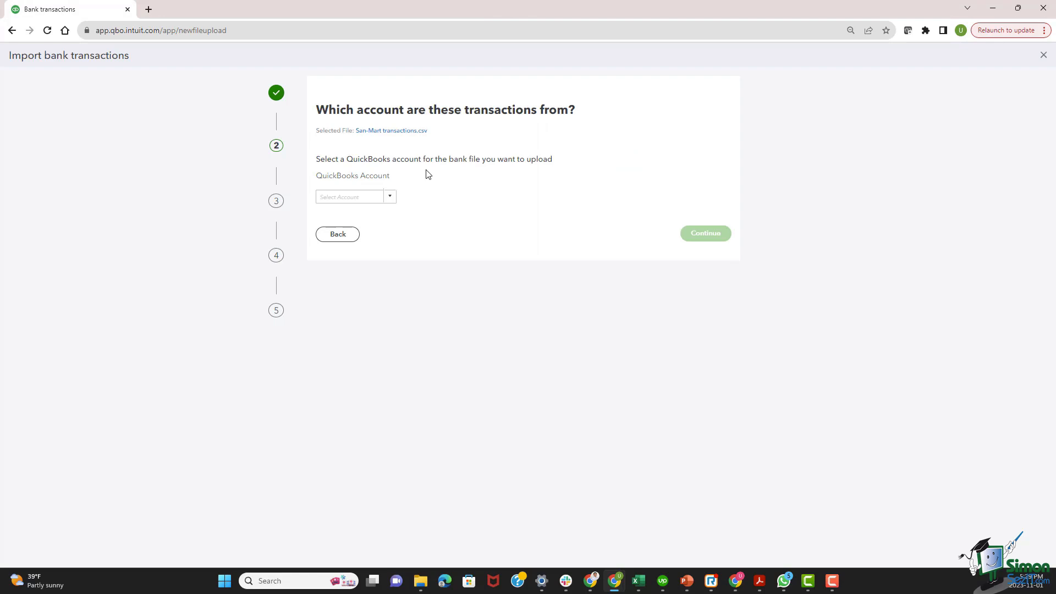
mouse_move(398, 200)
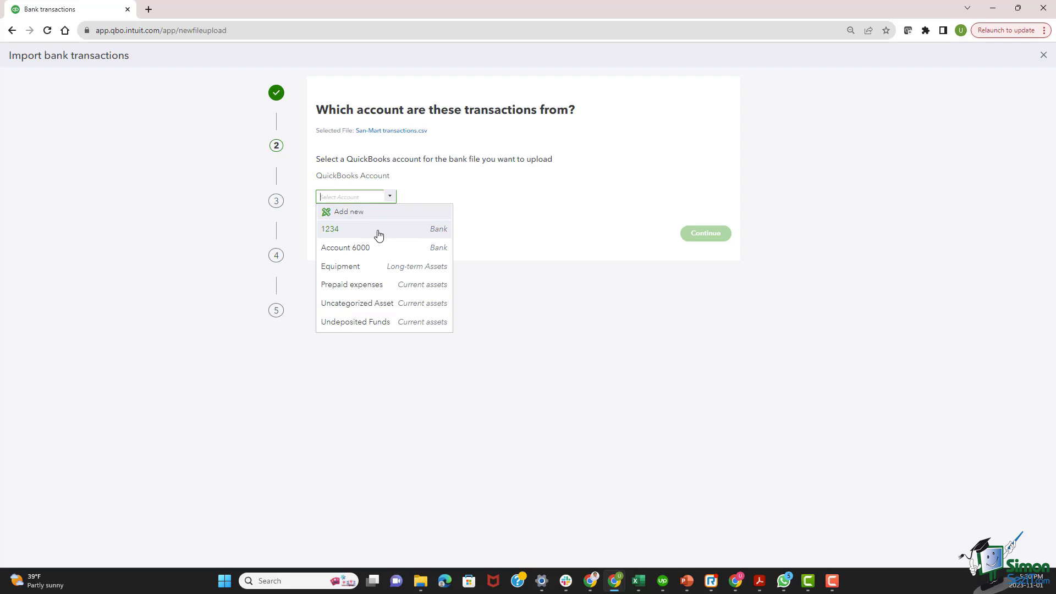
mouse_move(333, 239)
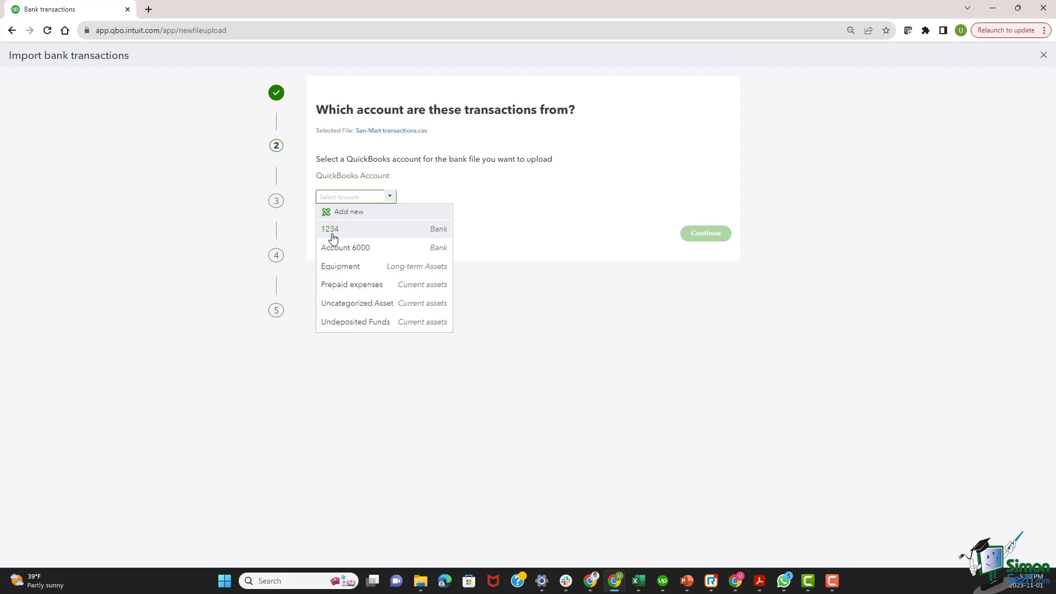
click(330, 229)
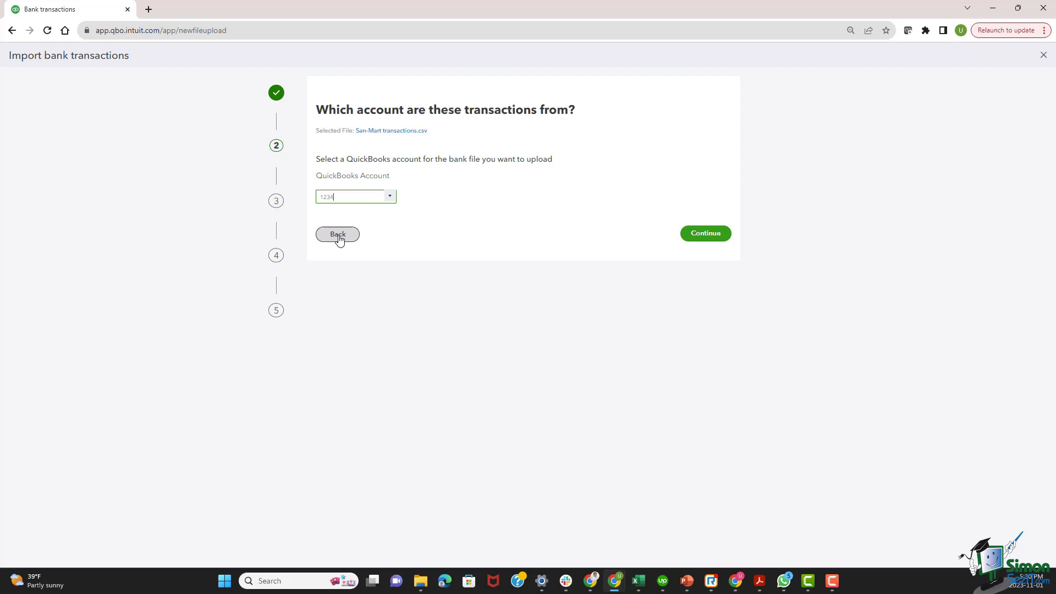
Configure file setup: header row Yes, amounts in one column, date format MM-dd-yyyy
click(704, 233)
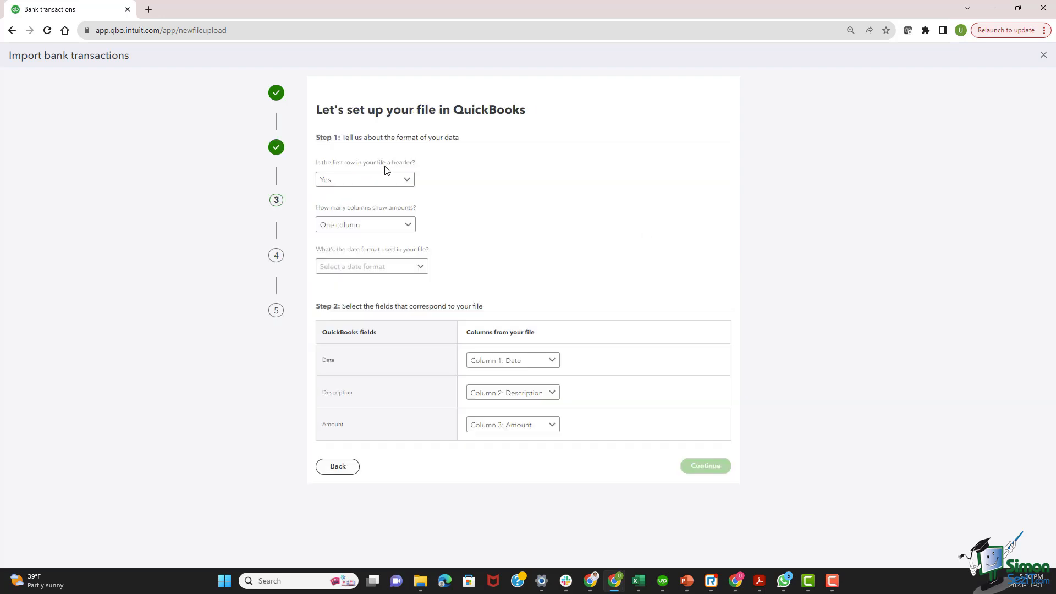
mouse_move(416, 183)
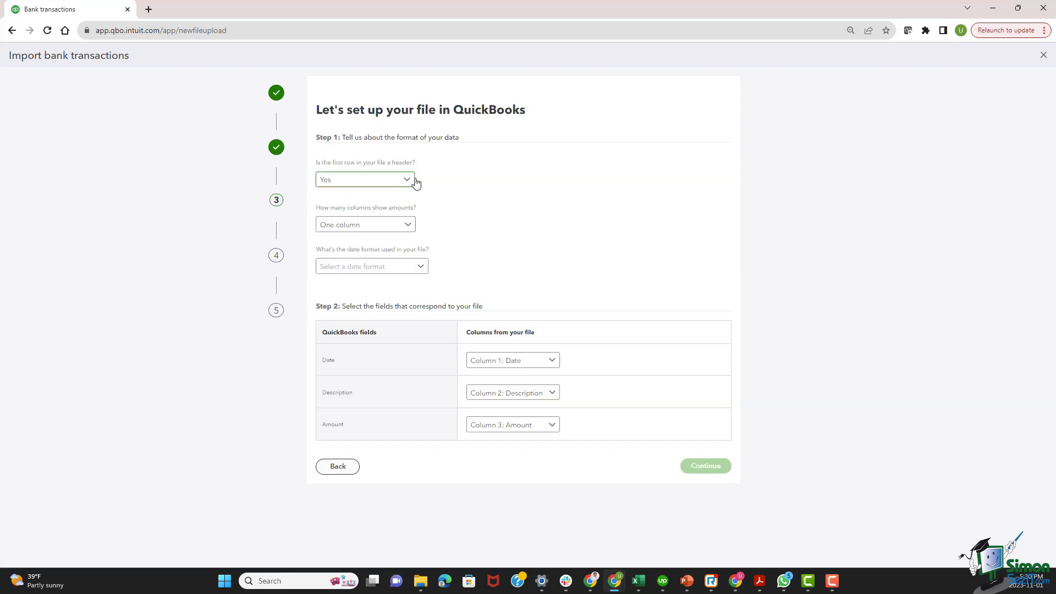
click(365, 225)
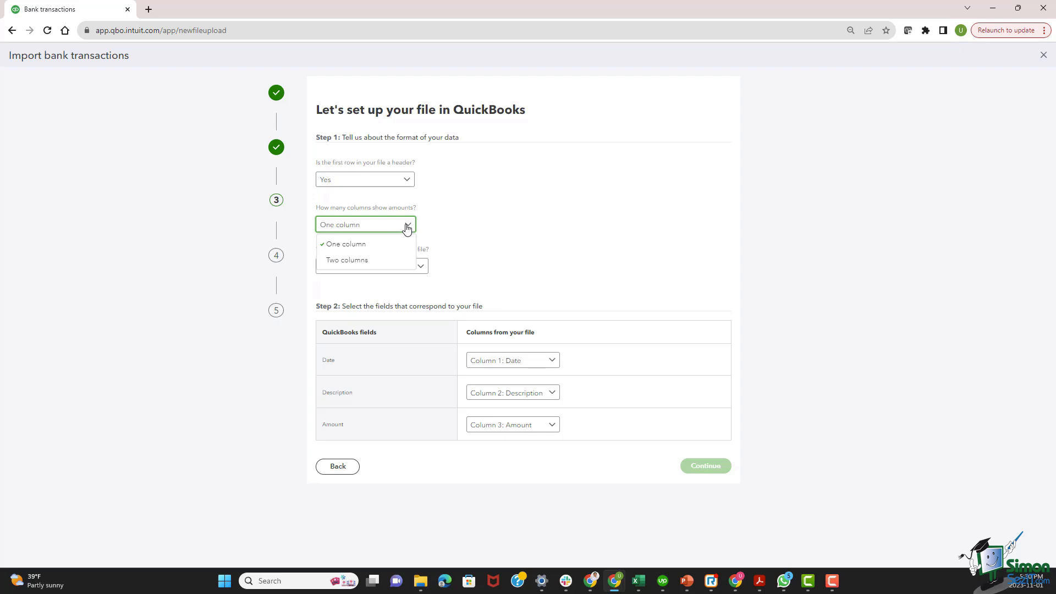
click(343, 244)
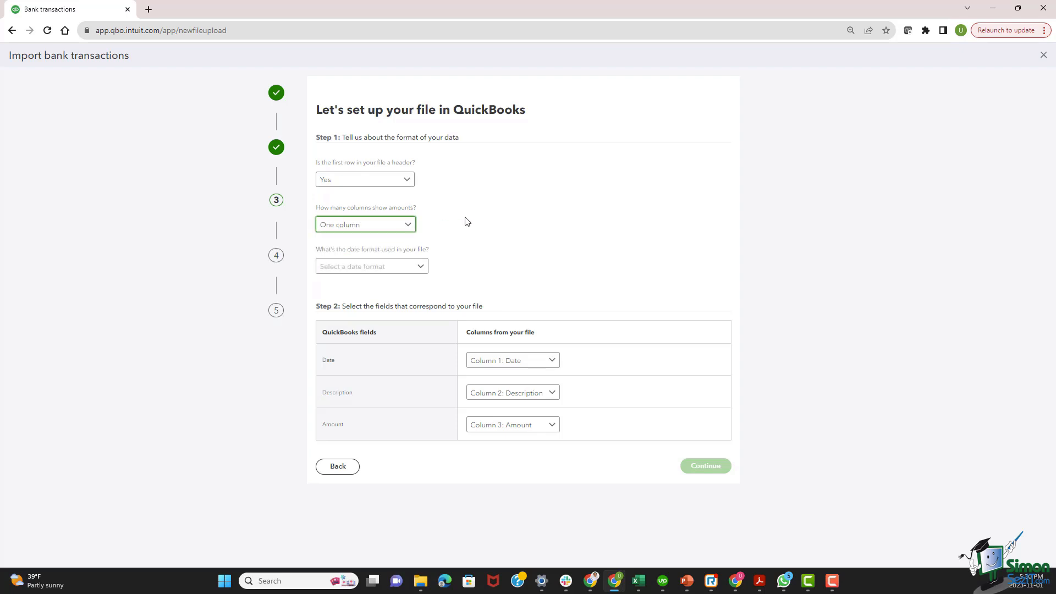
mouse_move(365, 258)
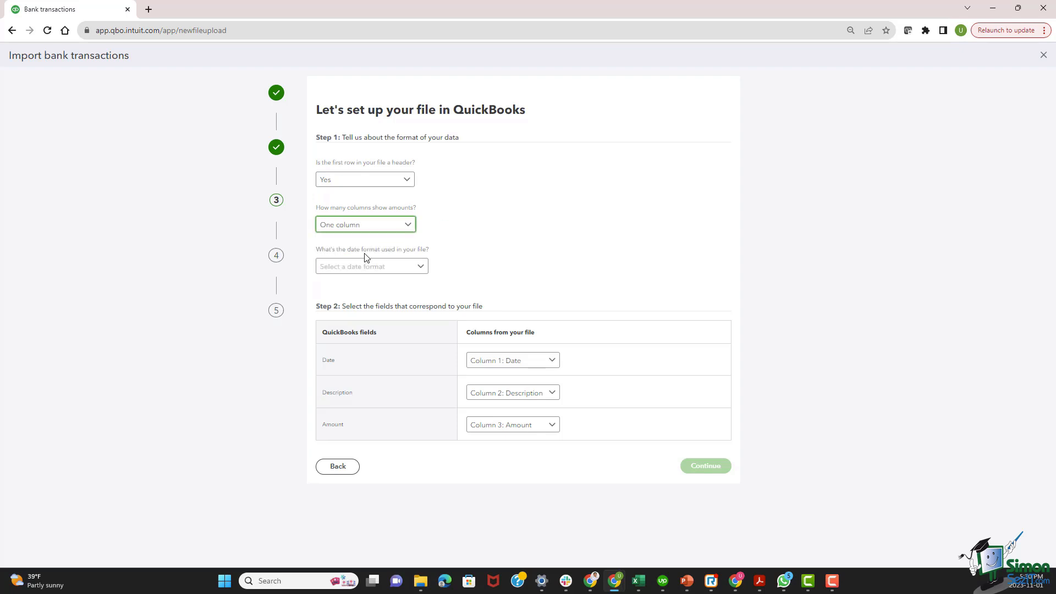
click(371, 266)
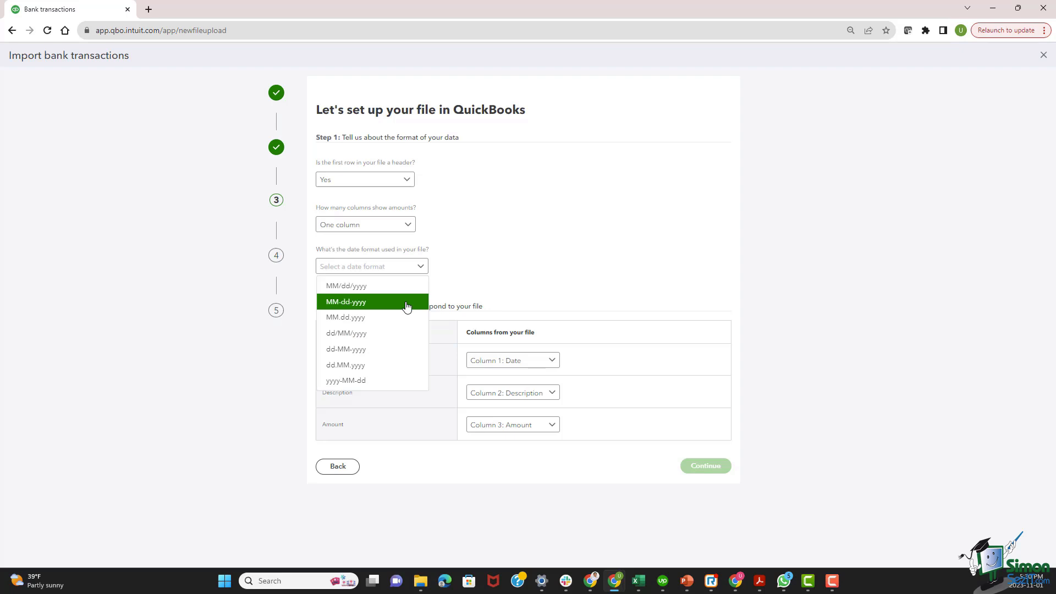
click(346, 301)
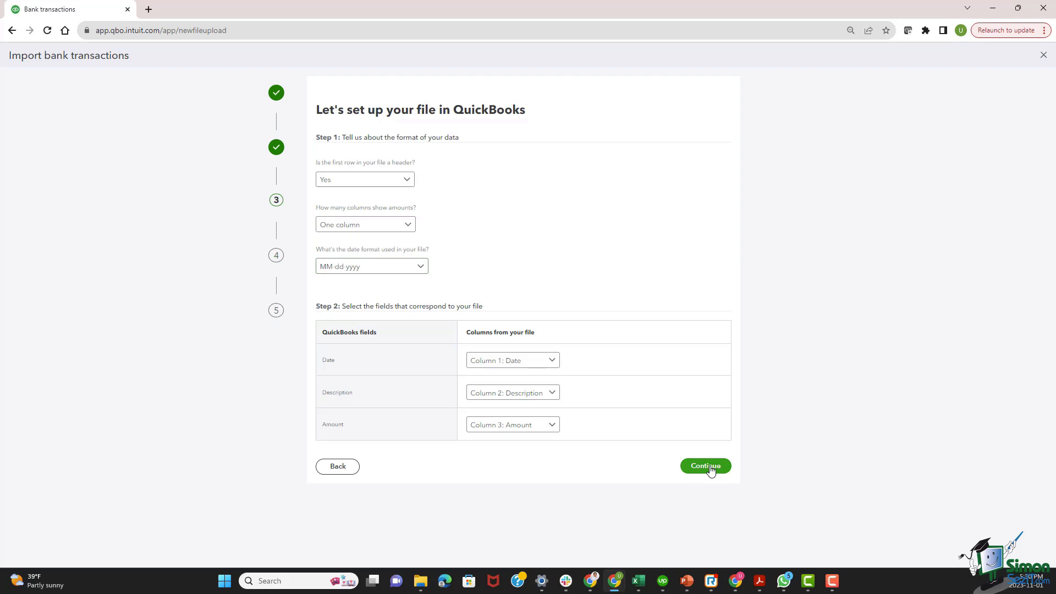
Select all listed San-Mart transactions and import them, reaching the Import completed confirmation
click(704, 466)
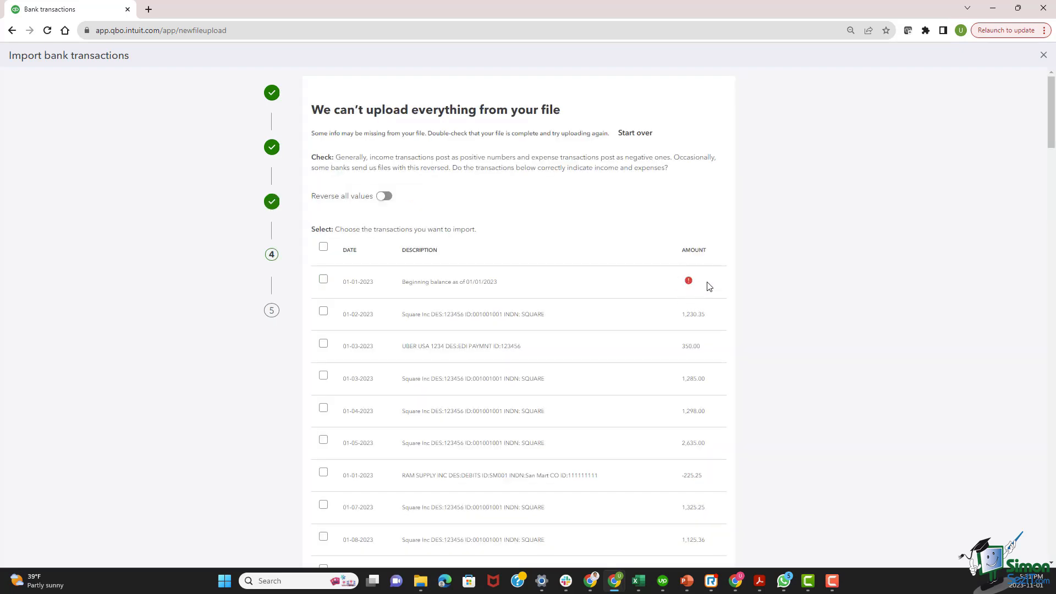
mouse_move(477, 279)
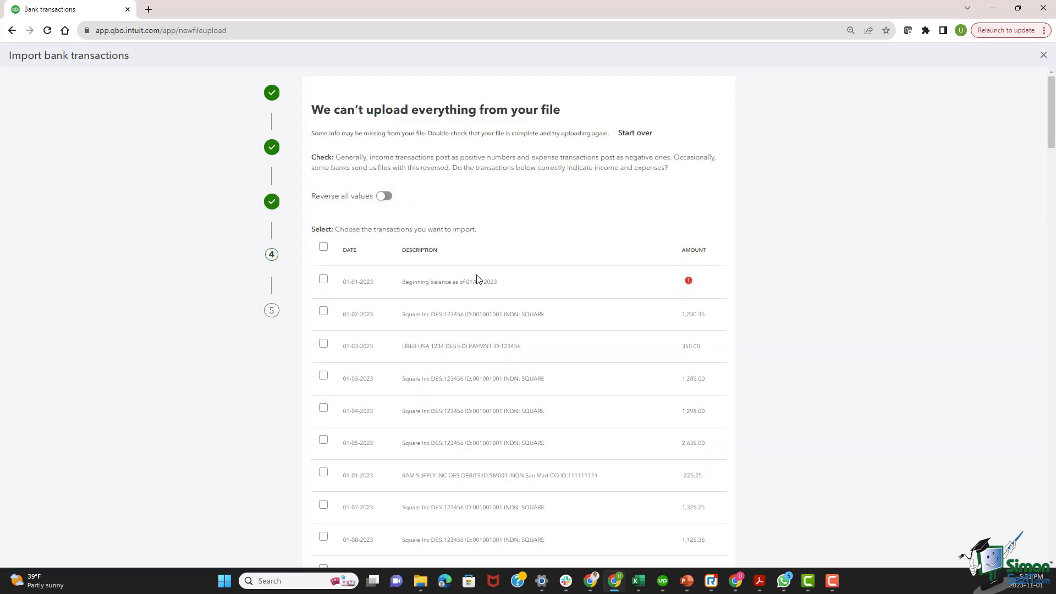
click(323, 247)
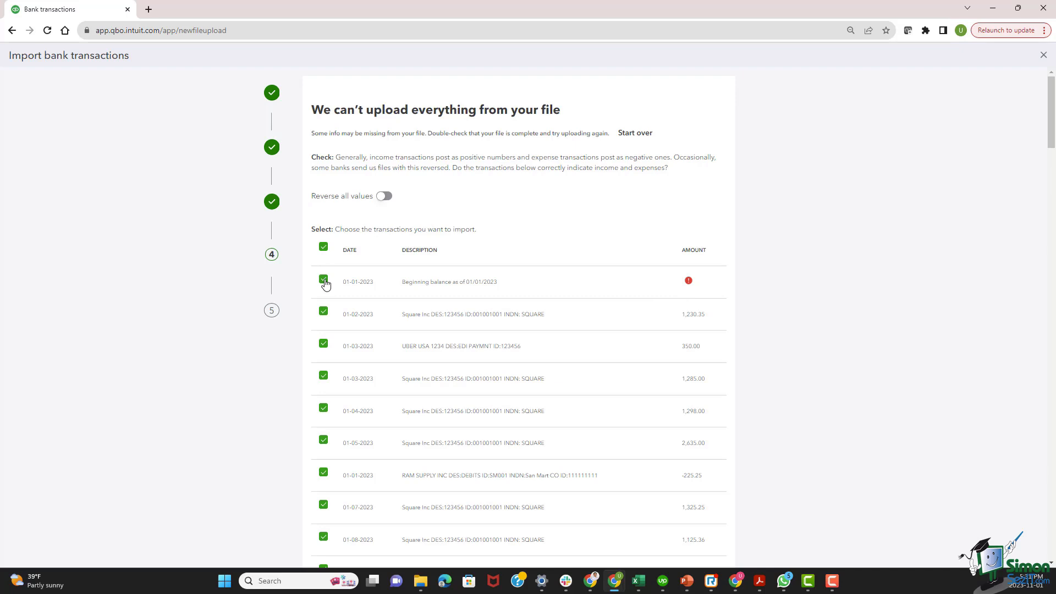
scroll(down, 3)
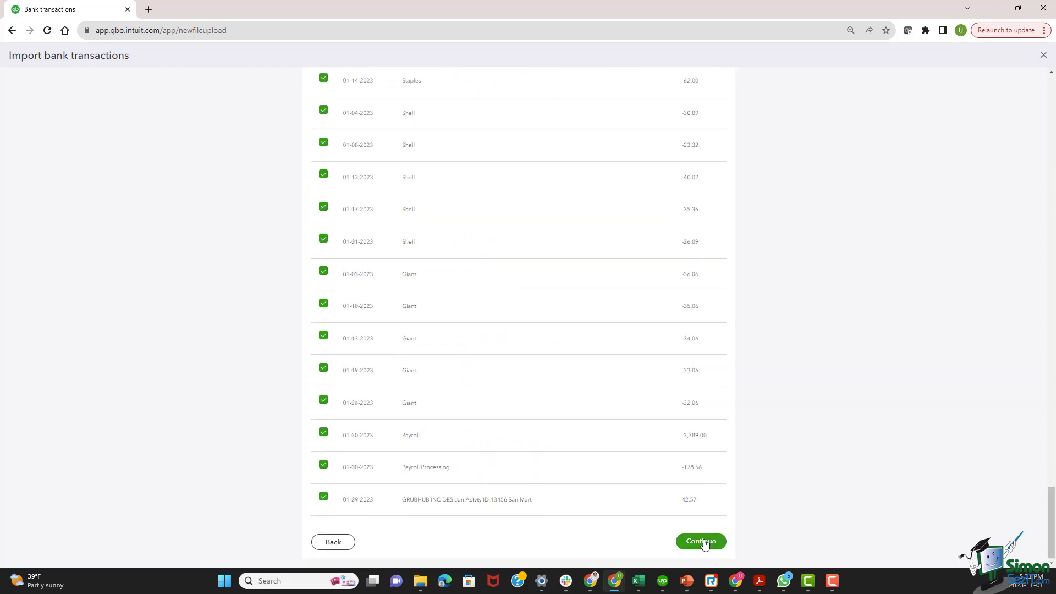
click(701, 541)
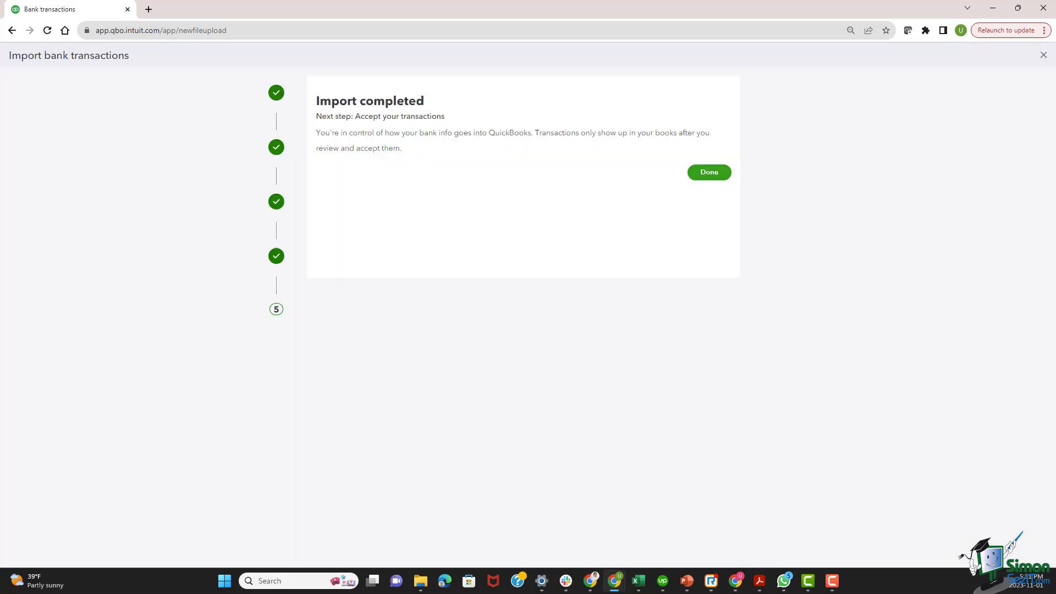
mouse_move(614, 61)
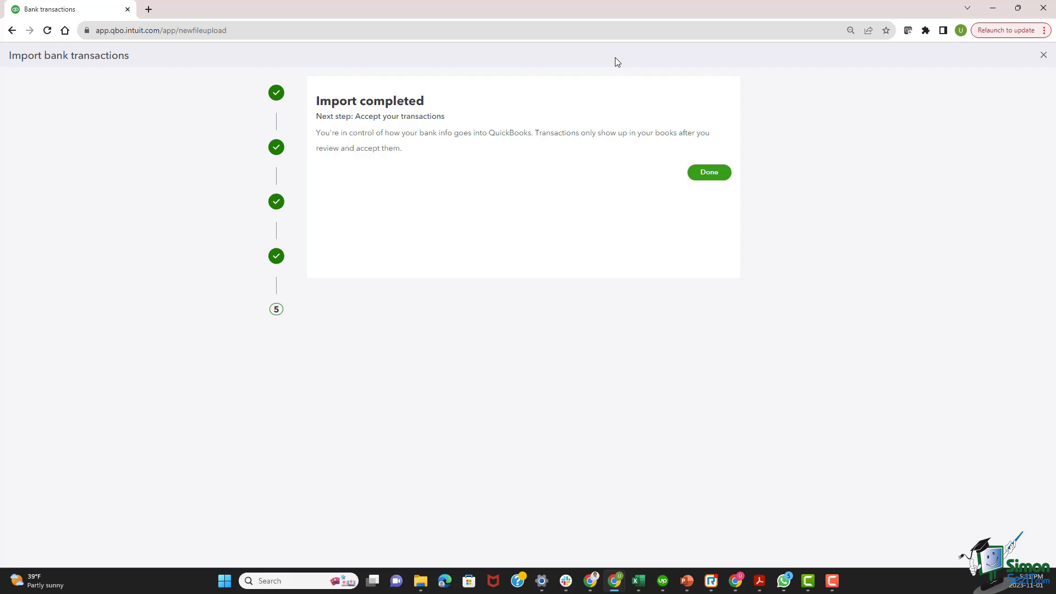
Finish with Done and return to the Banking page listing transactions for review
click(708, 171)
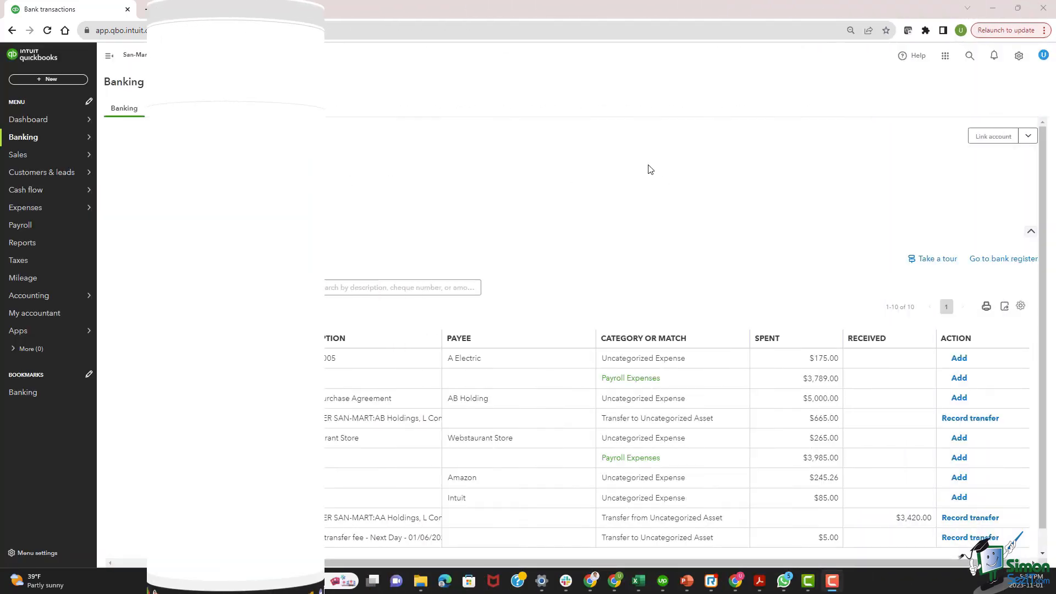